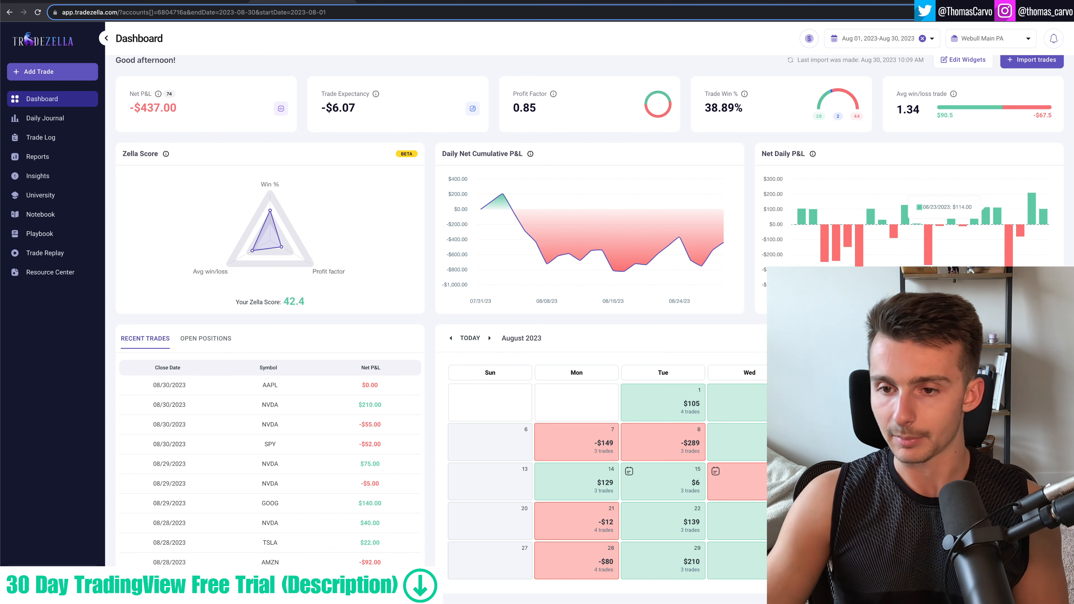
{"action": "mouse_move", "coordinate": [926, 252]}
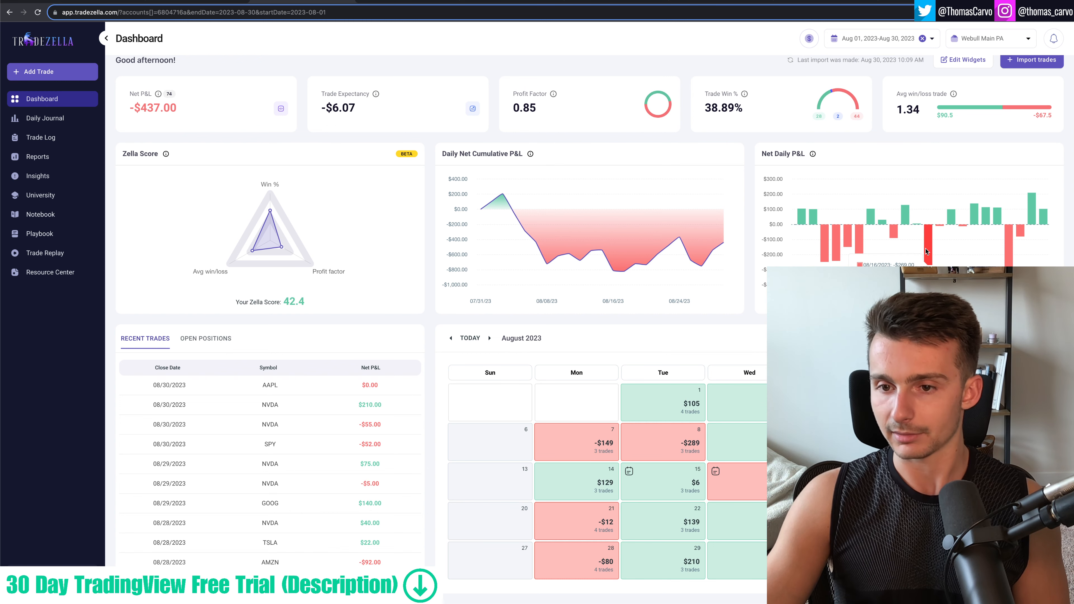
{"action": "mouse_move", "coordinate": [832, 219]}
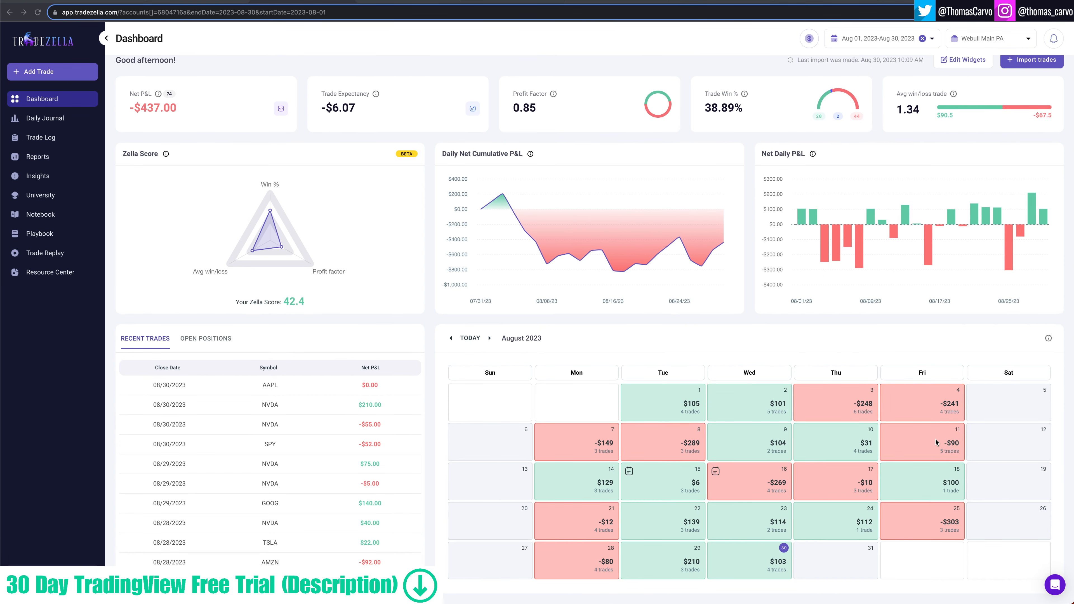
{"action": "mouse_move", "coordinate": [942, 530]}
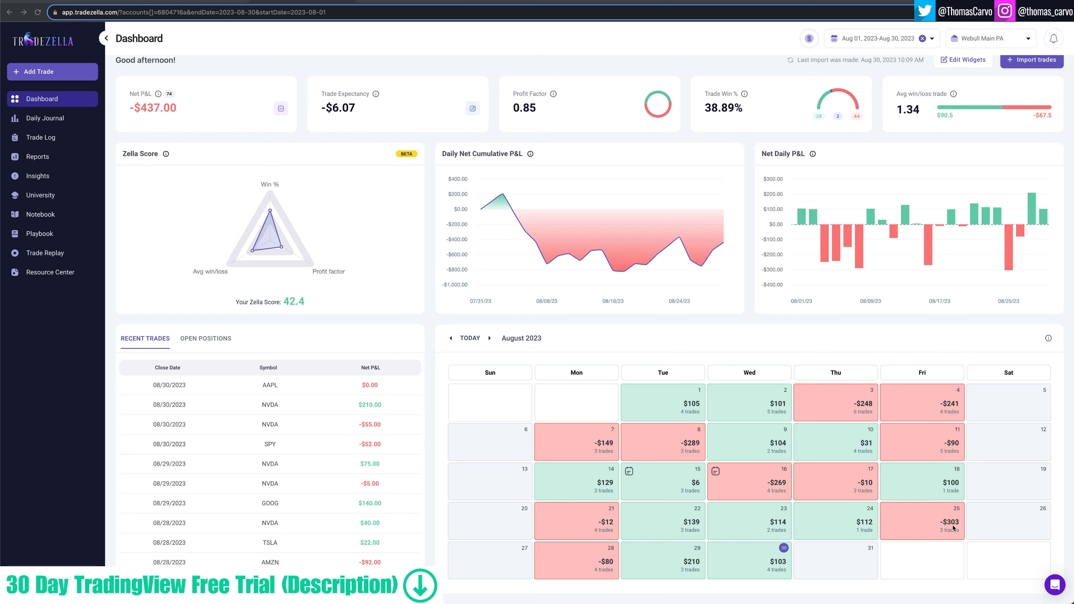
{"action": "mouse_move", "coordinate": [940, 536]}
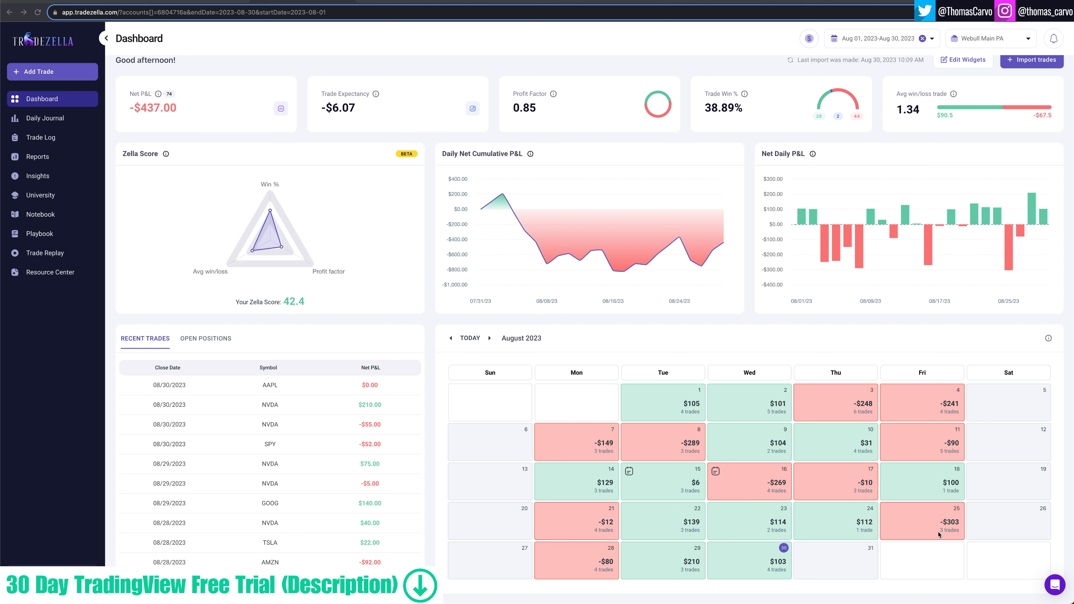
{"action": "mouse_move", "coordinate": [683, 445]}
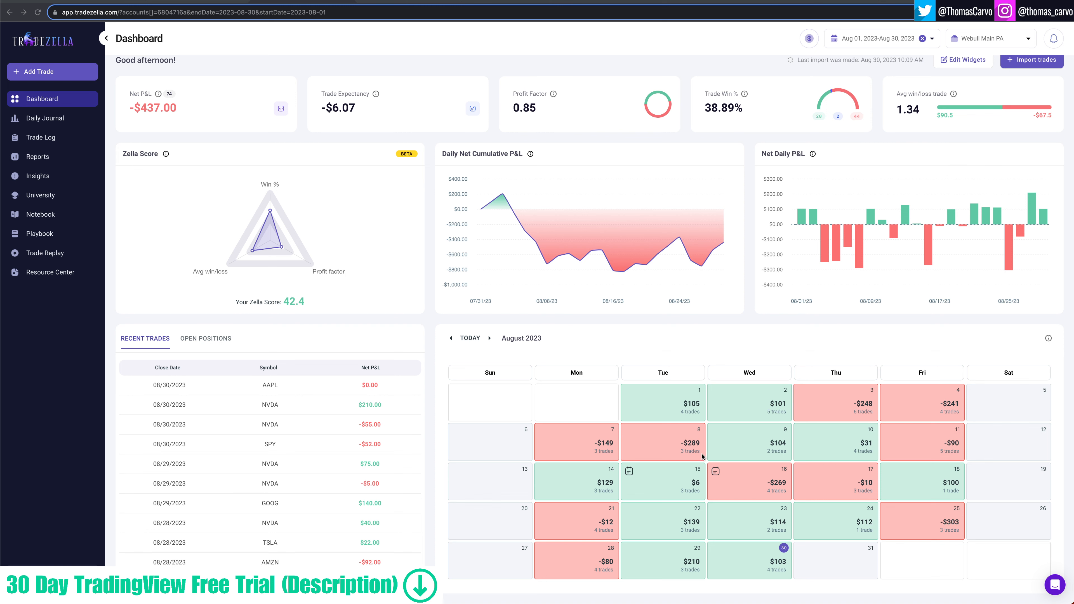
{"action": "mouse_move", "coordinate": [699, 543]}
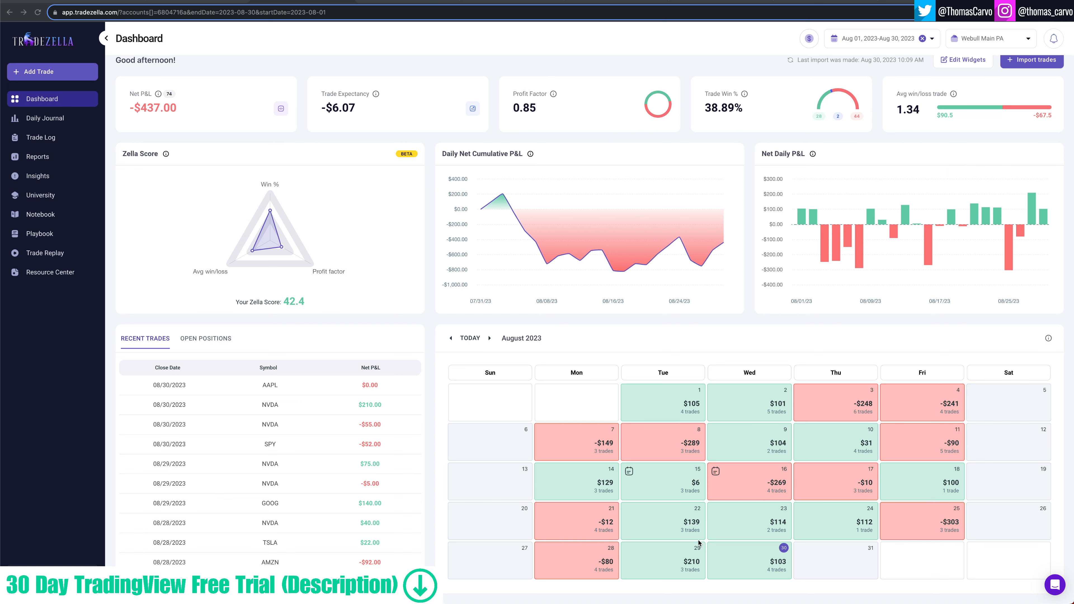
Step: Review the August overview stats and highlight the losing trades' average hold time value
{"action": "scroll", "scroll_direction": "down", "scroll_amount": 3}
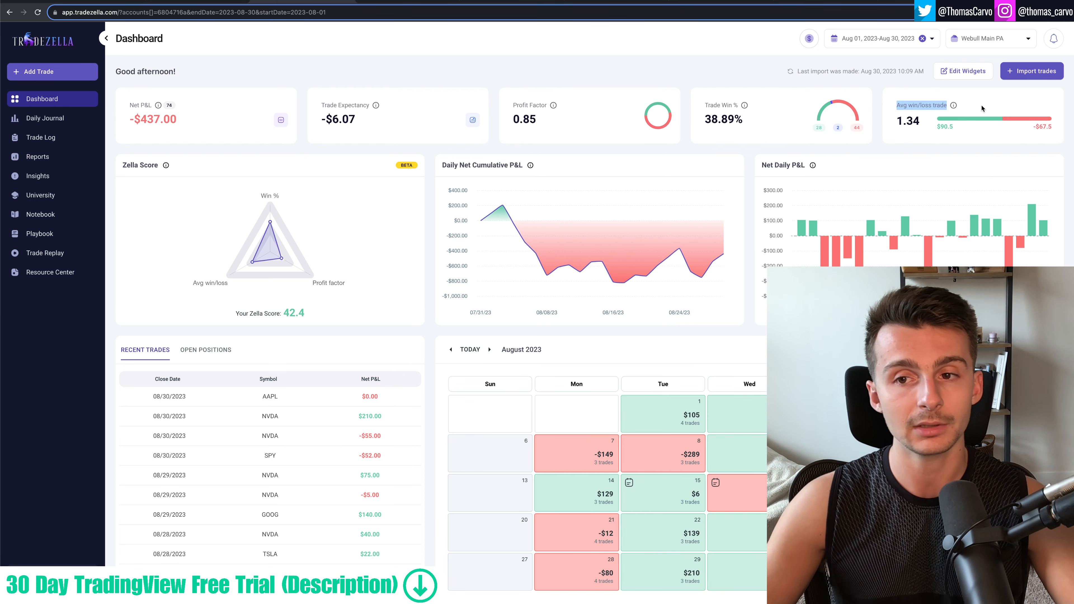
{"action": "mouse_move", "coordinate": [931, 116]}
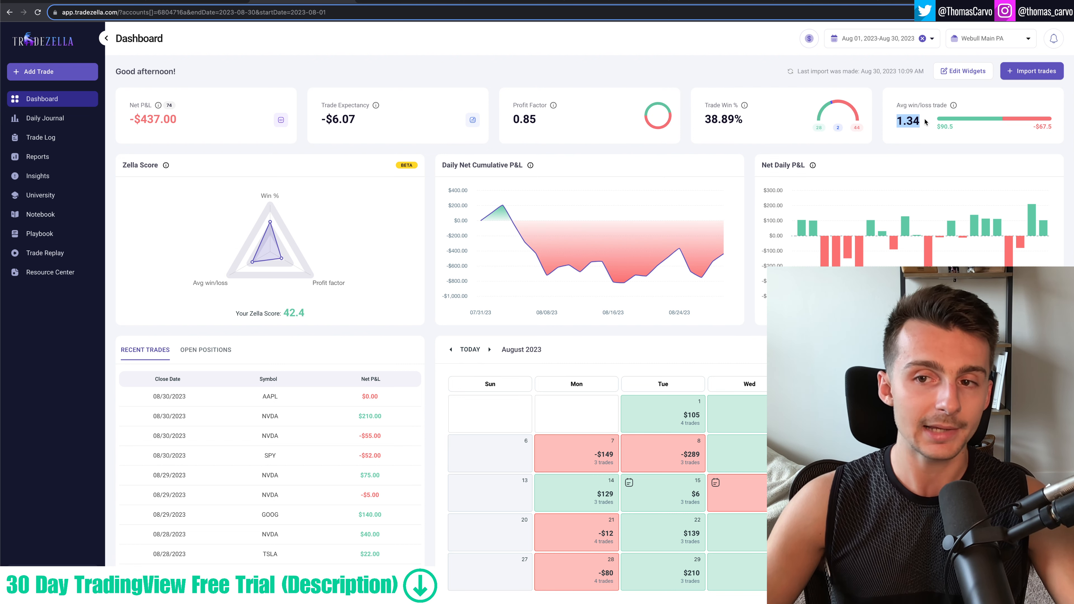
{"action": "mouse_move", "coordinate": [928, 127]}
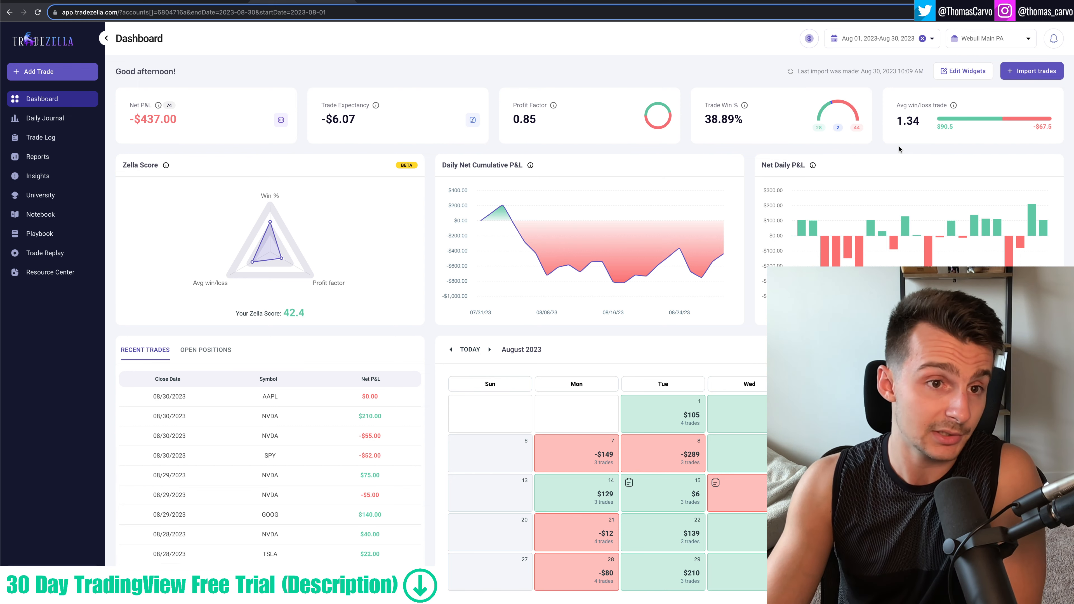
{"action": "mouse_move", "coordinate": [169, 106]}
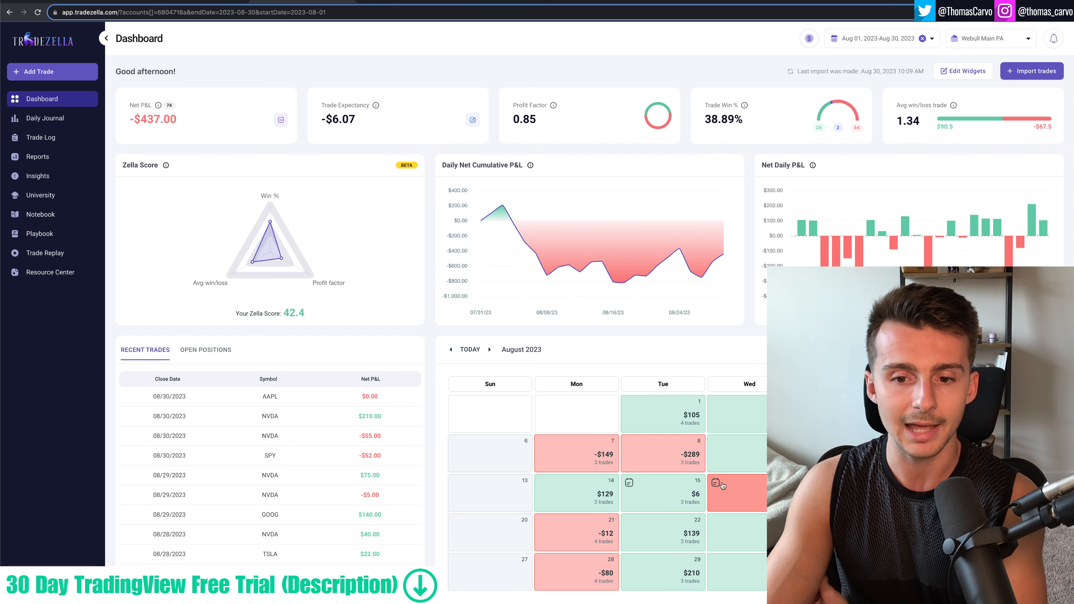
{"action": "mouse_move", "coordinate": [437, 345]}
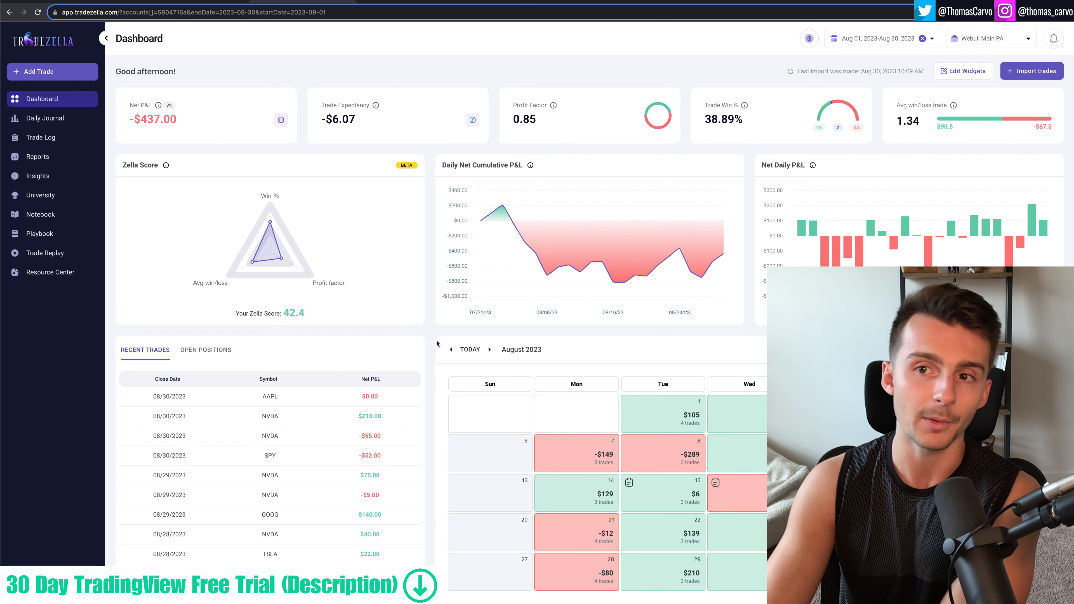
{"action": "mouse_move", "coordinate": [41, 137]}
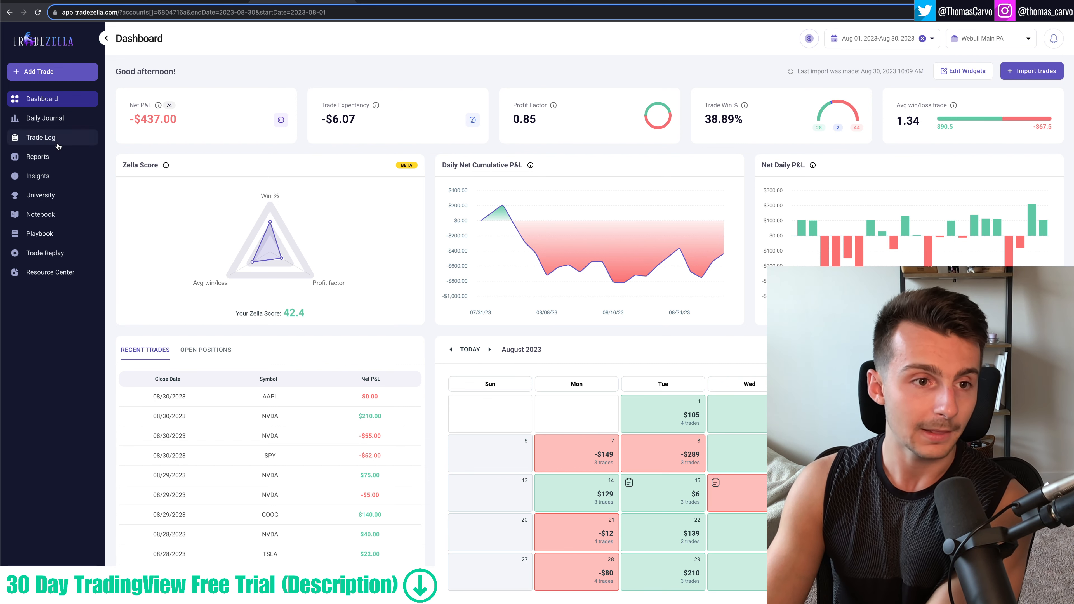
{"action": "left_click", "coordinate": [37, 156]}
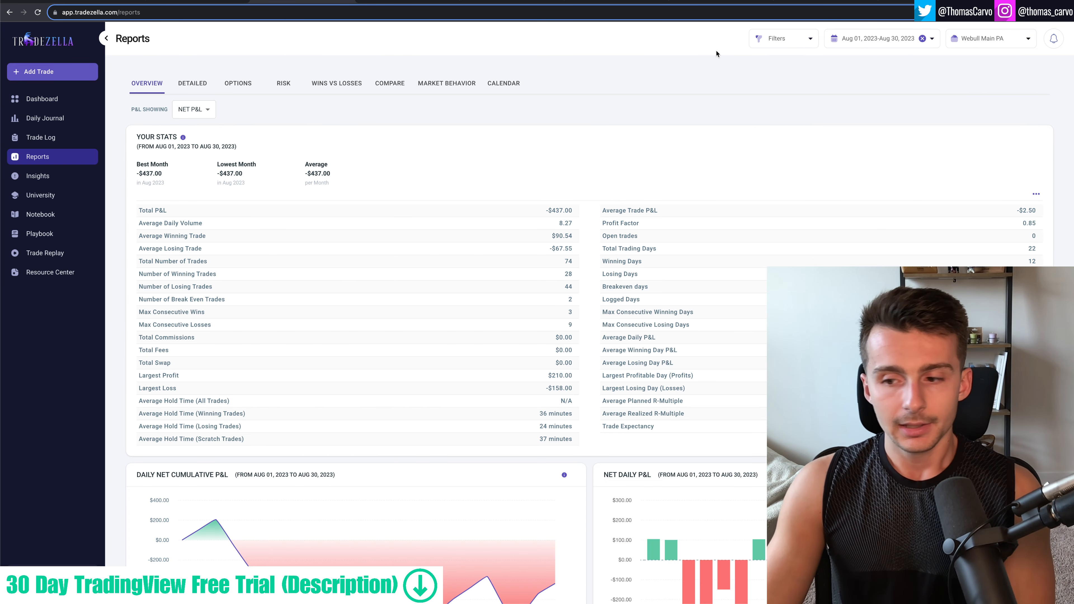
{"action": "scroll", "scroll_direction": "down", "scroll_amount": 3}
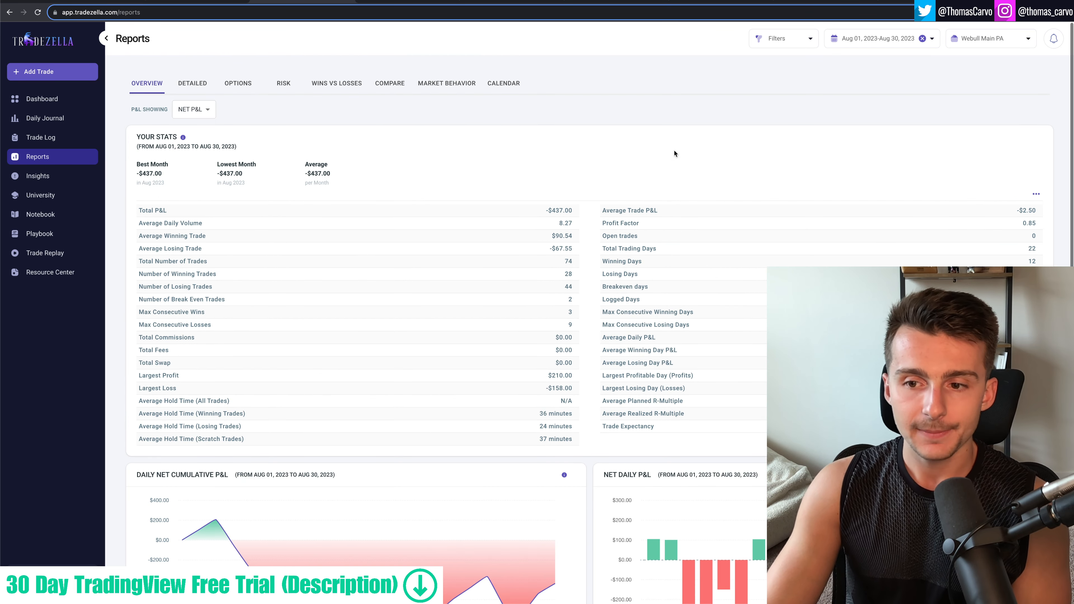
{"action": "mouse_move", "coordinate": [654, 180]}
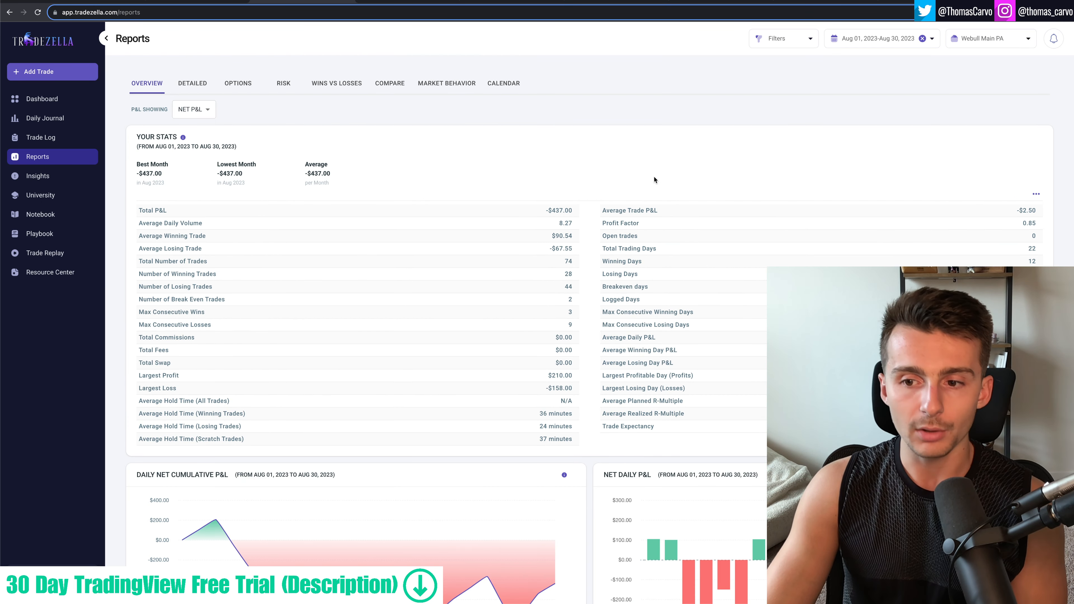
{"action": "scroll", "scroll_direction": "down", "scroll_amount": 3}
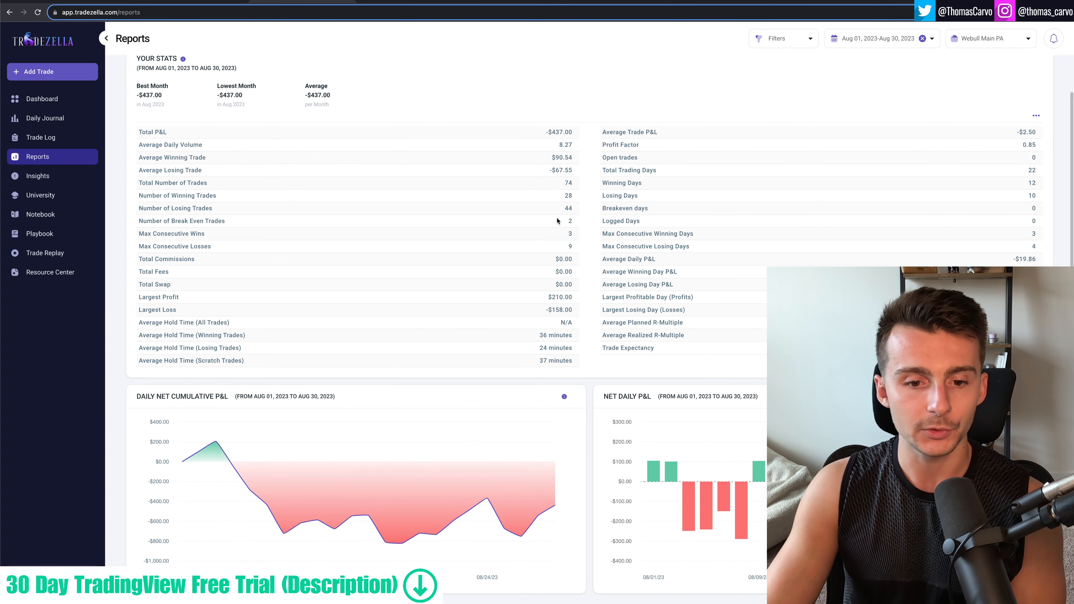
{"action": "scroll", "scroll_direction": "up", "scroll_amount": 3}
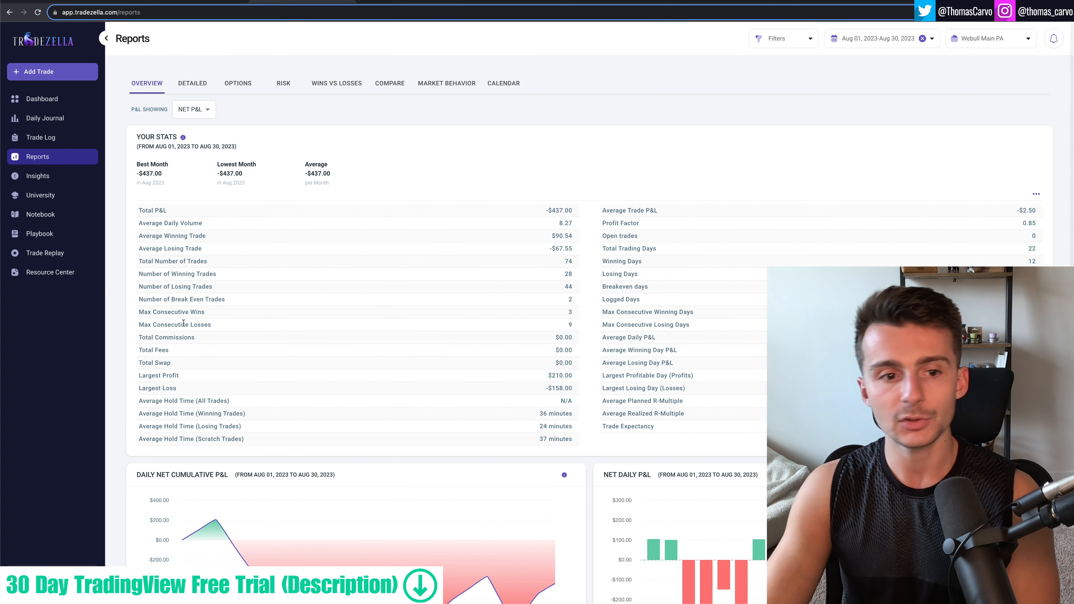
{"action": "mouse_move", "coordinate": [274, 354]}
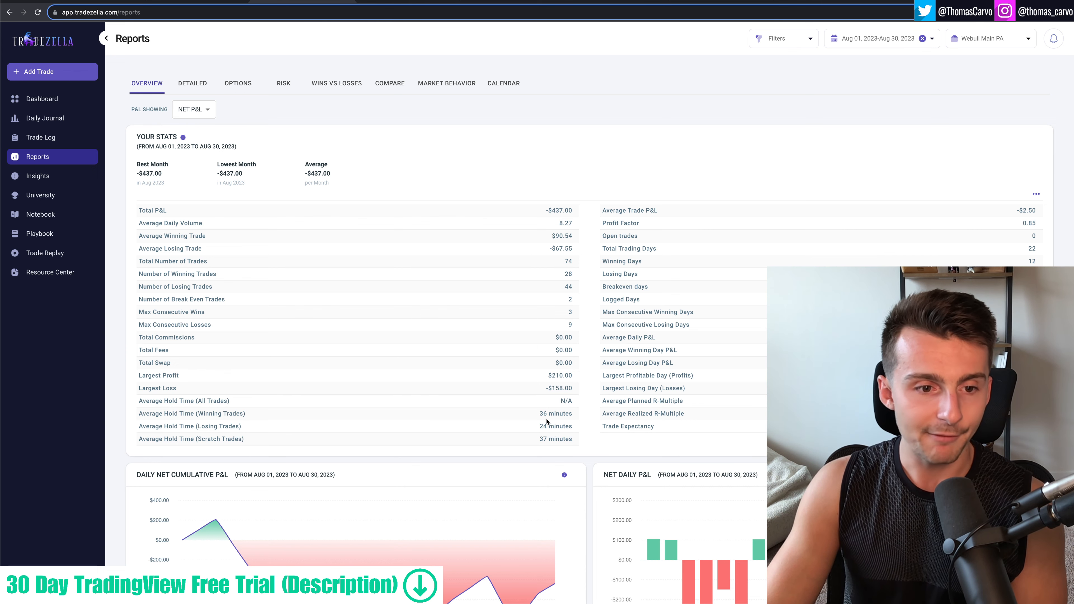
{"action": "double_click", "coordinate": [555, 412]}
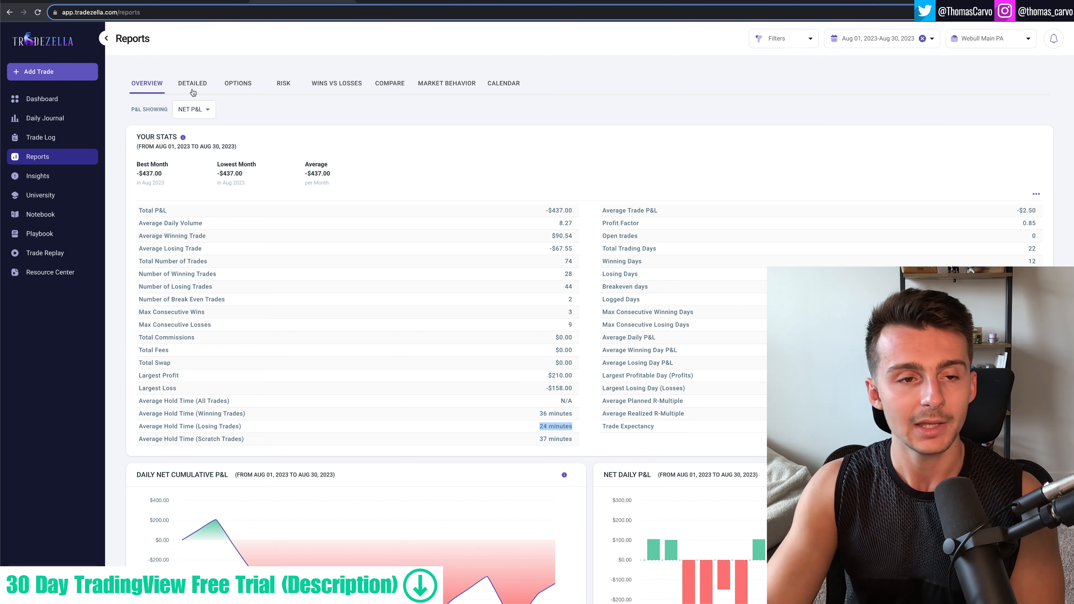
{"action": "left_click", "coordinate": [192, 83]}
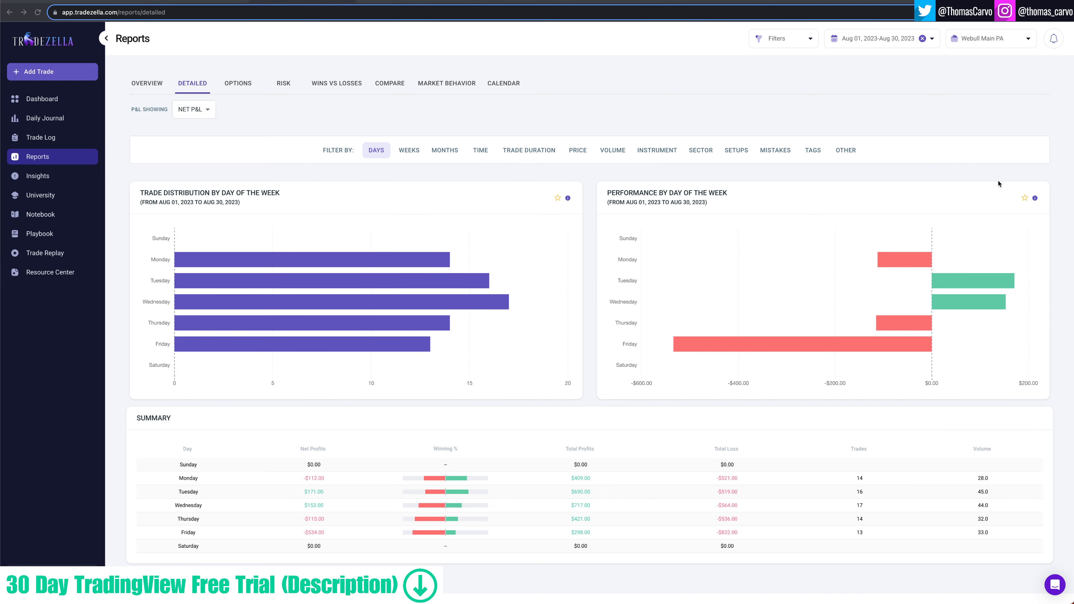
{"action": "mouse_move", "coordinate": [185, 194]}
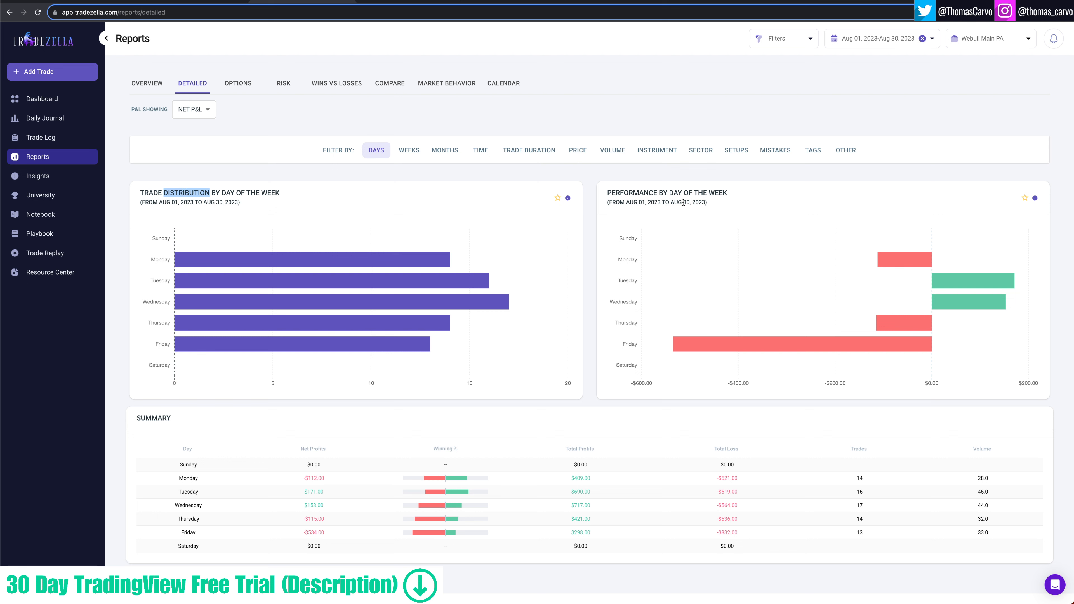
{"action": "mouse_move", "coordinate": [322, 277]}
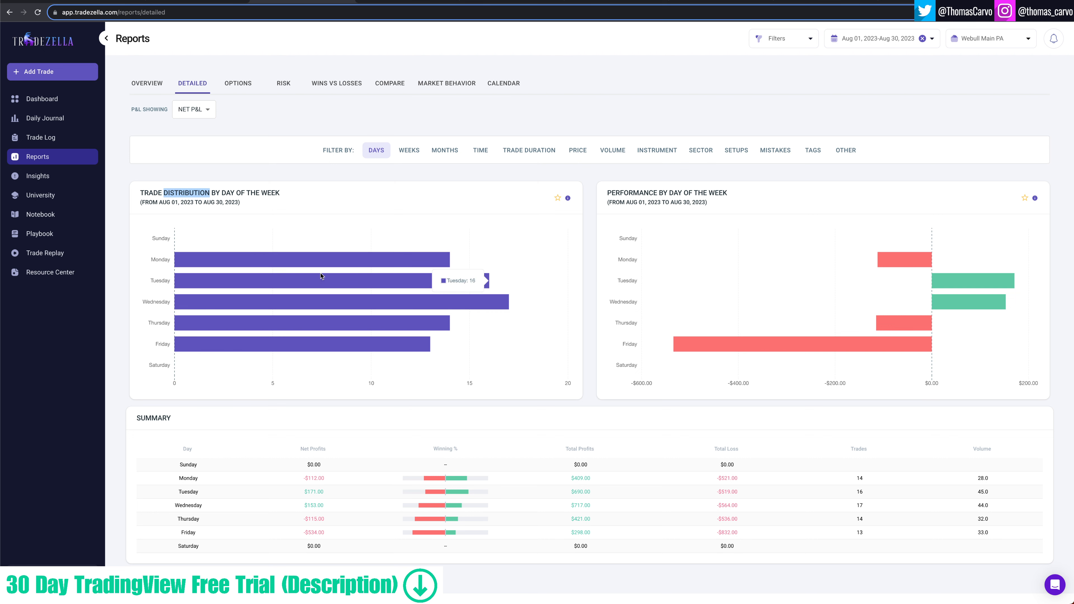
{"action": "mouse_move", "coordinate": [300, 301]}
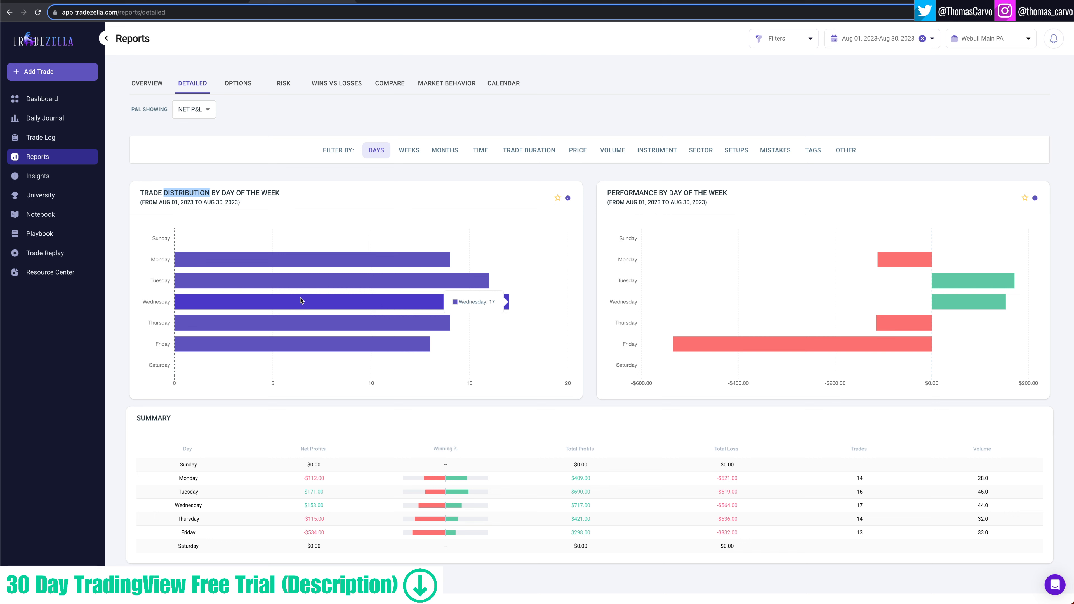
{"action": "mouse_move", "coordinate": [302, 259]}
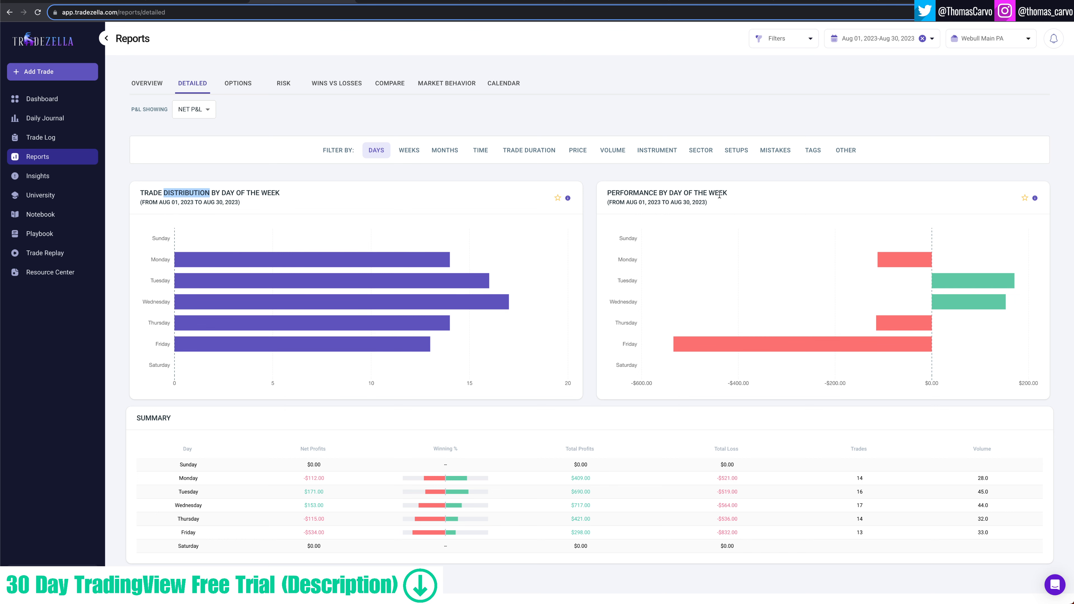
{"action": "mouse_move", "coordinate": [944, 280]}
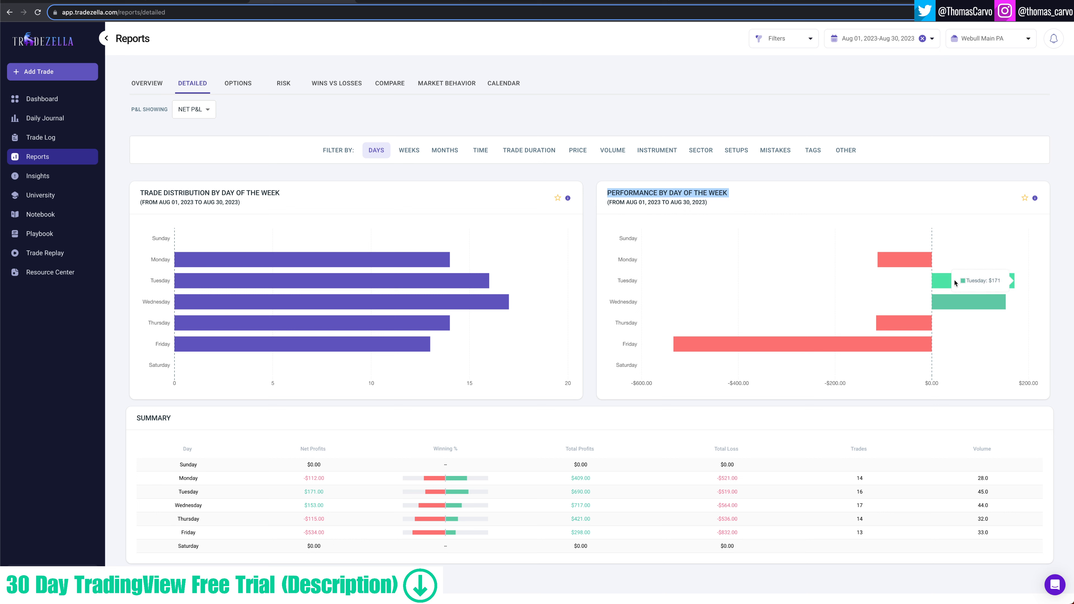
{"action": "mouse_move", "coordinate": [905, 259]}
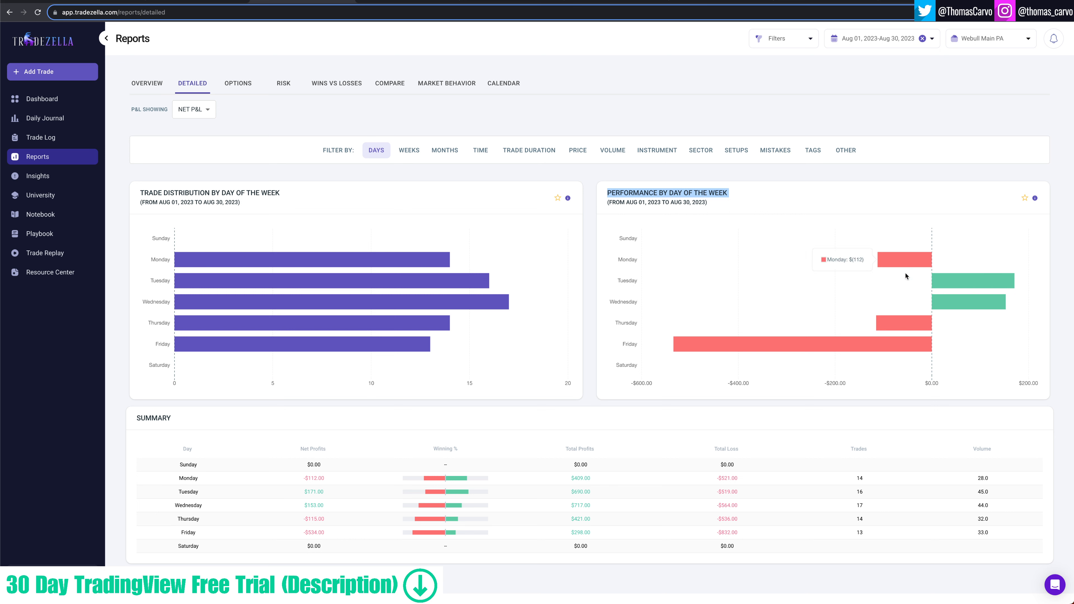
{"action": "mouse_move", "coordinate": [826, 351]}
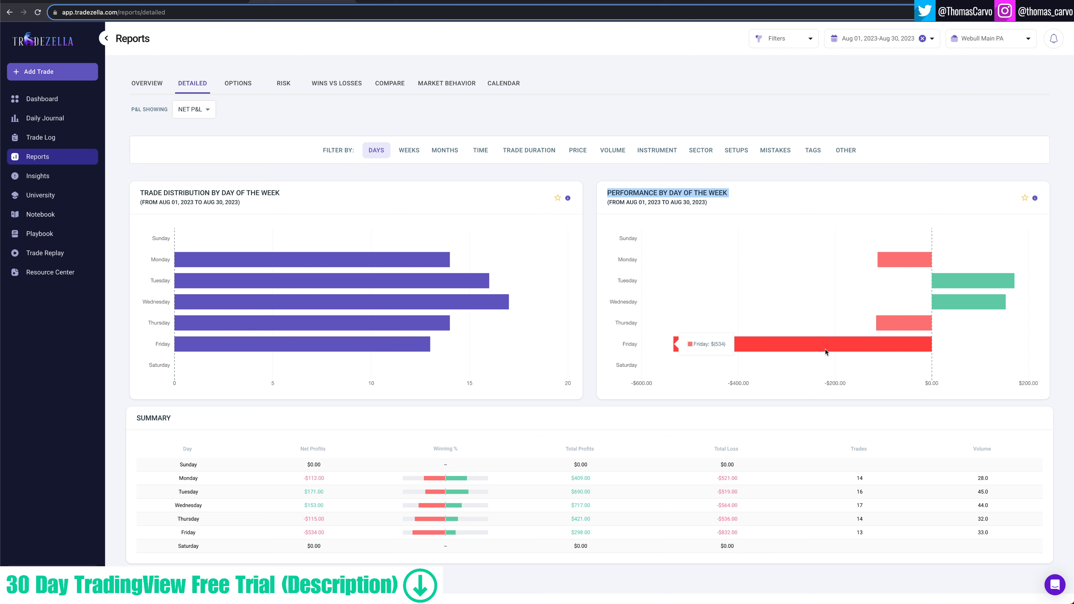
{"action": "mouse_move", "coordinate": [824, 353]}
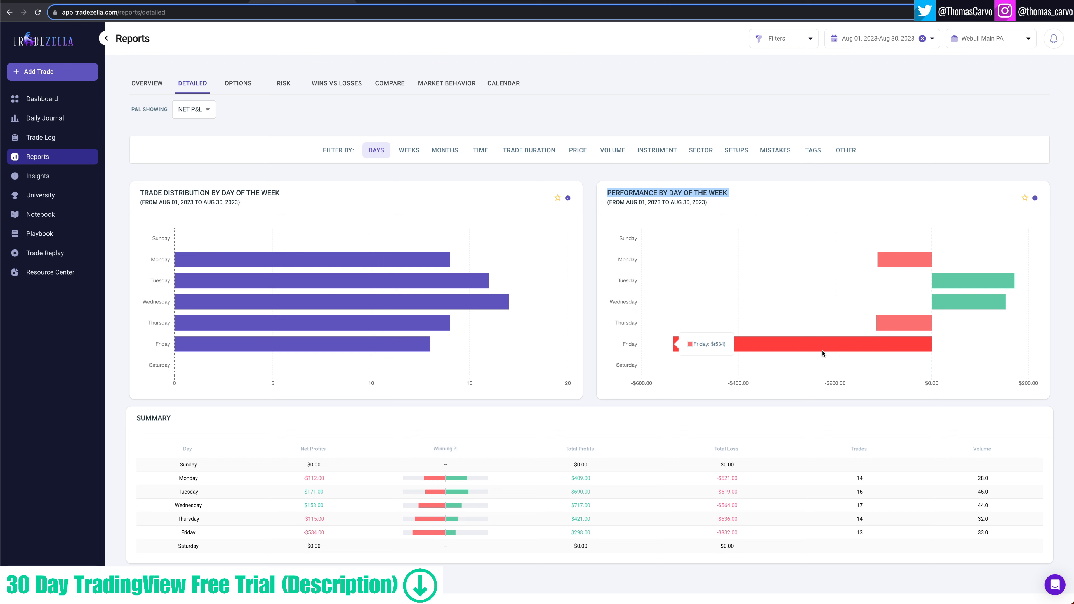
{"action": "mouse_move", "coordinate": [669, 363]}
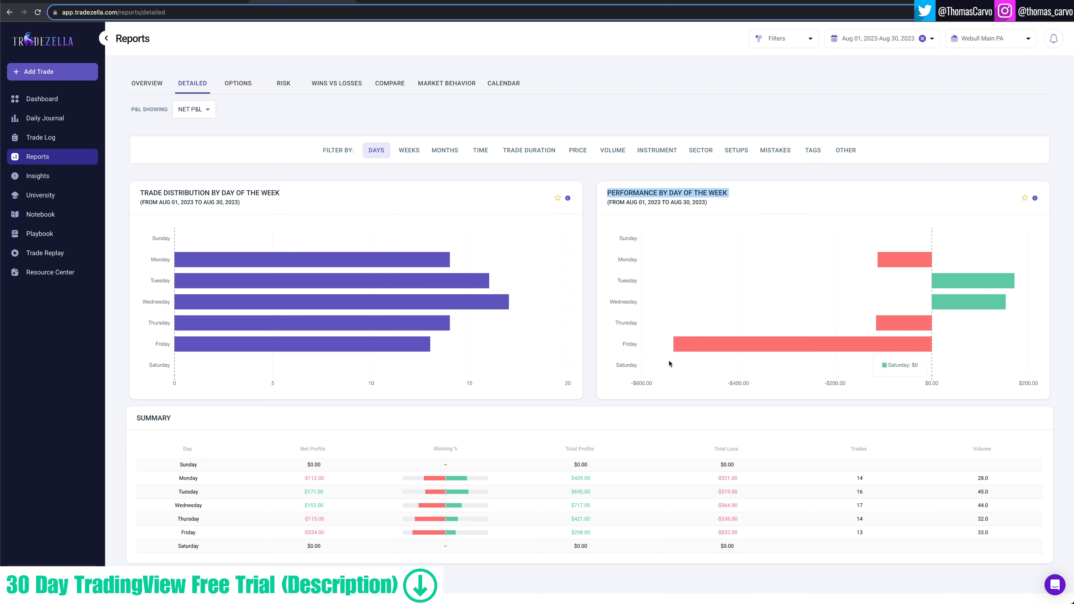
{"action": "mouse_move", "coordinate": [754, 351]}
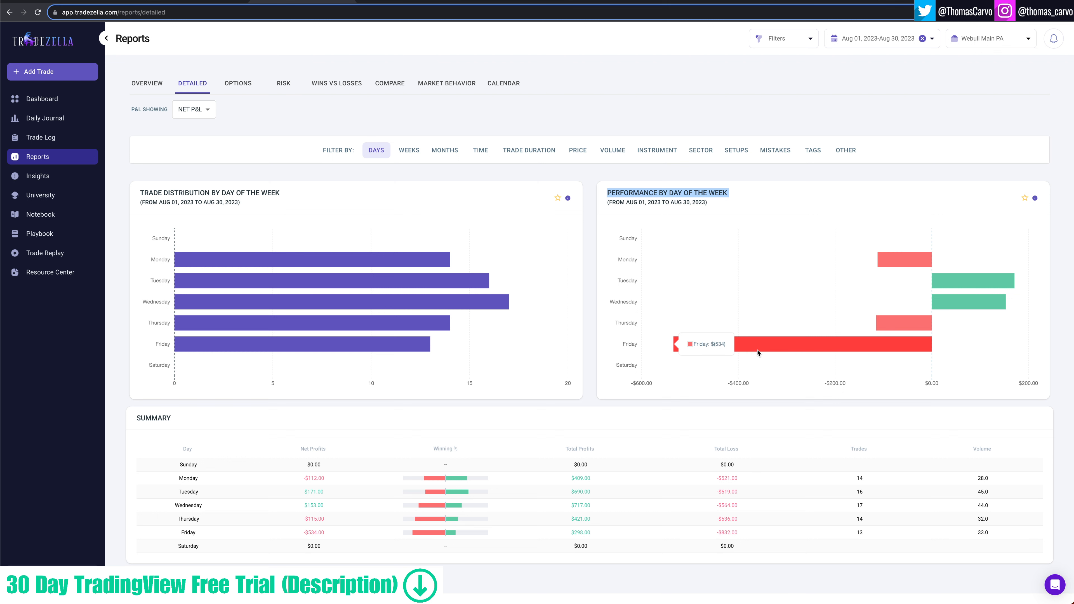
{"action": "mouse_move", "coordinate": [911, 247]}
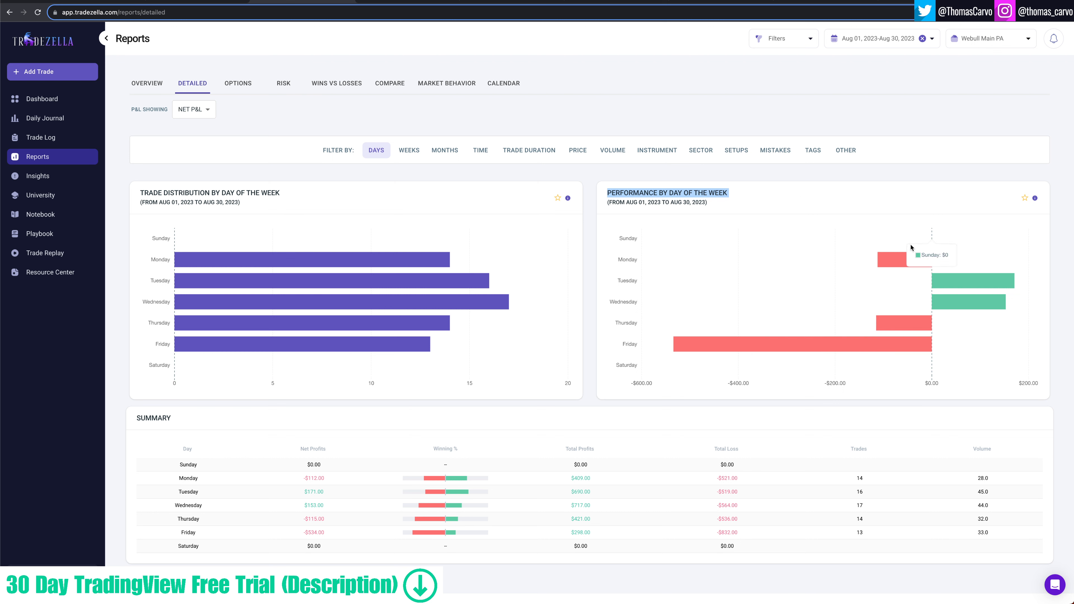
{"action": "mouse_move", "coordinate": [729, 198]}
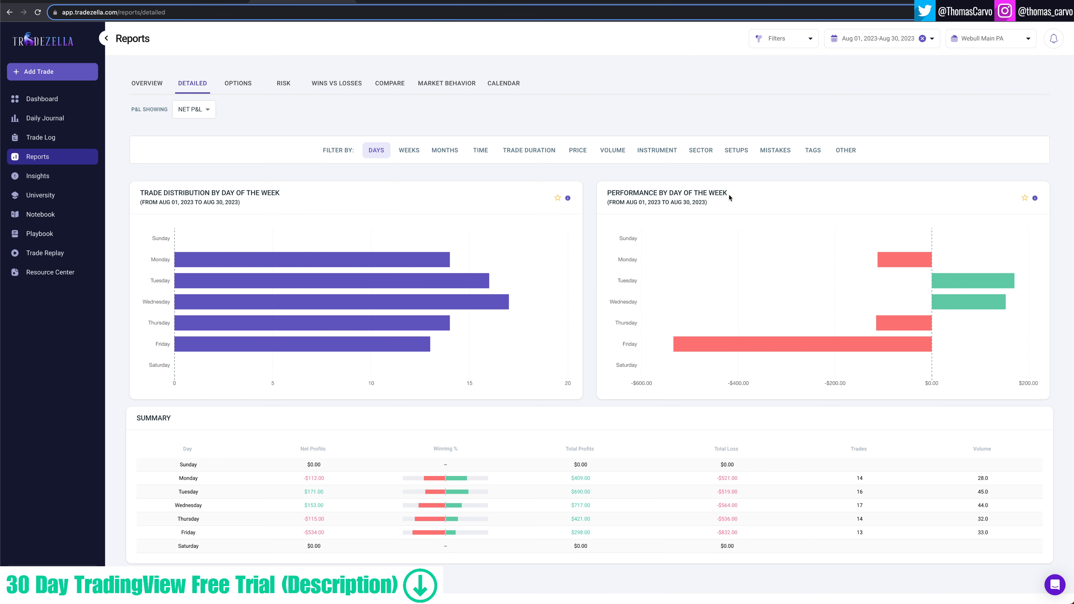
{"action": "mouse_move", "coordinate": [872, 186]}
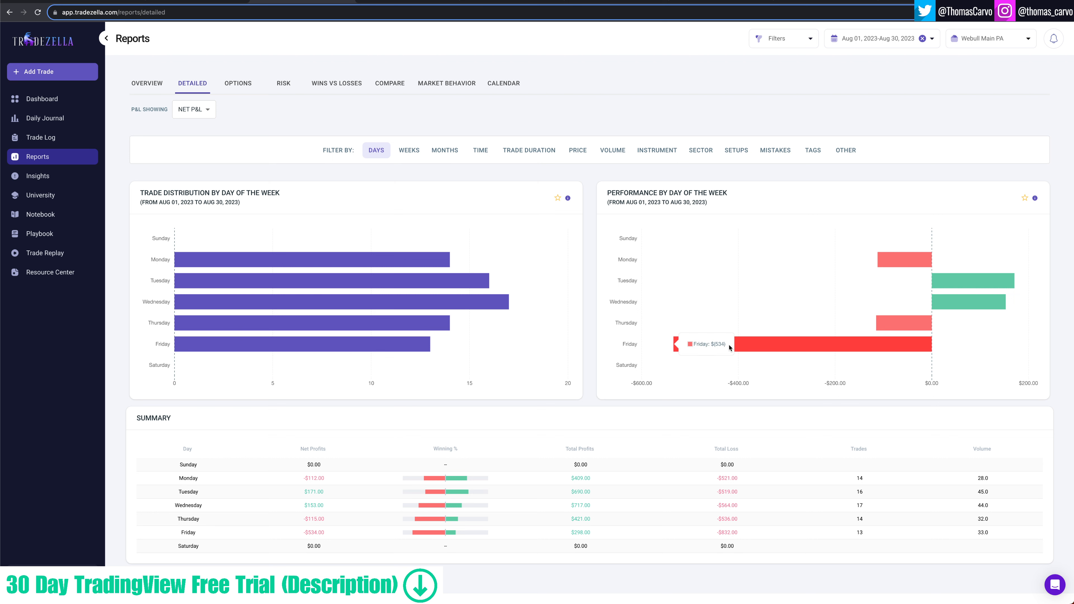
{"action": "mouse_move", "coordinate": [425, 122]}
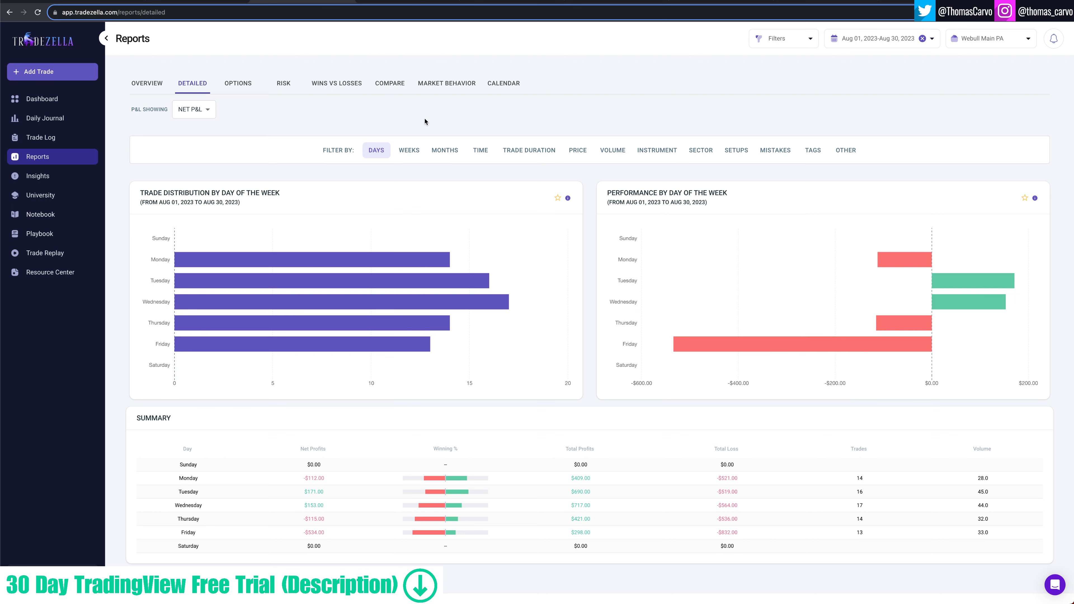
Step: Group the time-of-day breakdown into 30-minute intervals, then switch to trade duration
{"action": "left_click", "coordinate": [480, 150]}
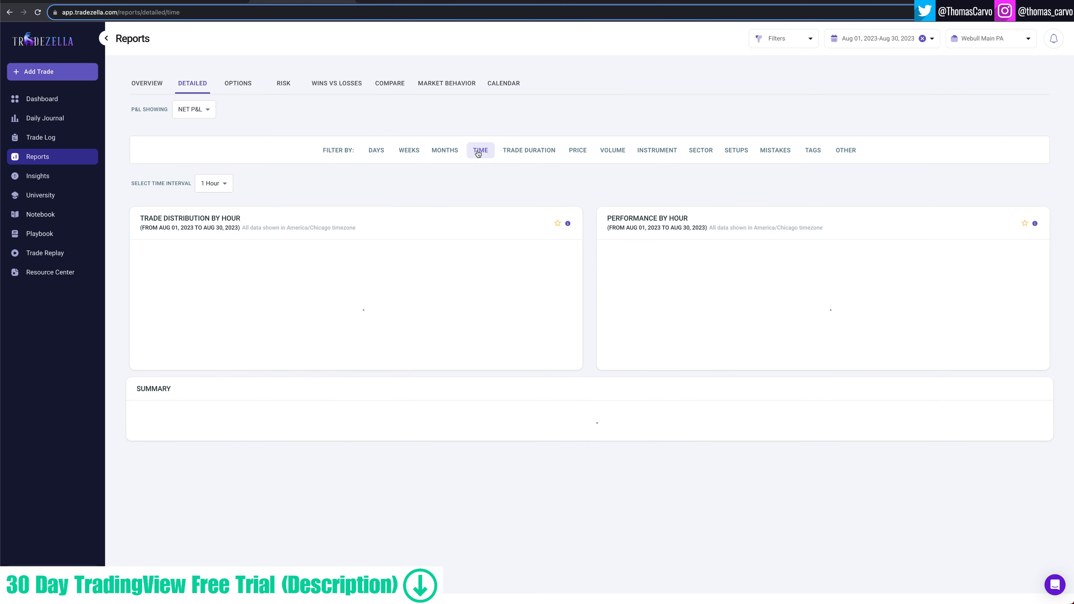
{"action": "left_click", "coordinate": [480, 150]}
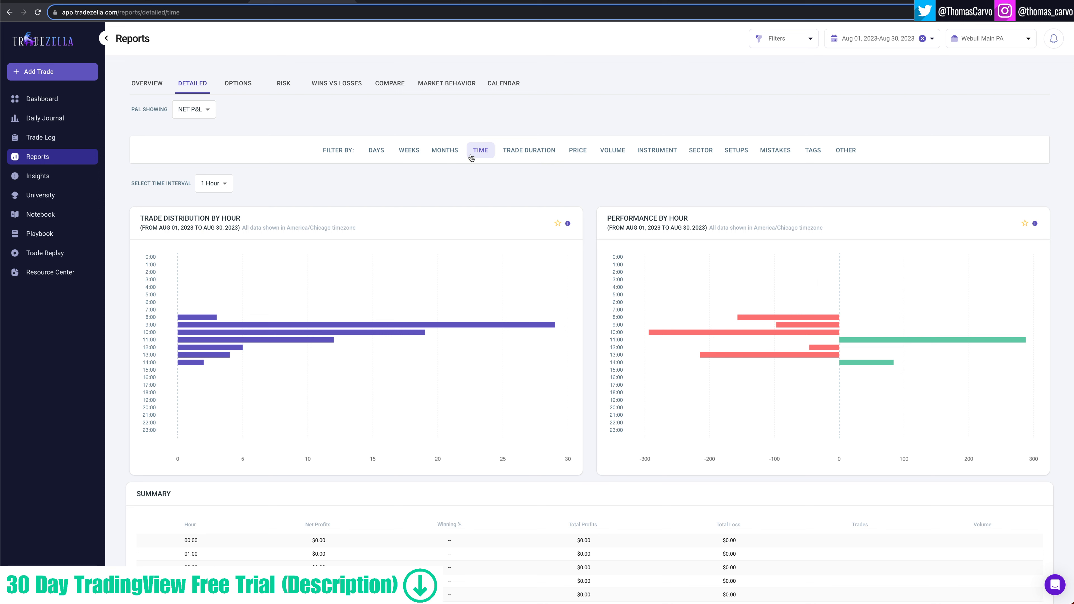
{"action": "mouse_move", "coordinate": [890, 339]}
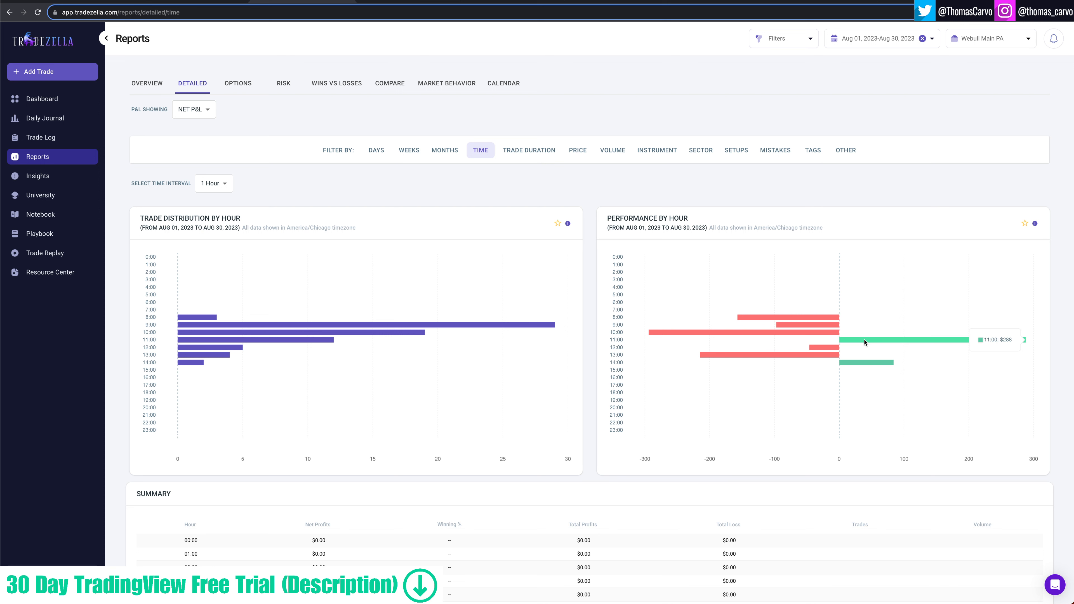
{"action": "mouse_move", "coordinate": [802, 327]}
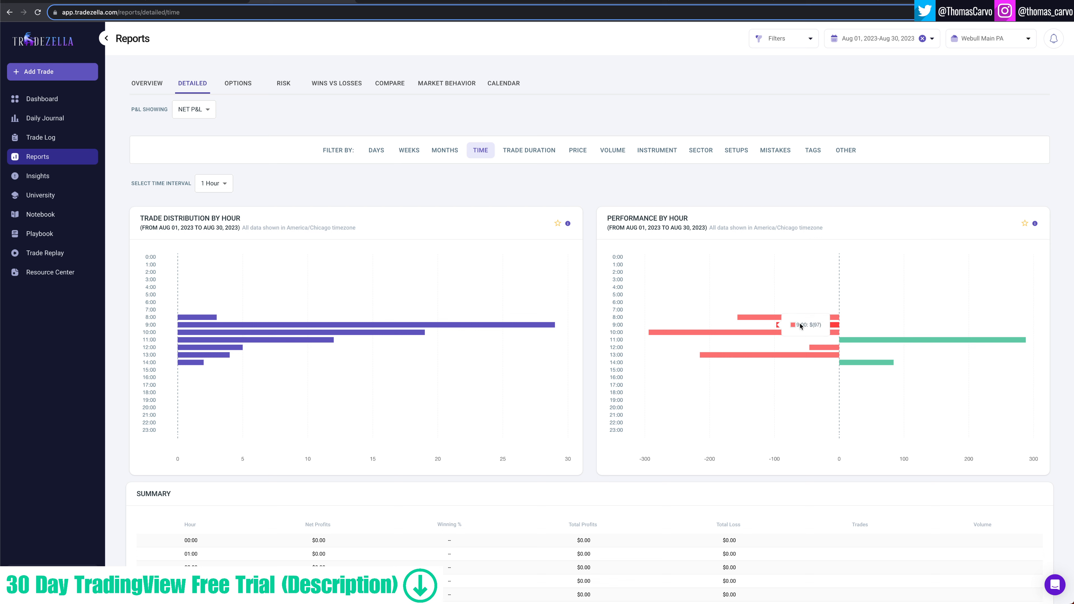
{"action": "mouse_move", "coordinate": [785, 320]}
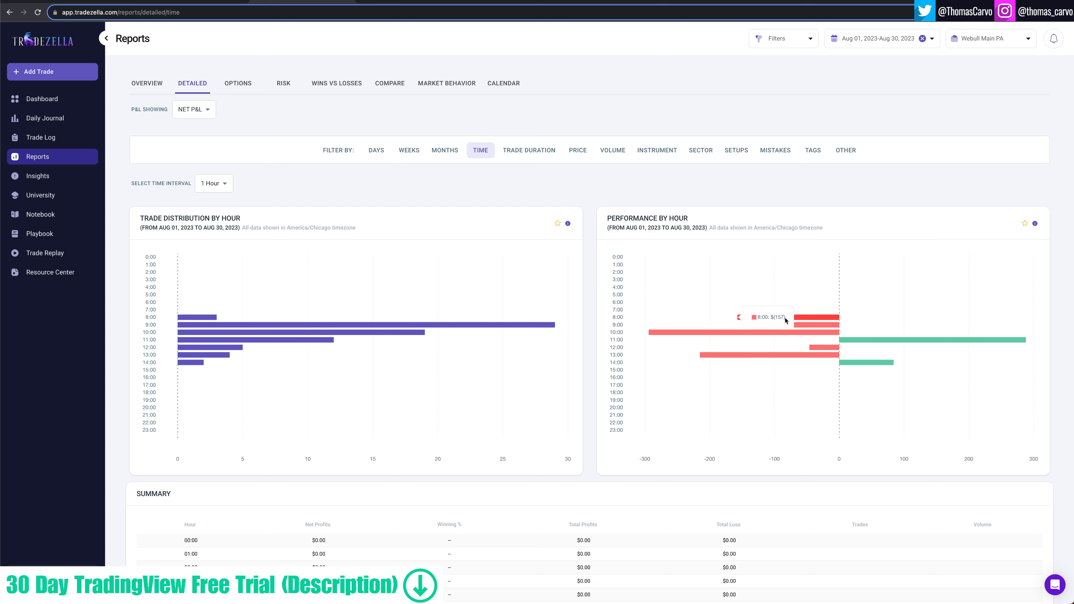
{"action": "left_click", "coordinate": [214, 182]}
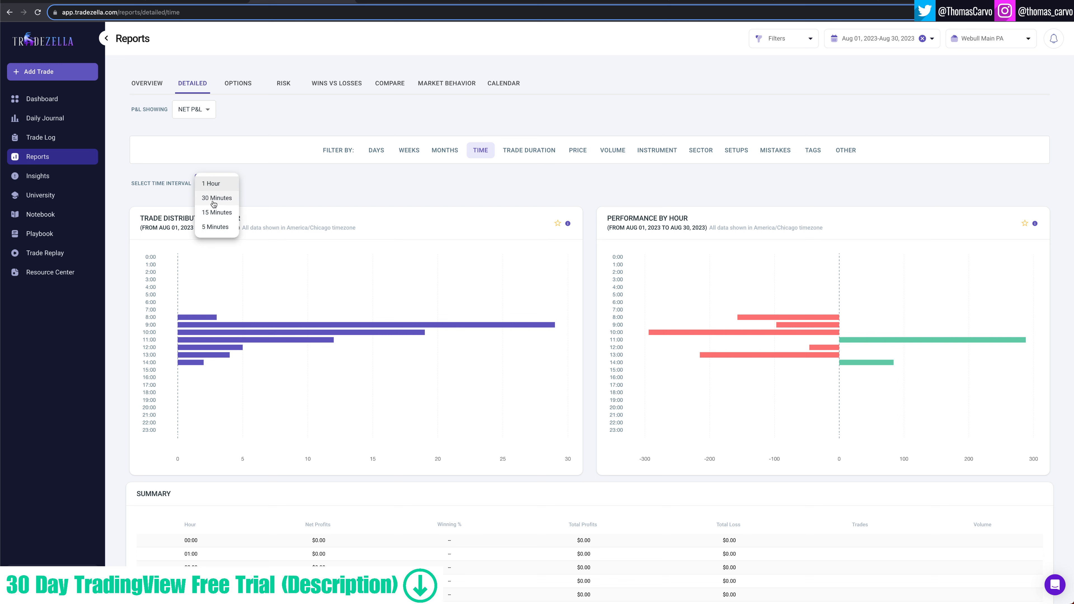
{"action": "left_click", "coordinate": [216, 198]}
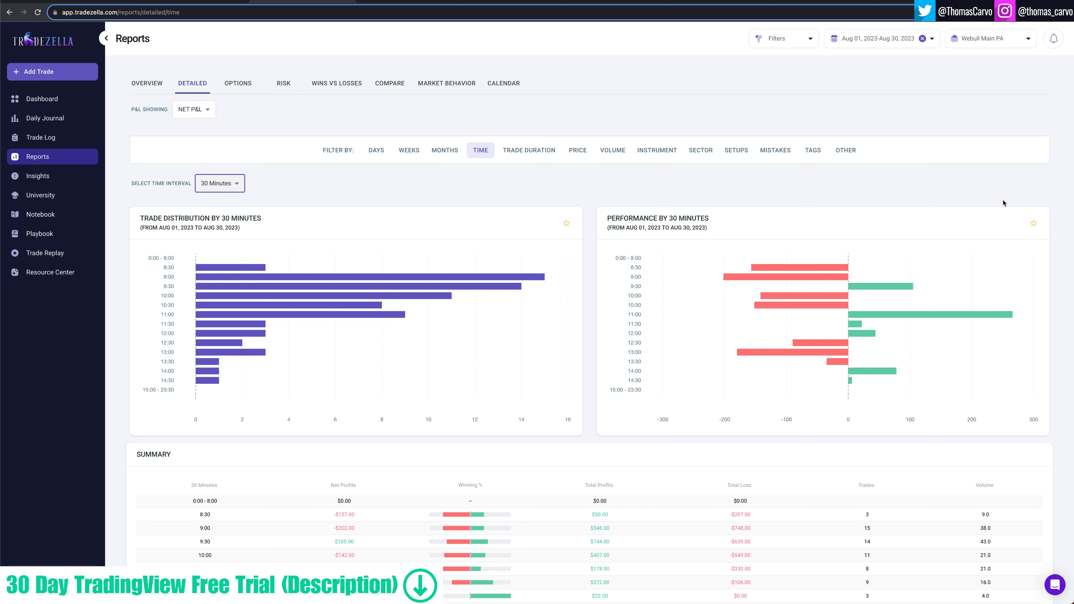
{"action": "mouse_move", "coordinate": [811, 272]}
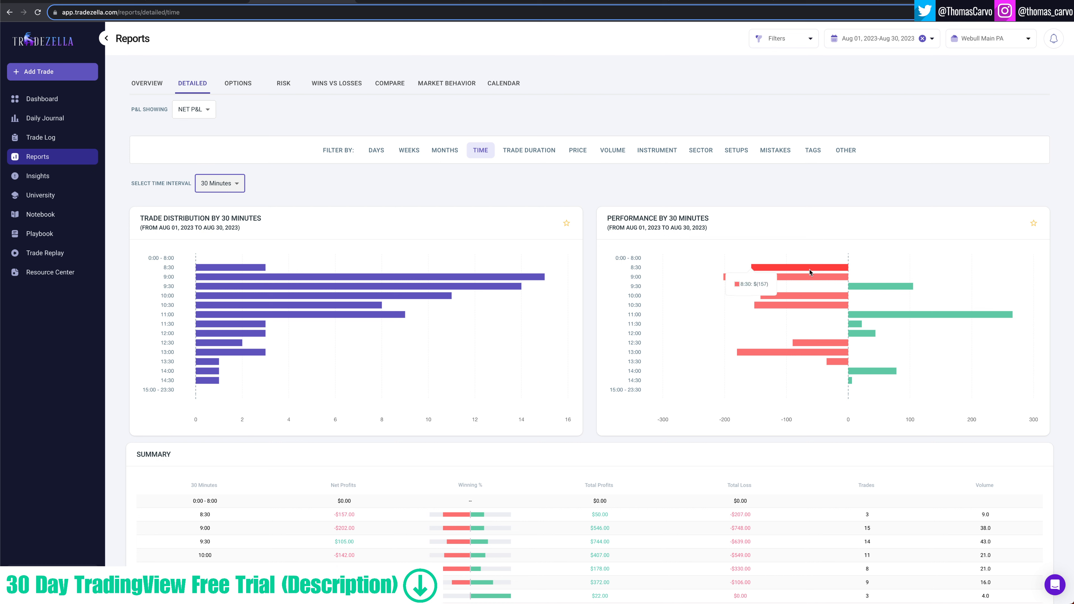
{"action": "mouse_move", "coordinate": [876, 292]}
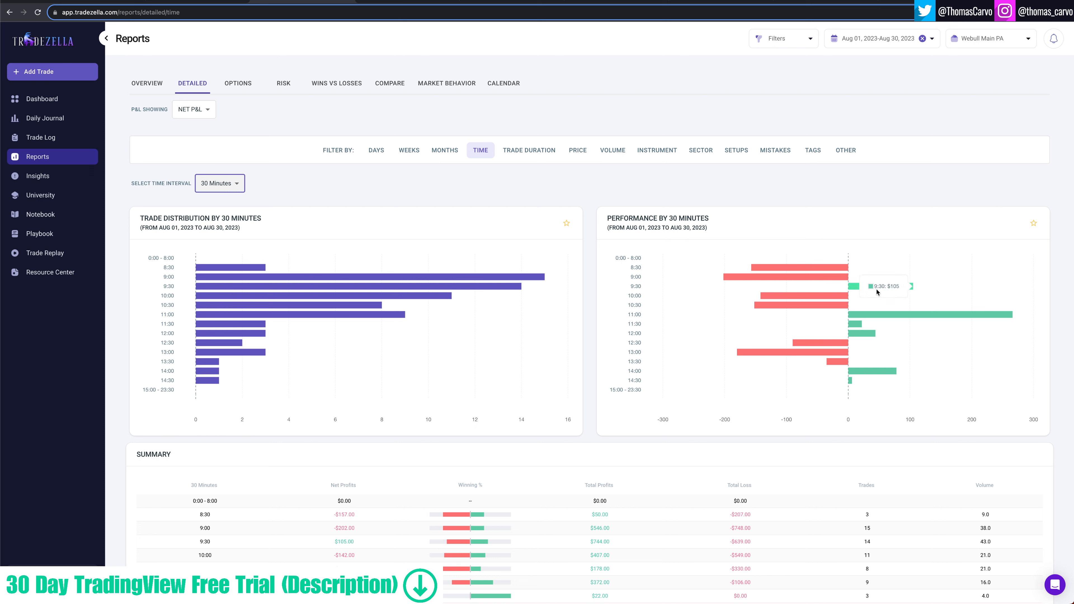
{"action": "mouse_move", "coordinate": [822, 278]}
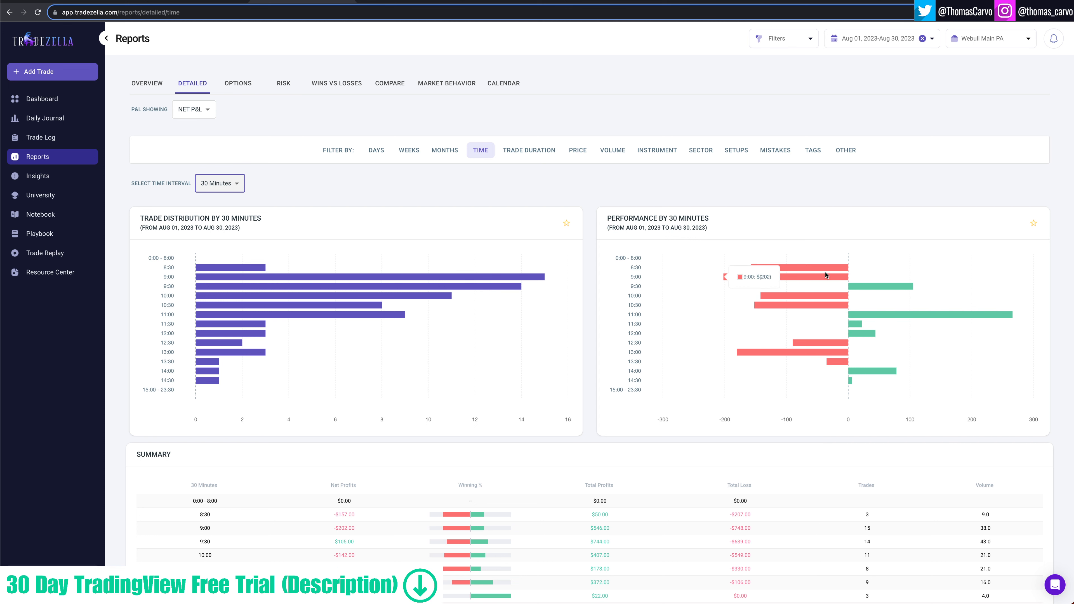
{"action": "mouse_move", "coordinate": [221, 187]}
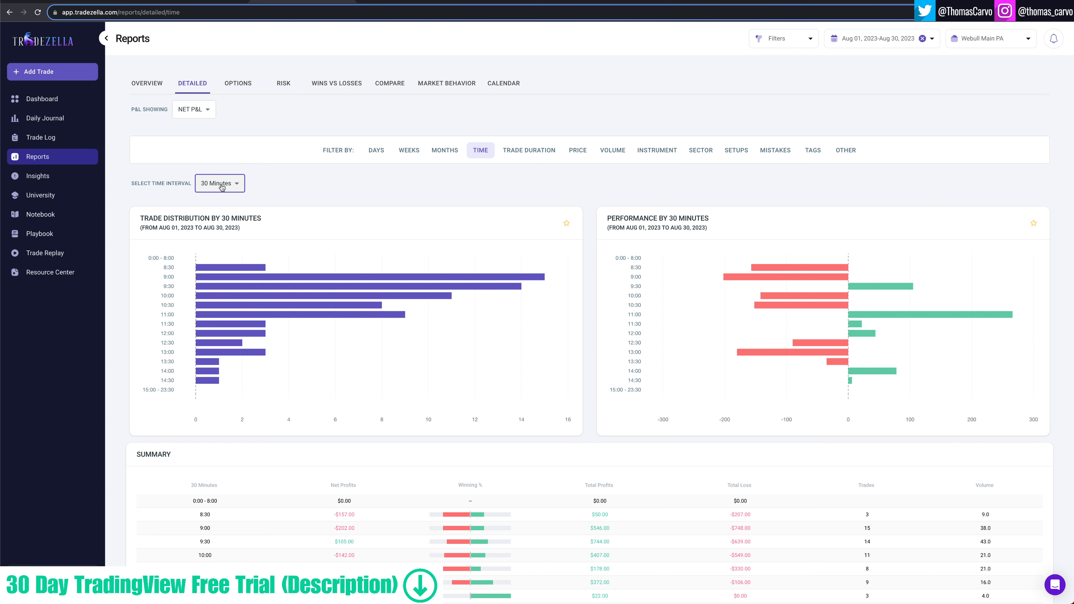
{"action": "left_click", "coordinate": [529, 150]}
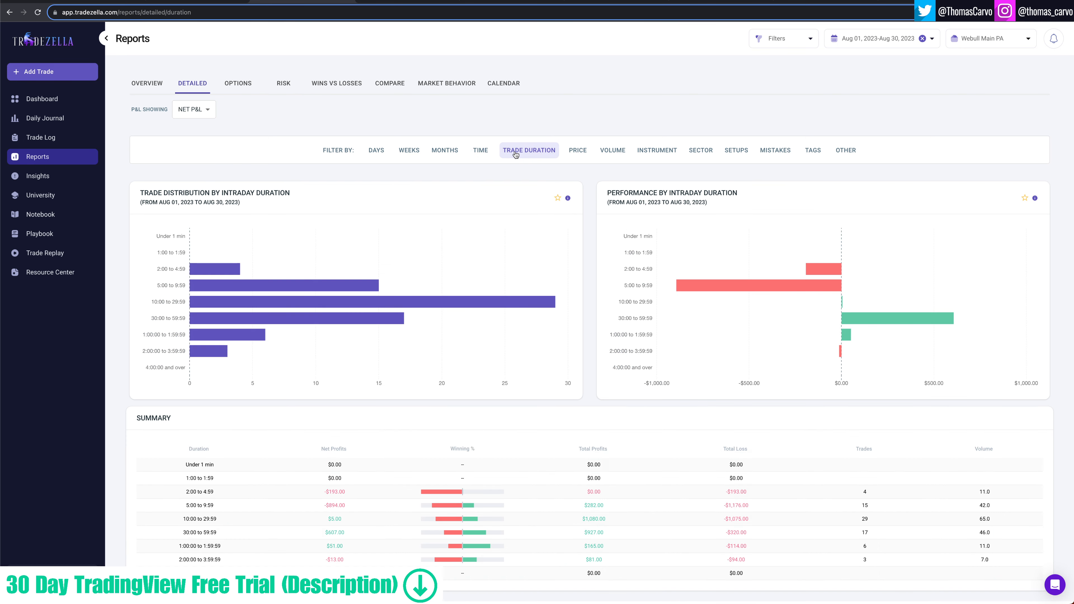
{"action": "mouse_move", "coordinate": [821, 285]}
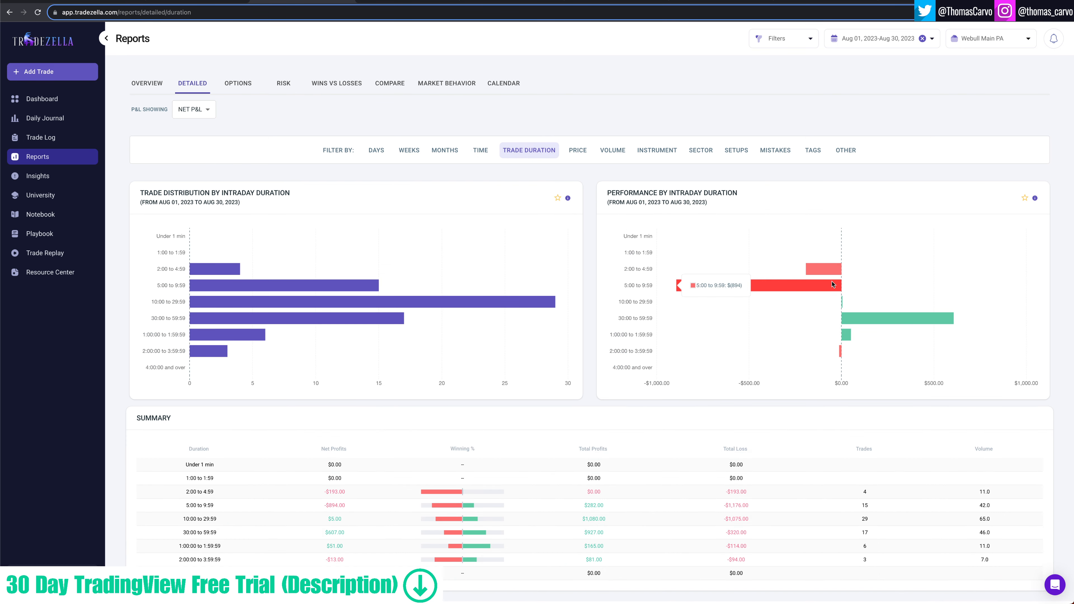
{"action": "mouse_move", "coordinate": [606, 292]}
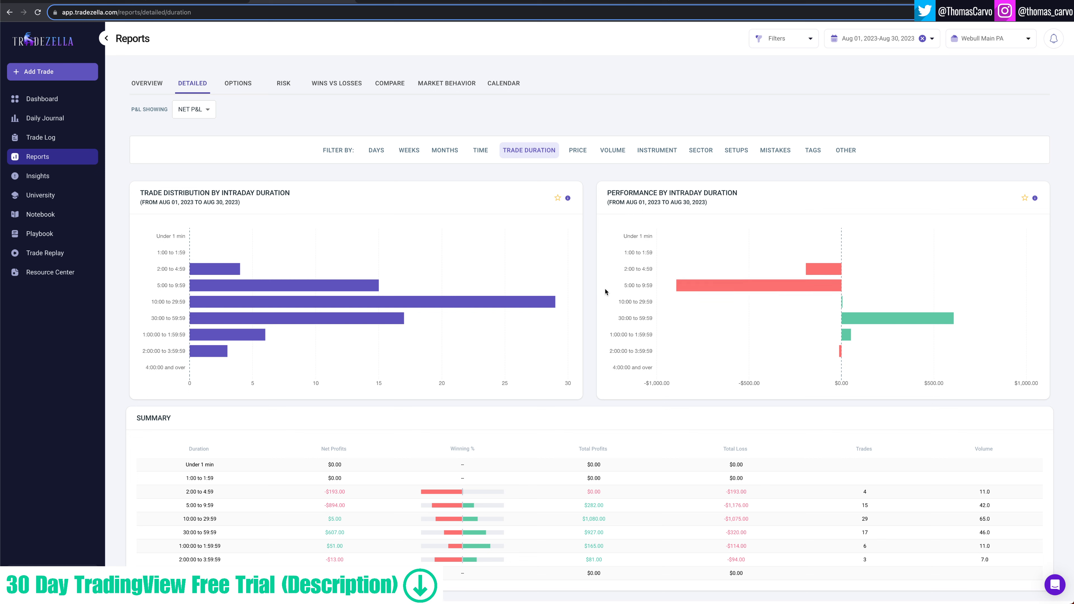
{"action": "mouse_move", "coordinate": [774, 286]}
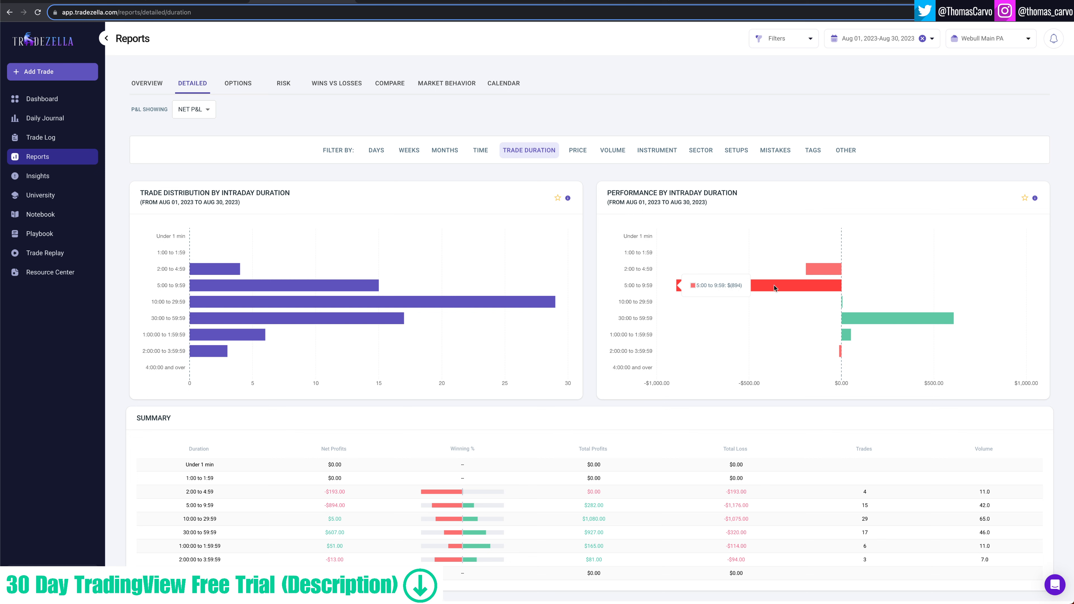
{"action": "mouse_move", "coordinate": [832, 268]}
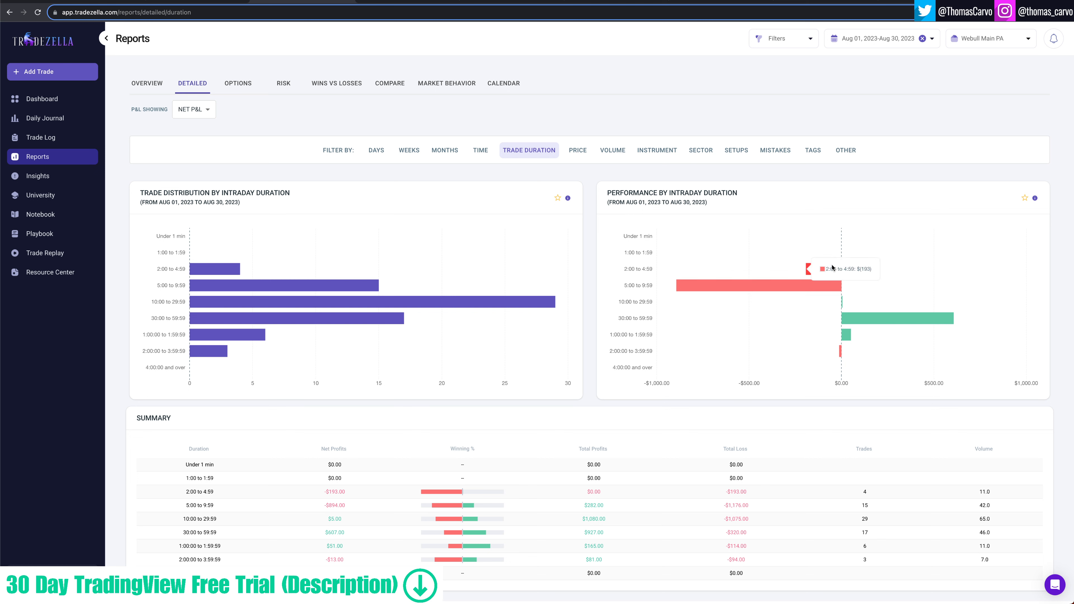
{"action": "mouse_move", "coordinate": [855, 317]}
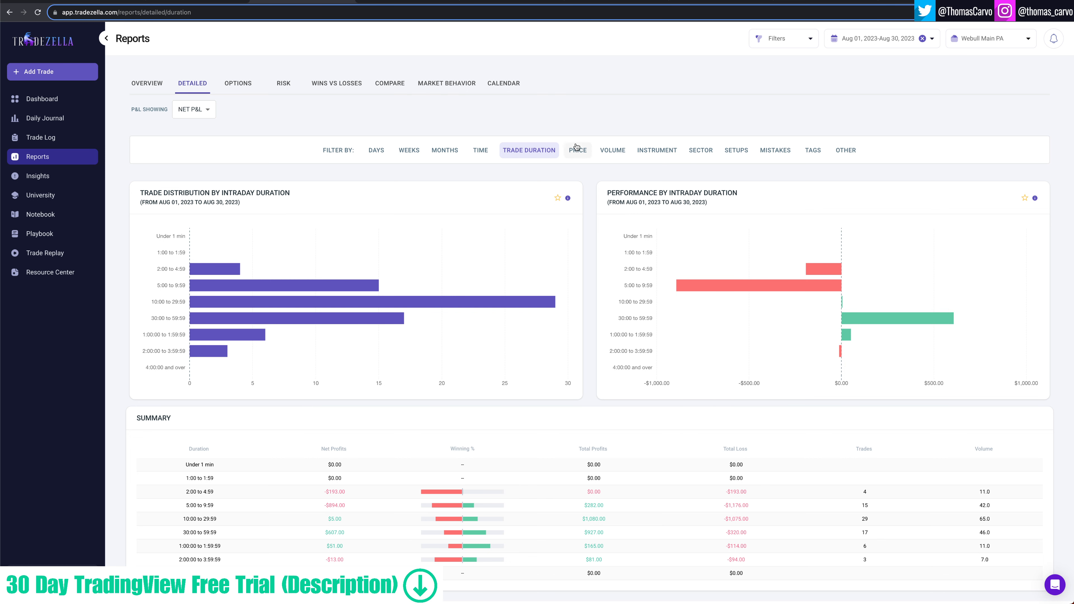
Step: Switch the detailed report to the breakdown by share price
{"action": "left_click", "coordinate": [577, 150]}
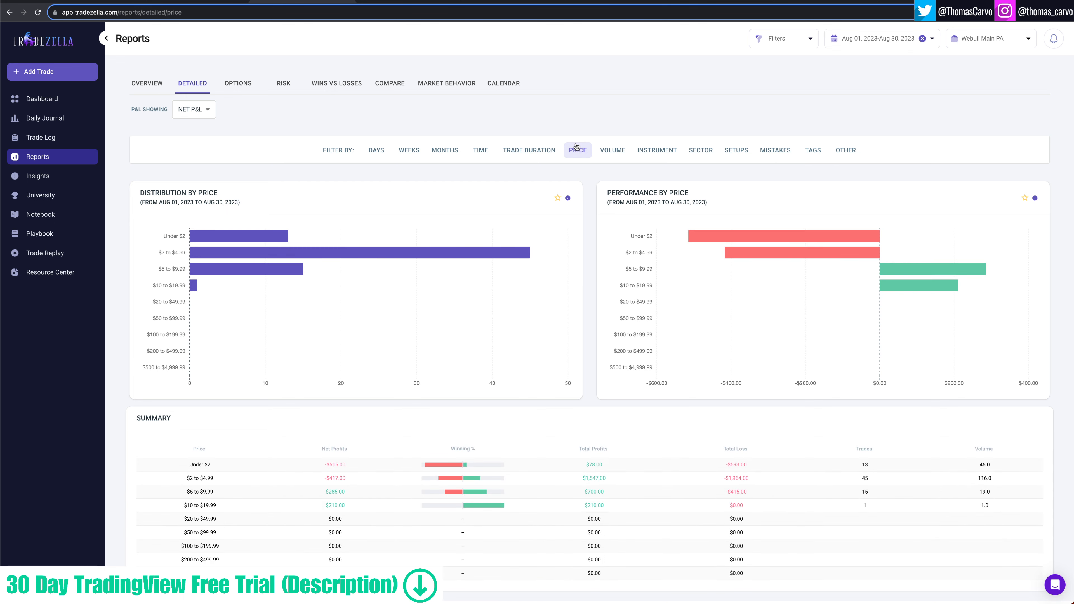
{"action": "mouse_move", "coordinate": [585, 202]}
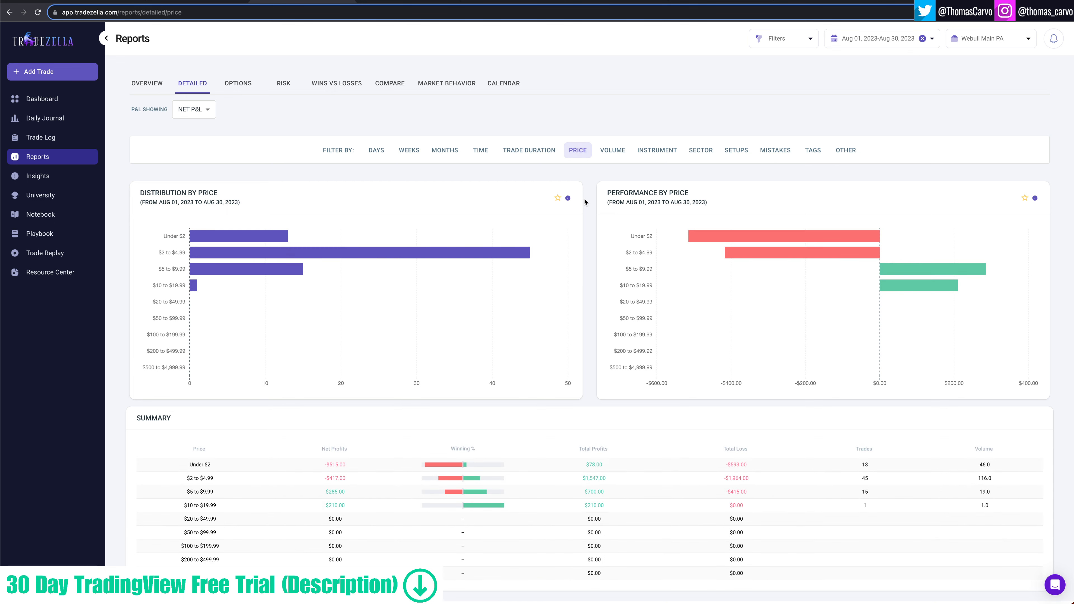
{"action": "mouse_move", "coordinate": [757, 236]}
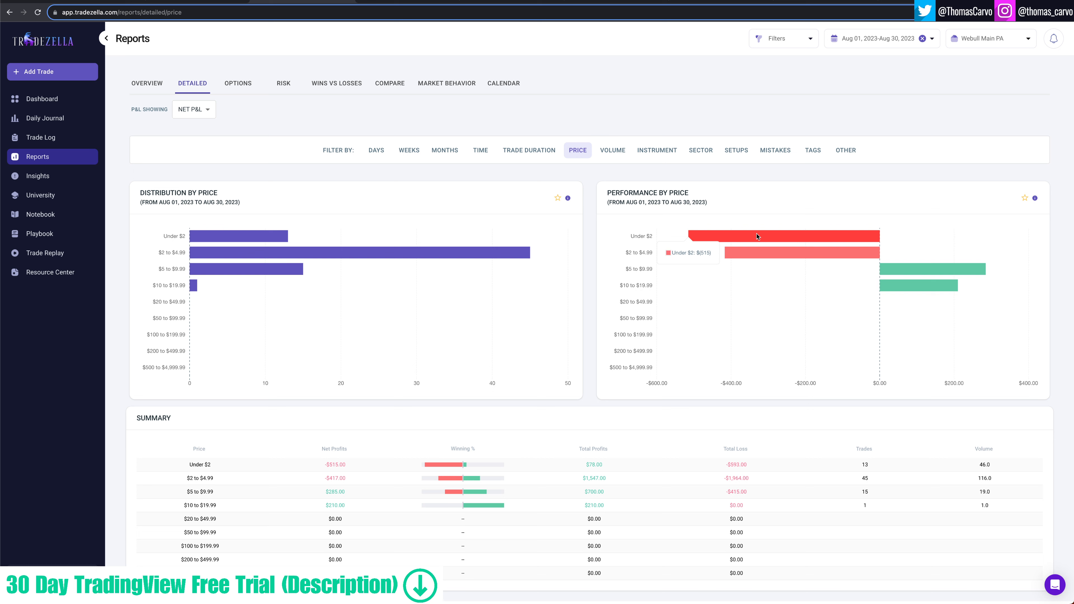
{"action": "mouse_move", "coordinate": [924, 285]}
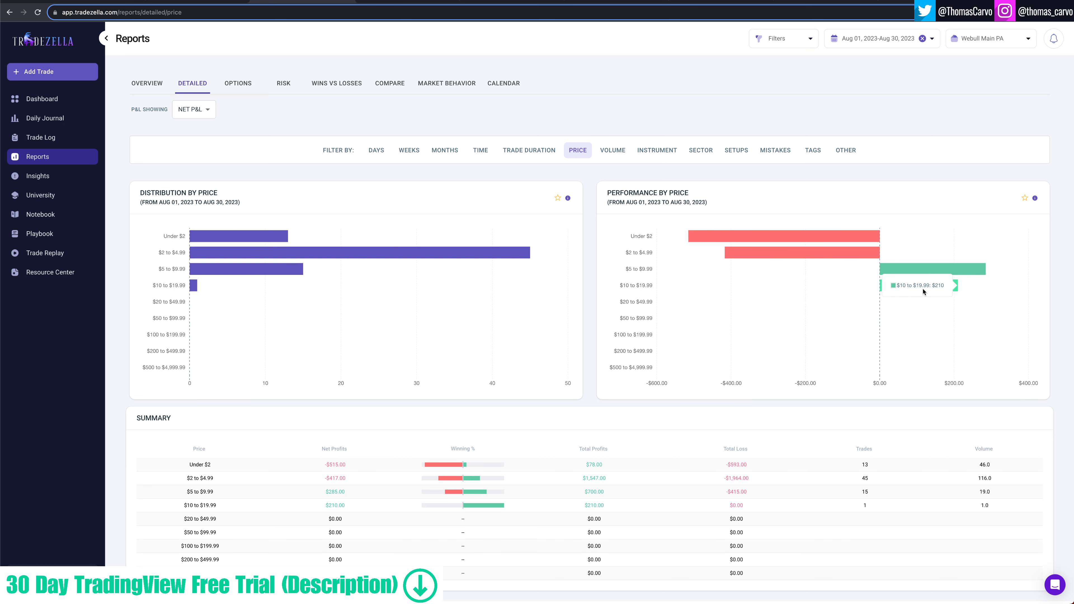
{"action": "mouse_move", "coordinate": [928, 268]}
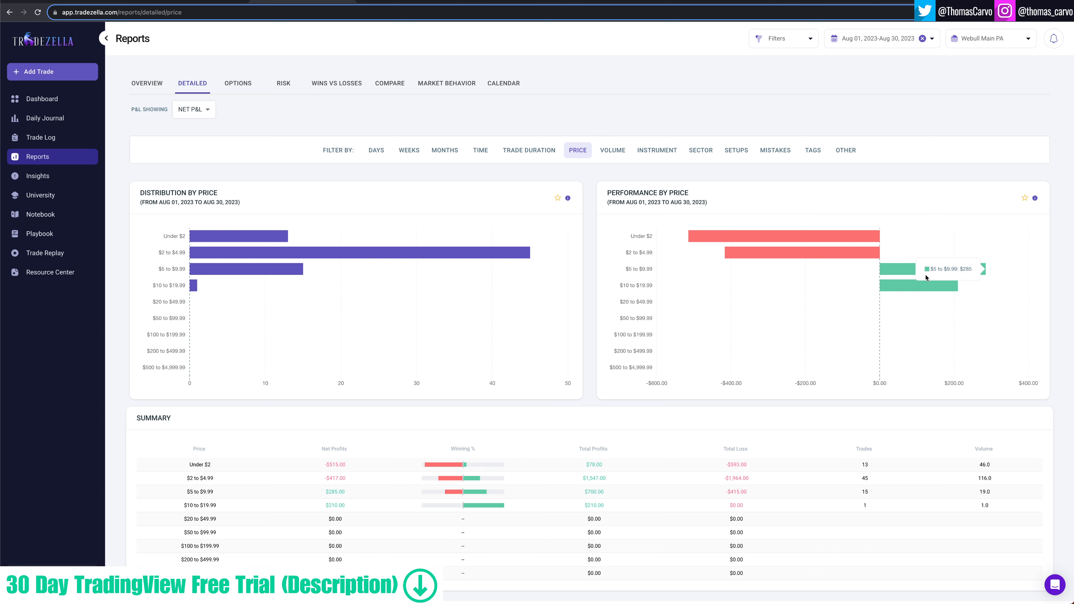
{"action": "mouse_move", "coordinate": [924, 300]}
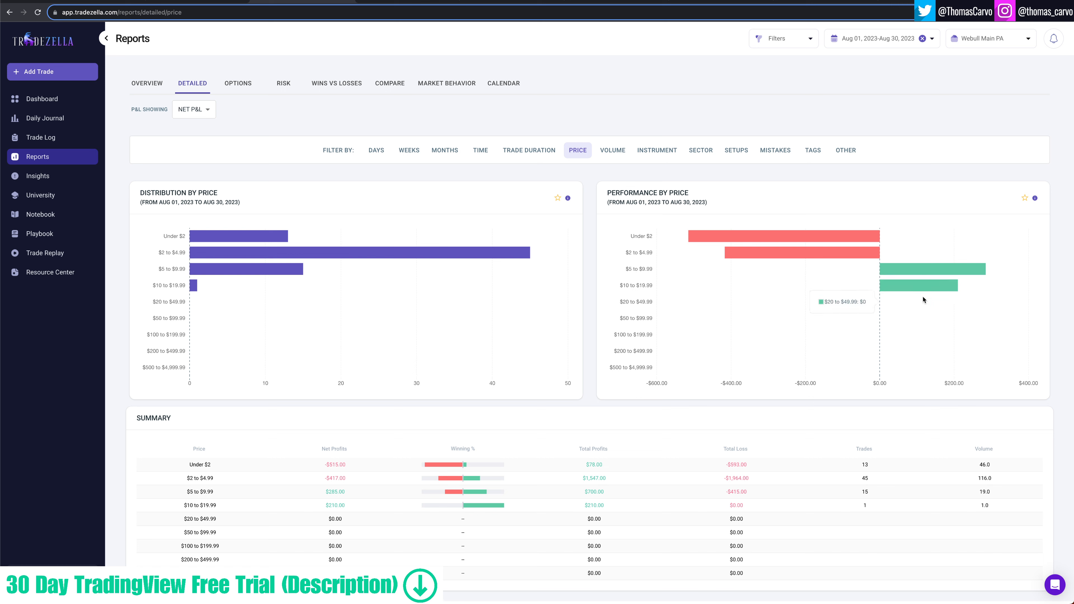
{"action": "mouse_move", "coordinate": [916, 286]}
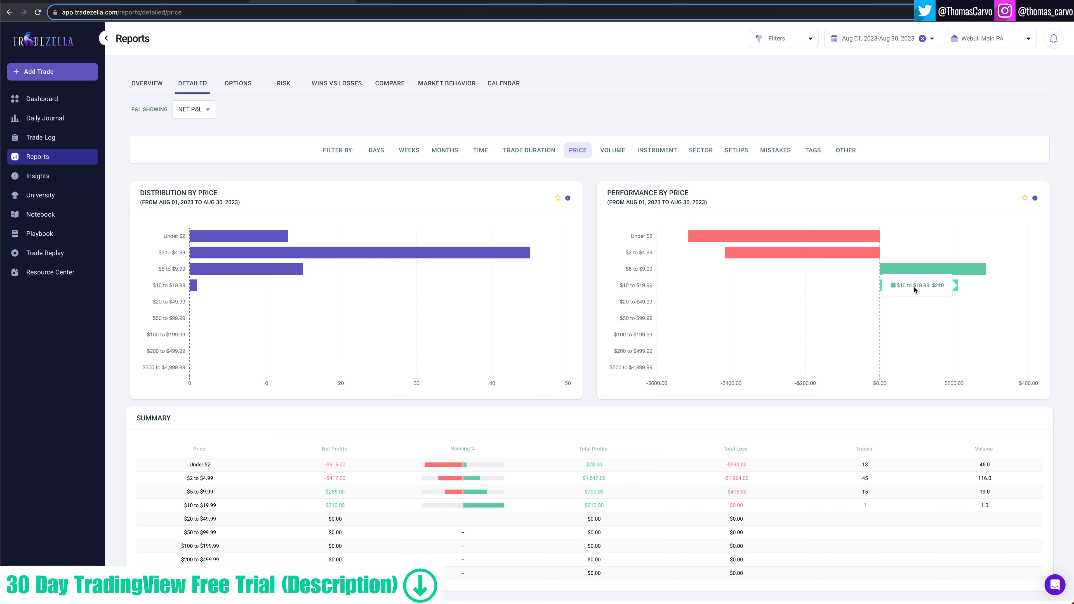
{"action": "mouse_move", "coordinate": [624, 164]}
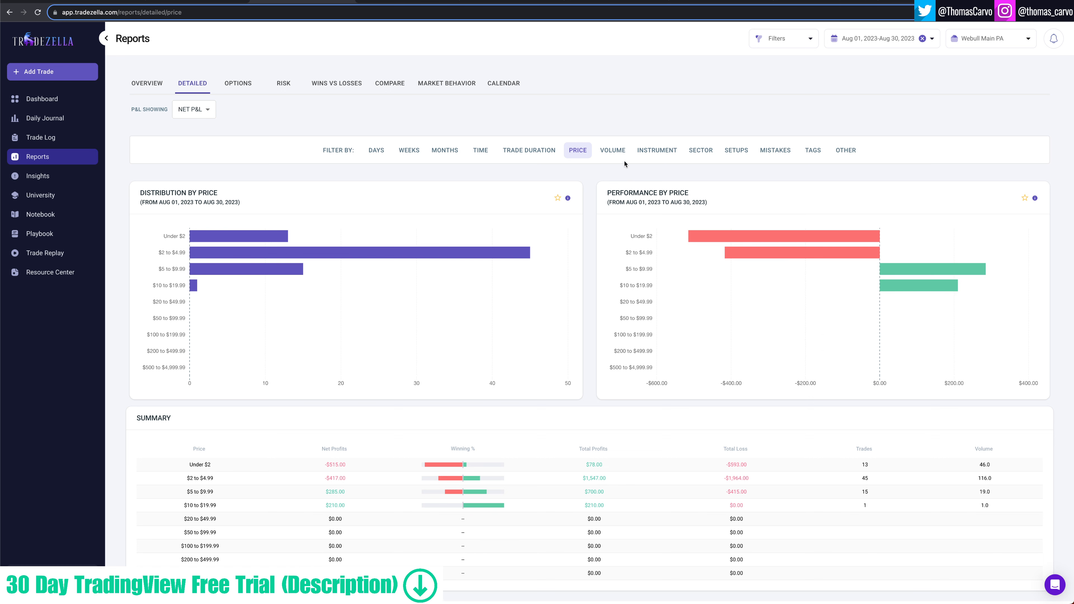
Step: View the volume-traded breakdown, then the breakdown by instrument symbol
{"action": "left_click", "coordinate": [611, 150]}
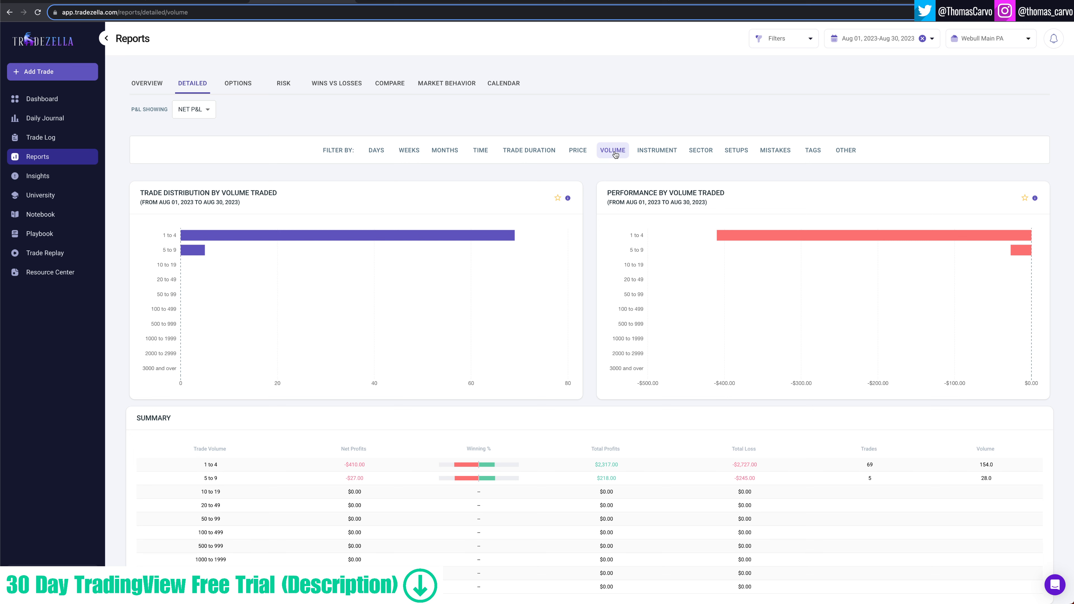
{"action": "mouse_move", "coordinate": [618, 170]}
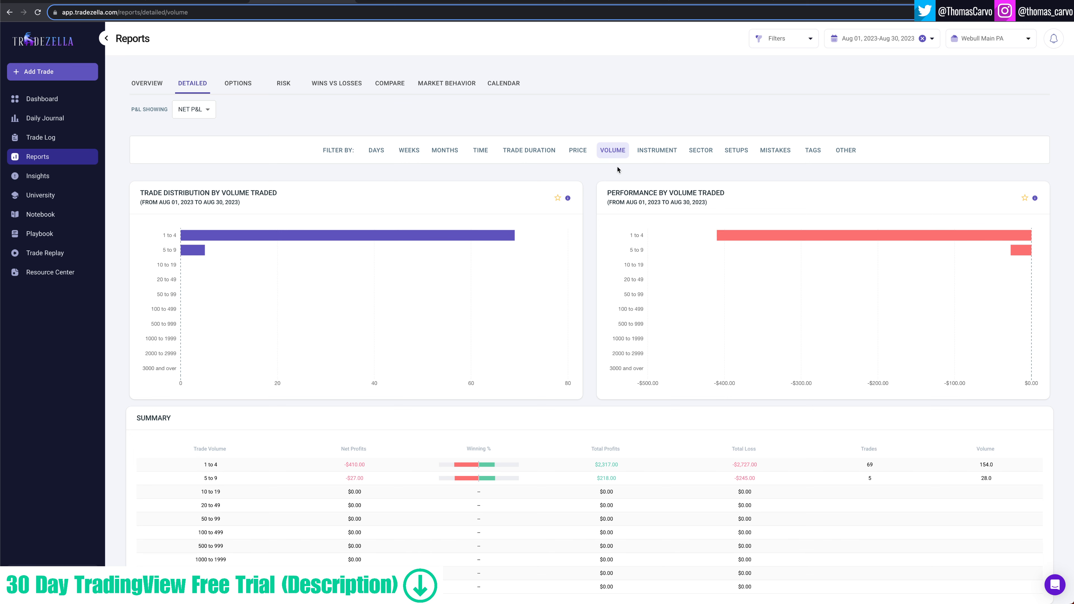
{"action": "left_click", "coordinate": [656, 150]}
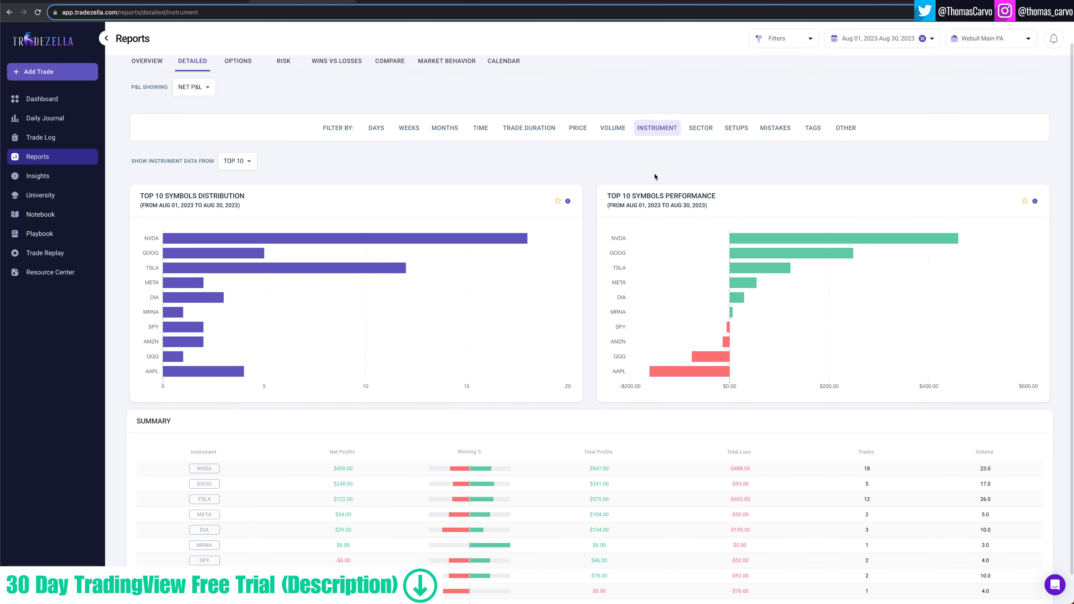
{"action": "mouse_move", "coordinate": [188, 240]}
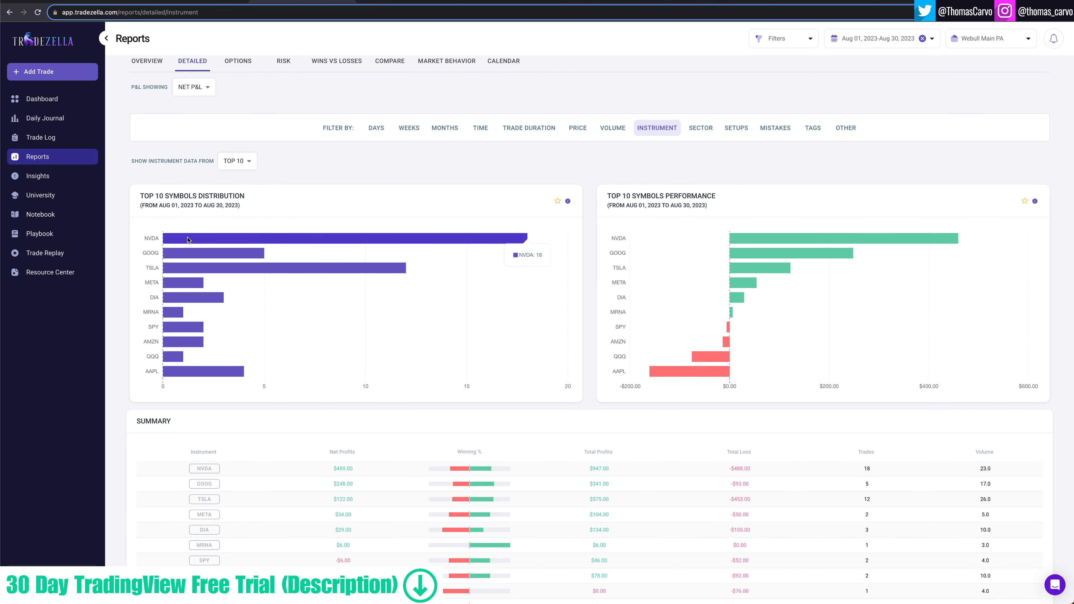
{"action": "mouse_move", "coordinate": [249, 187]}
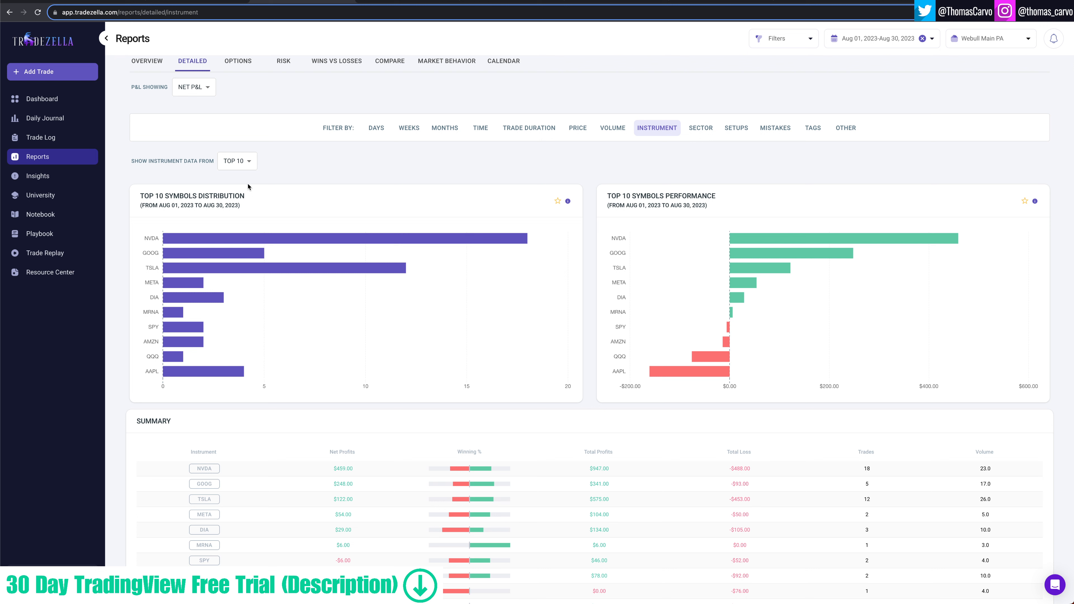
{"action": "mouse_move", "coordinate": [235, 253]}
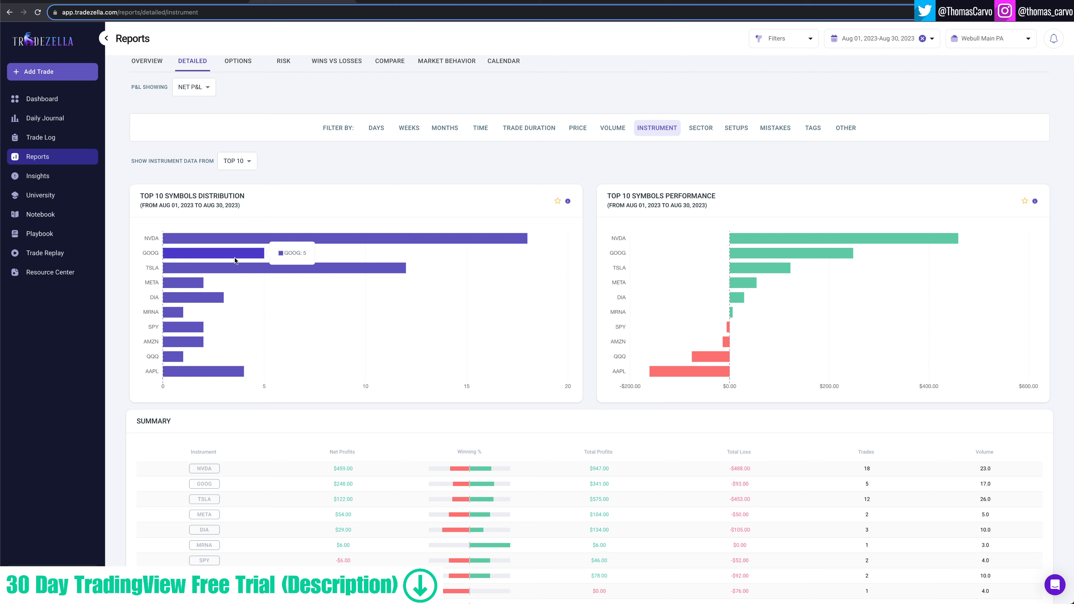
{"action": "mouse_move", "coordinate": [232, 254]}
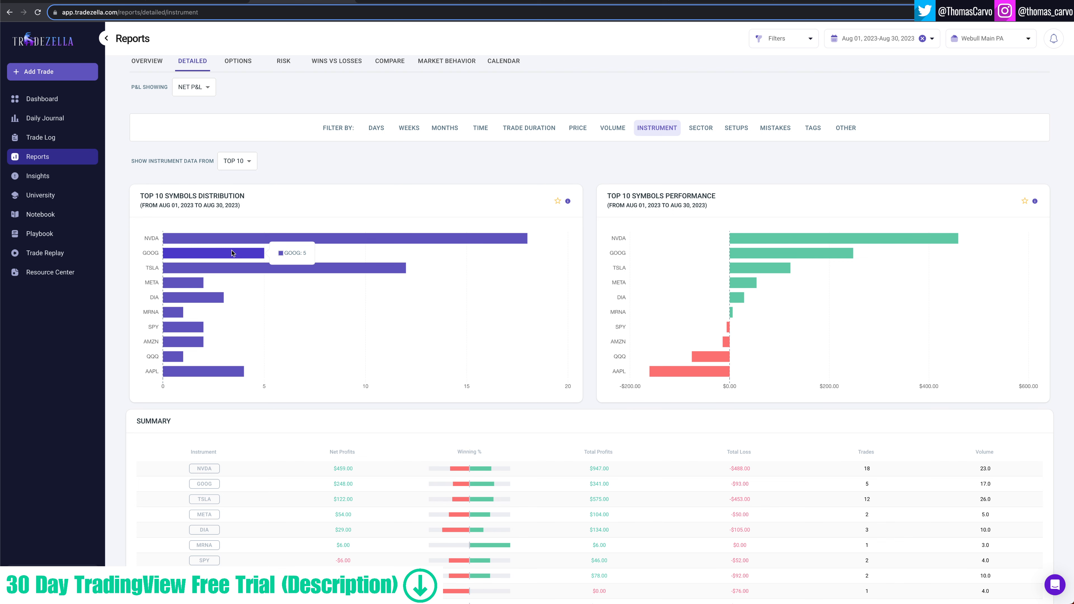
{"action": "mouse_move", "coordinate": [215, 372]}
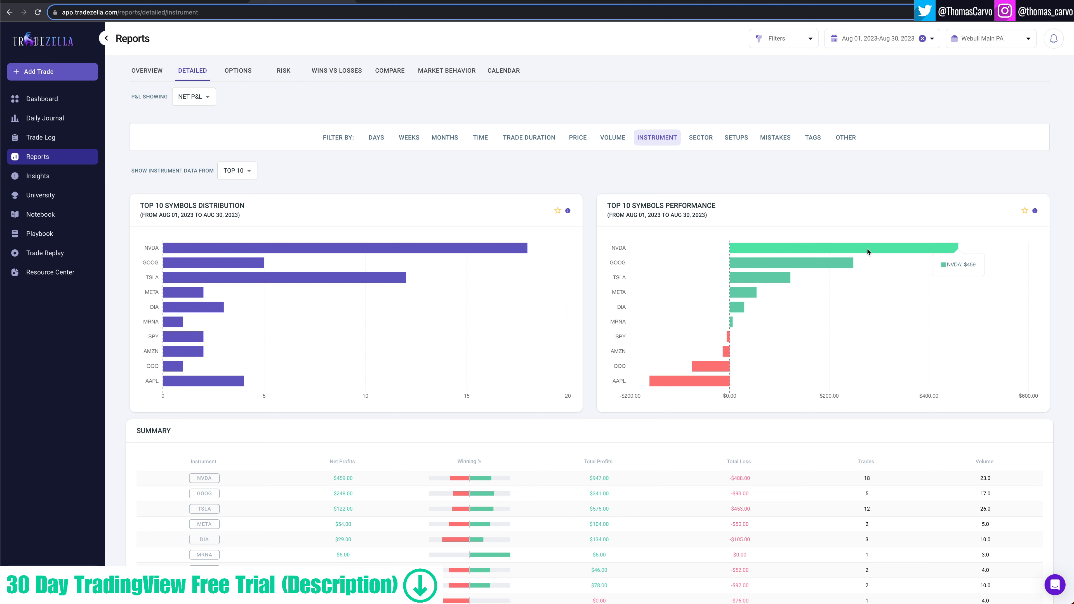
{"action": "mouse_move", "coordinate": [380, 218]}
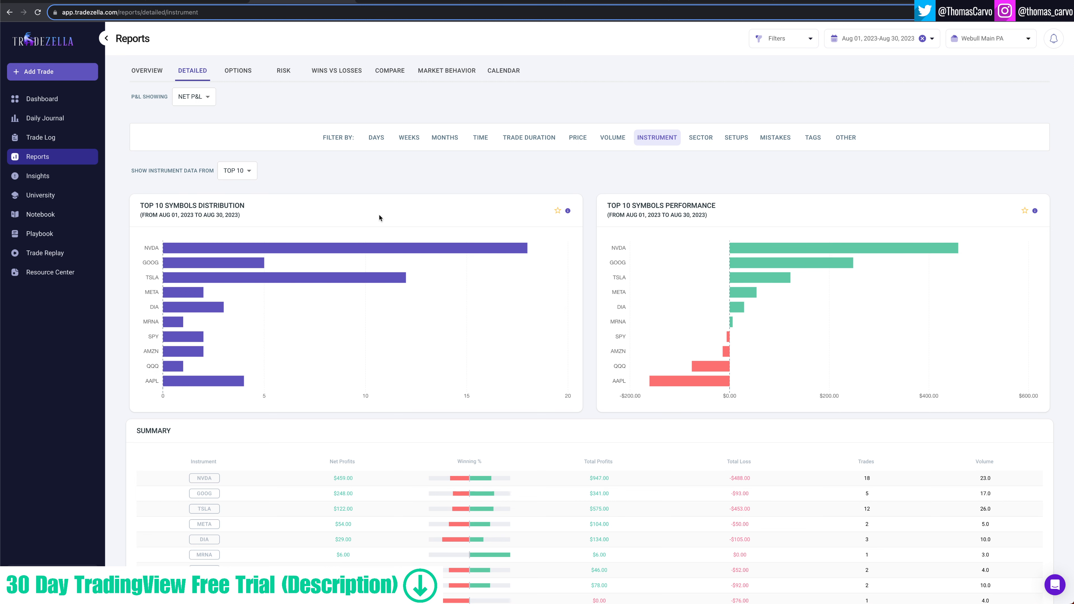
{"action": "mouse_move", "coordinate": [762, 280]}
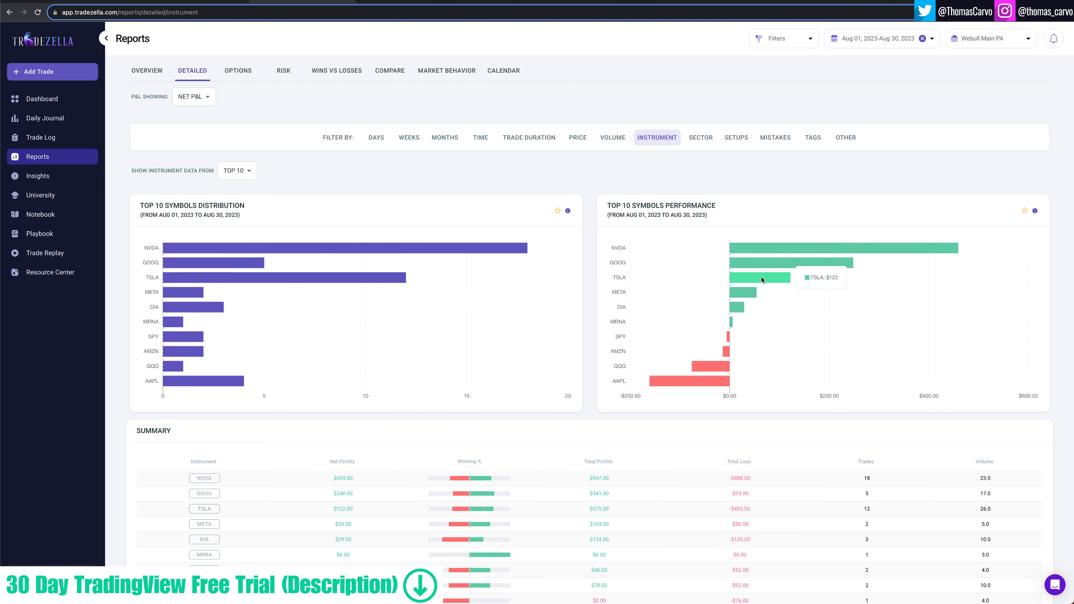
{"action": "mouse_move", "coordinate": [739, 350]}
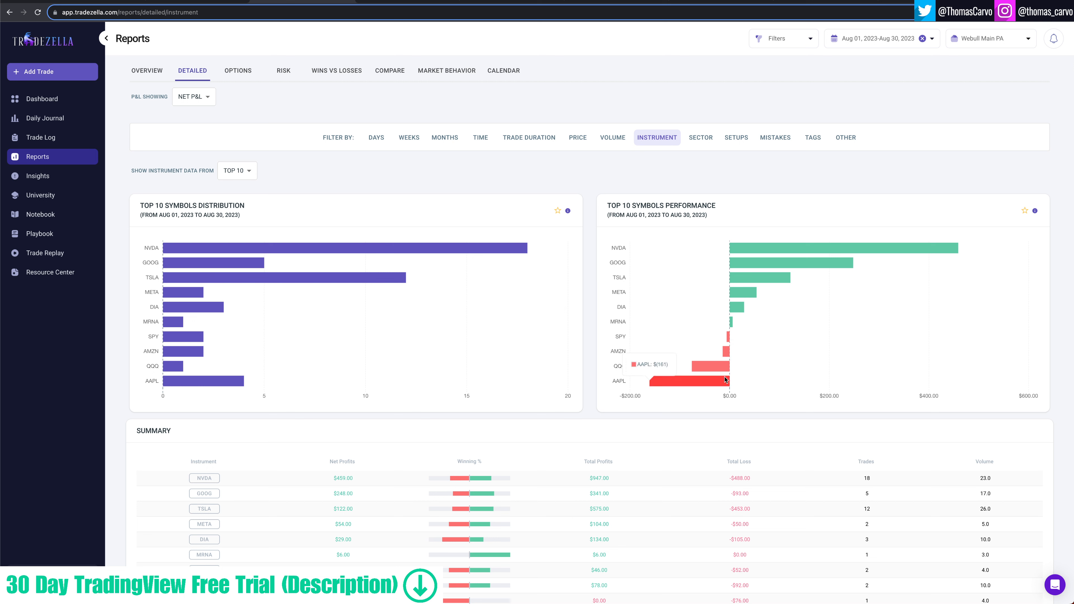
{"action": "mouse_move", "coordinate": [713, 373]}
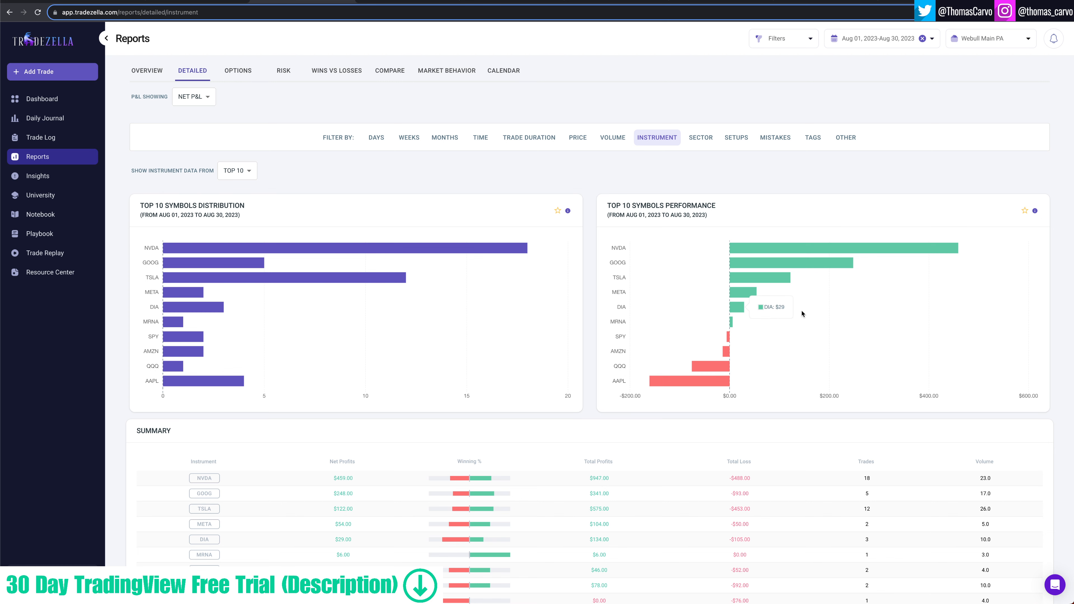
Step: View the sector breakdown, then the breakdown by setup
{"action": "left_click", "coordinate": [700, 137]}
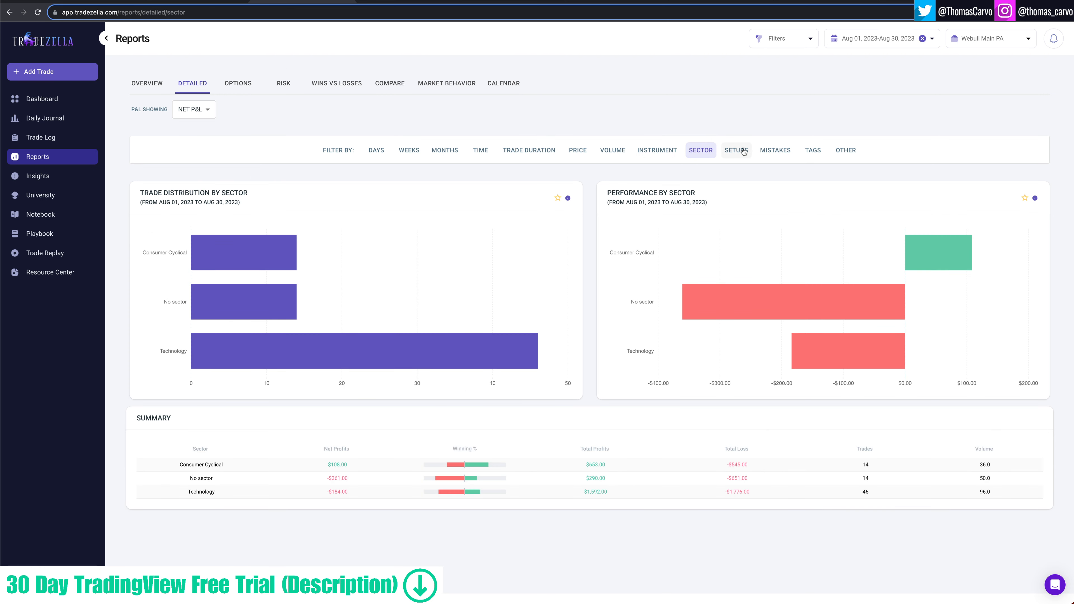
{"action": "left_click", "coordinate": [735, 150]}
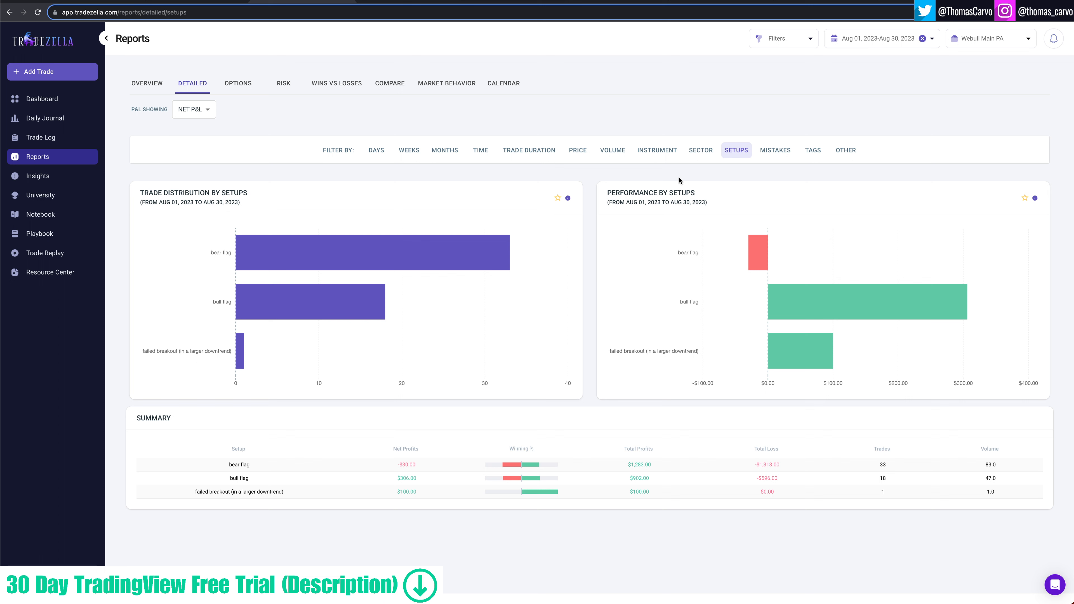
{"action": "mouse_move", "coordinate": [492, 236]}
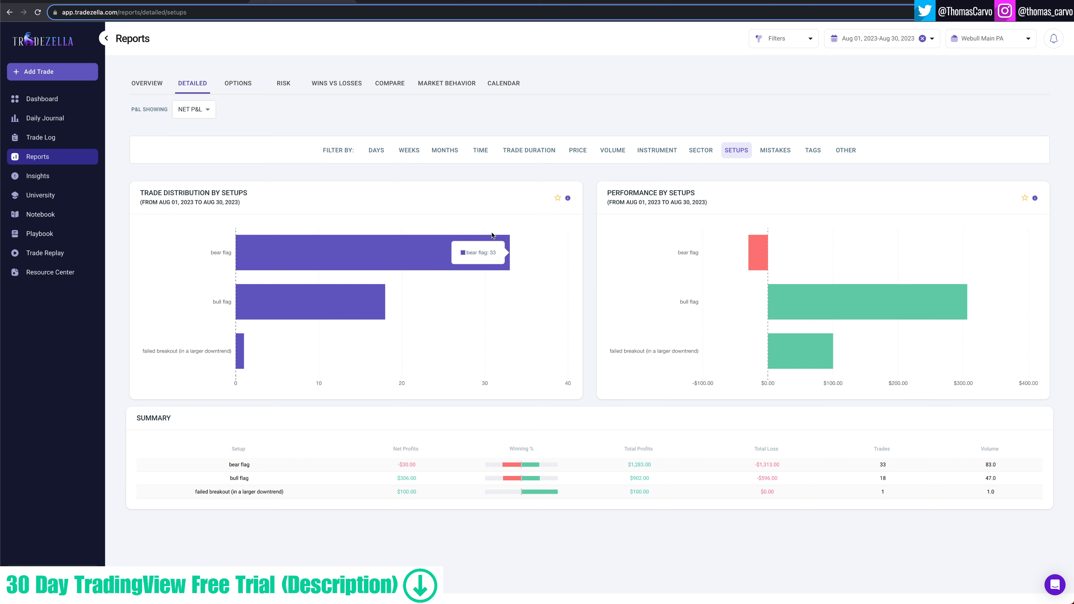
{"action": "mouse_move", "coordinate": [385, 302]}
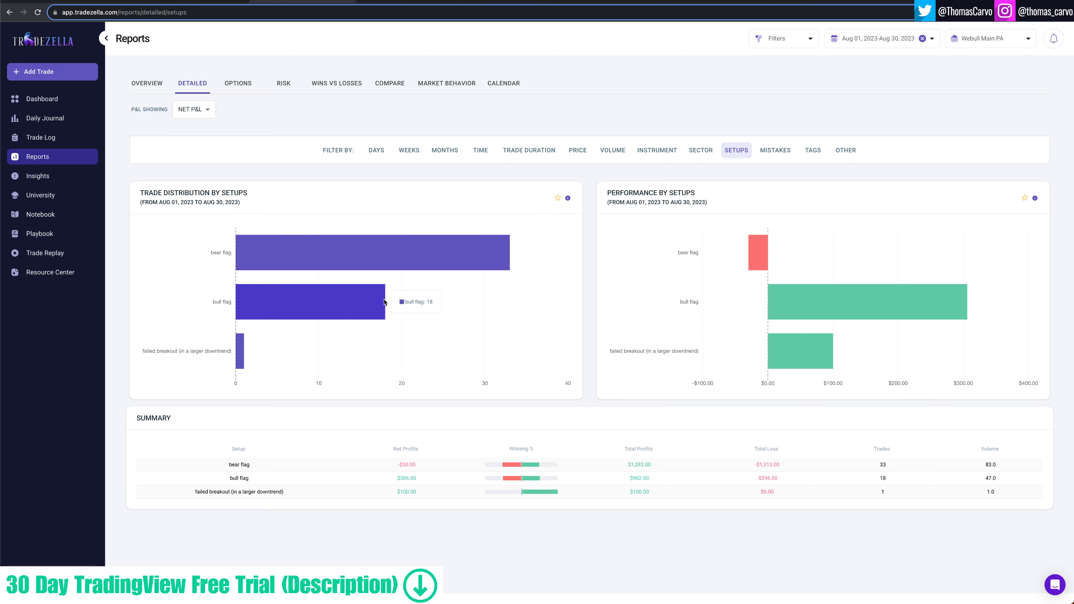
{"action": "mouse_move", "coordinate": [287, 351]}
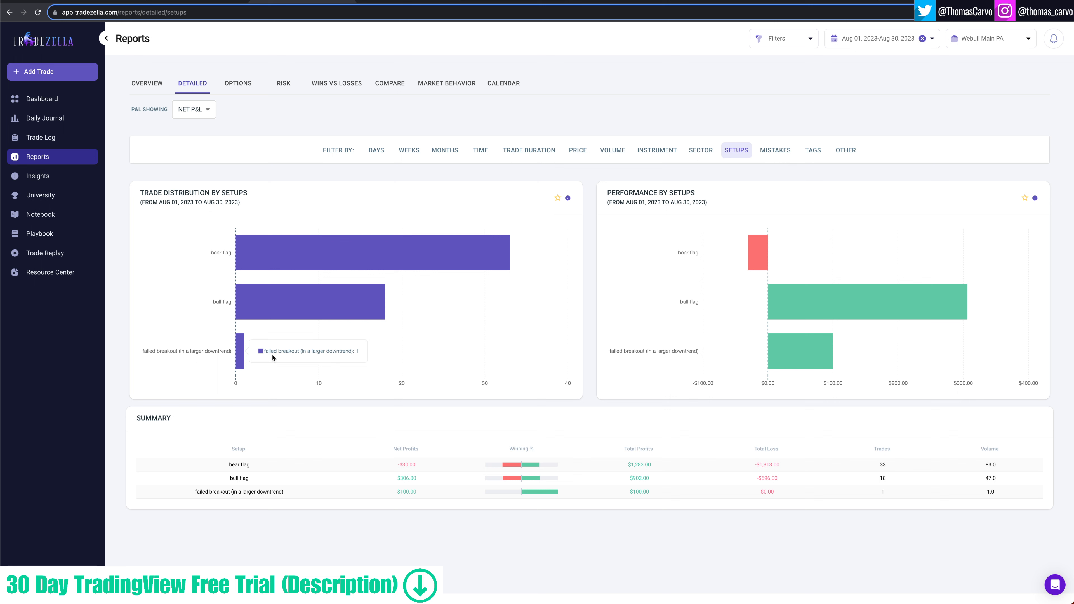
{"action": "mouse_move", "coordinate": [758, 252]}
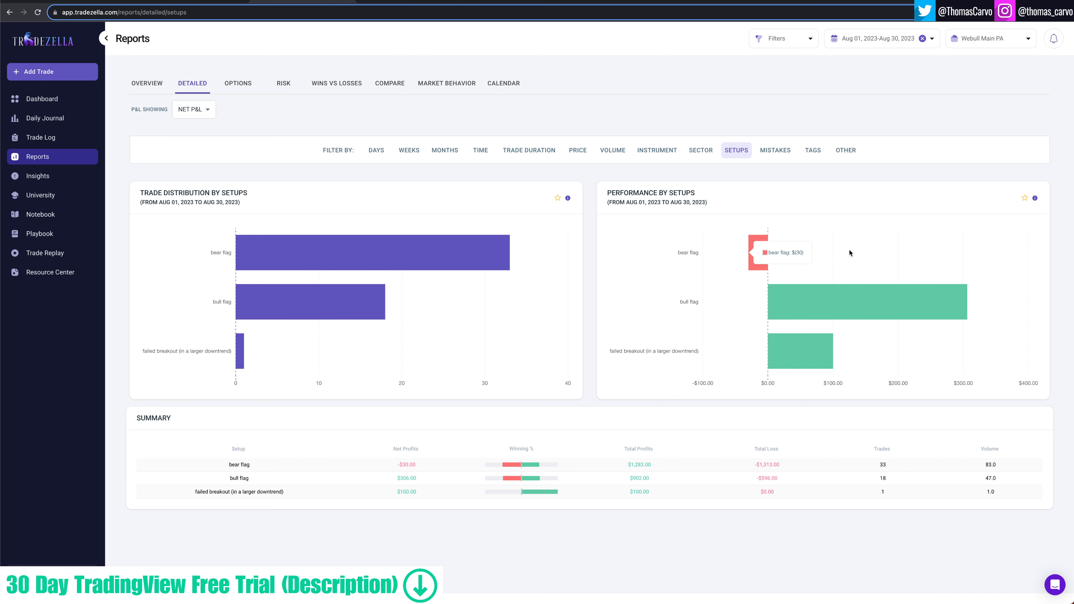
{"action": "mouse_move", "coordinate": [778, 253]}
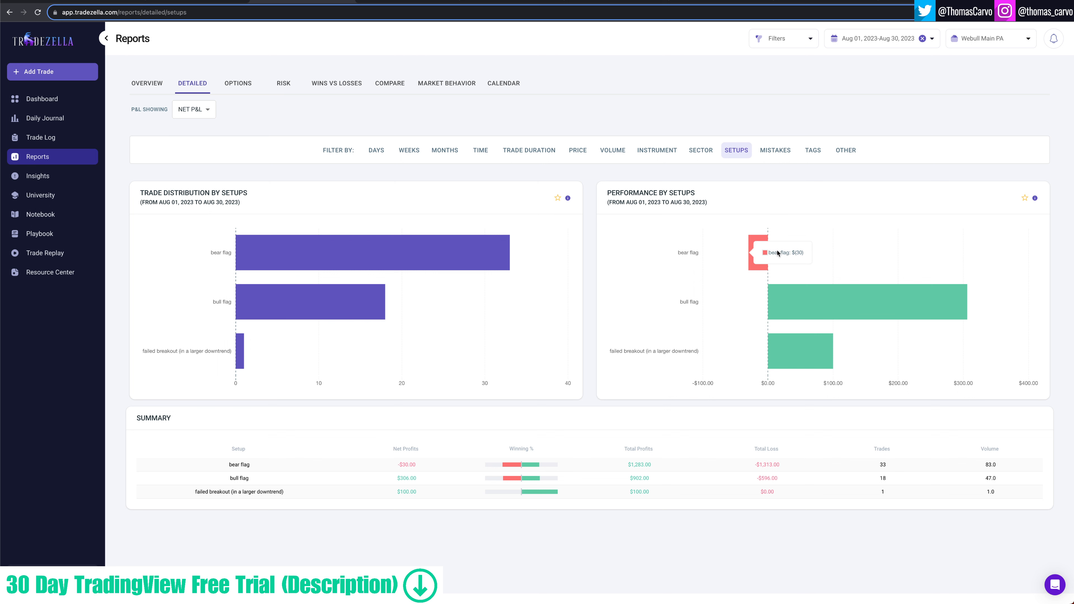
{"action": "mouse_move", "coordinate": [845, 315]}
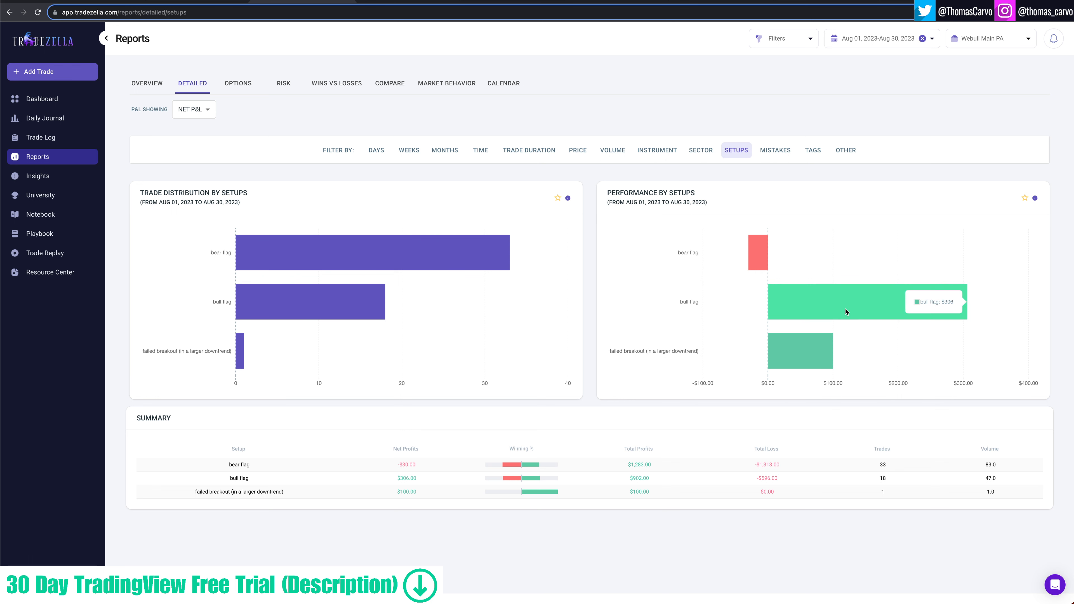
{"action": "mouse_move", "coordinate": [785, 257]}
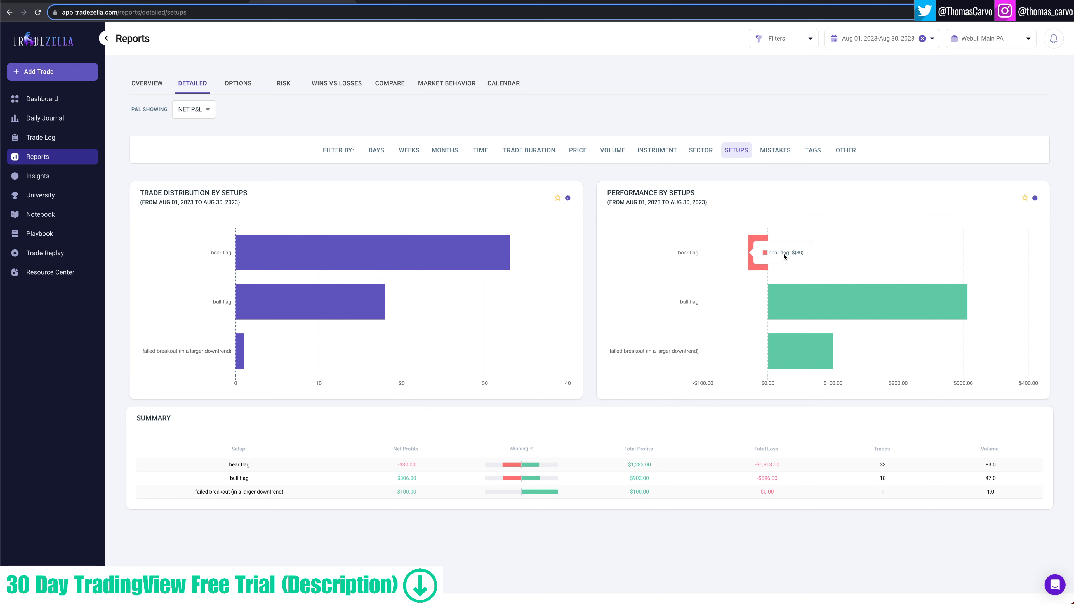
{"action": "mouse_move", "coordinate": [851, 263]}
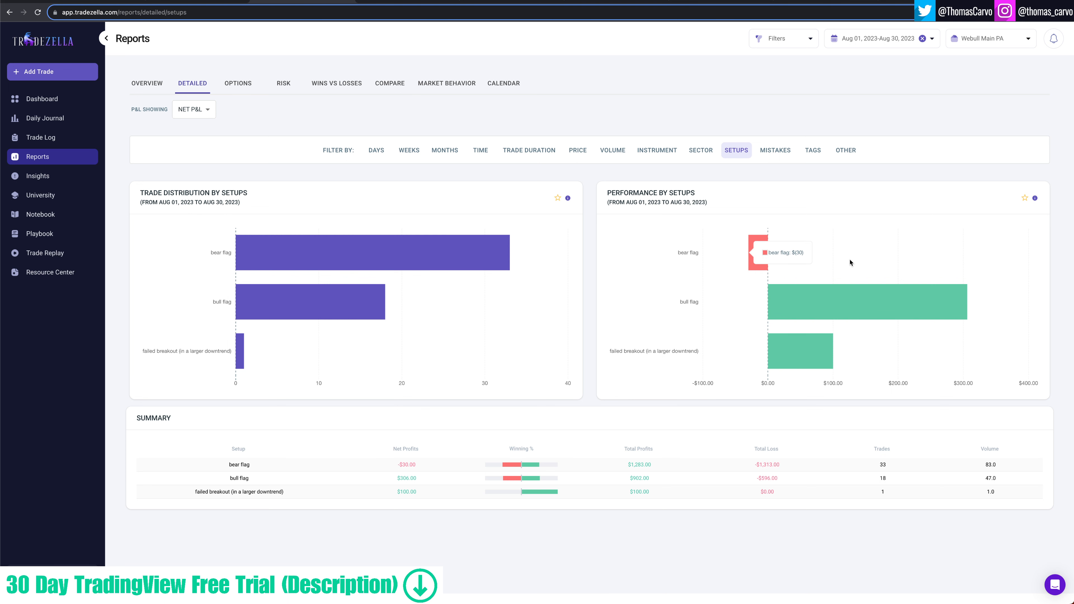
{"action": "mouse_move", "coordinate": [912, 241]}
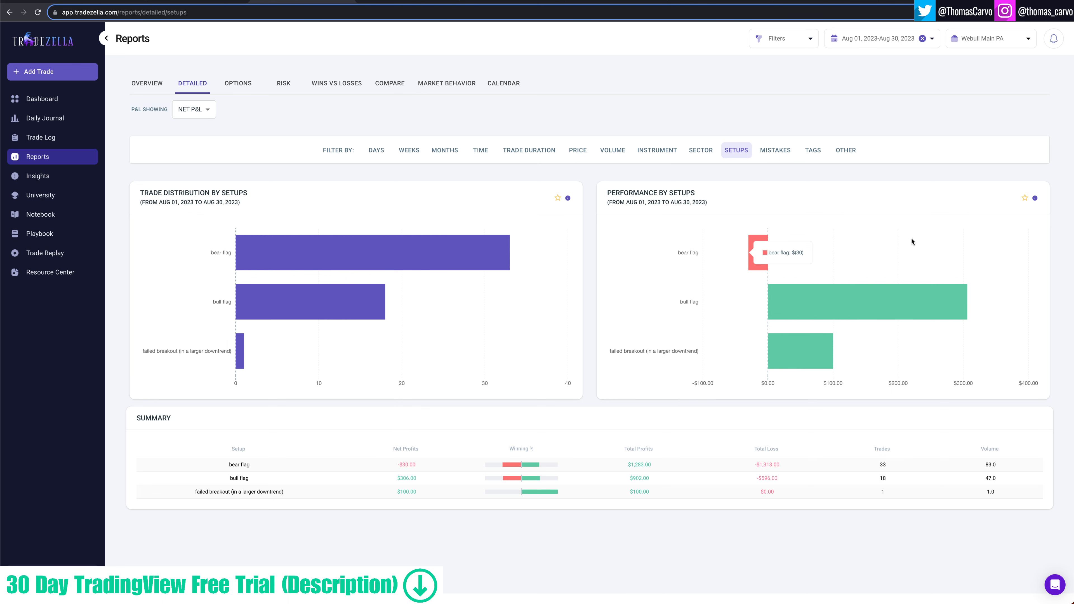
{"action": "mouse_move", "coordinate": [855, 199]}
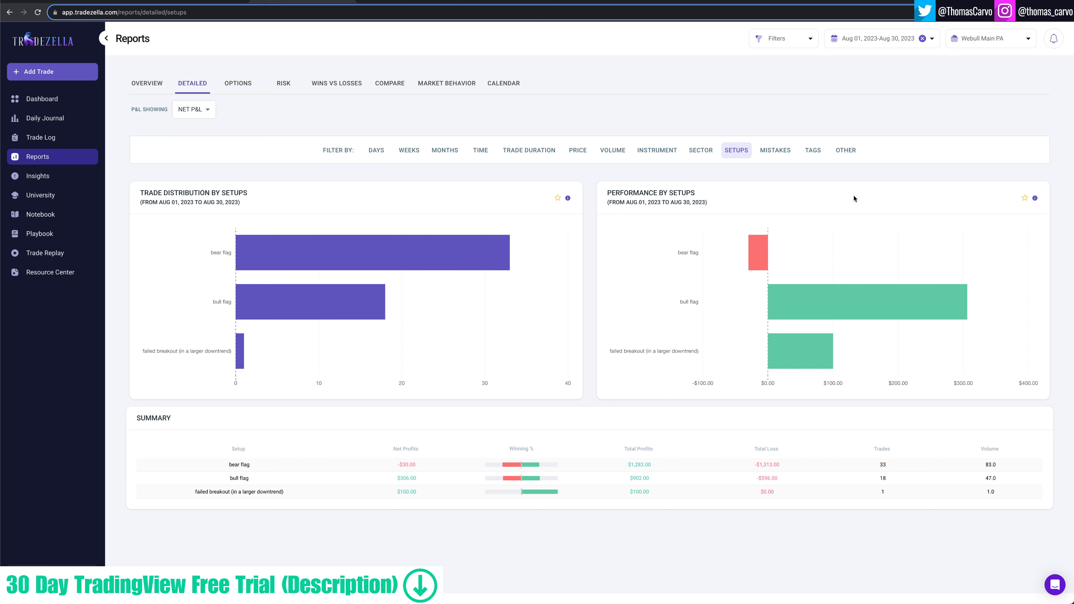
{"action": "mouse_move", "coordinate": [757, 252]}
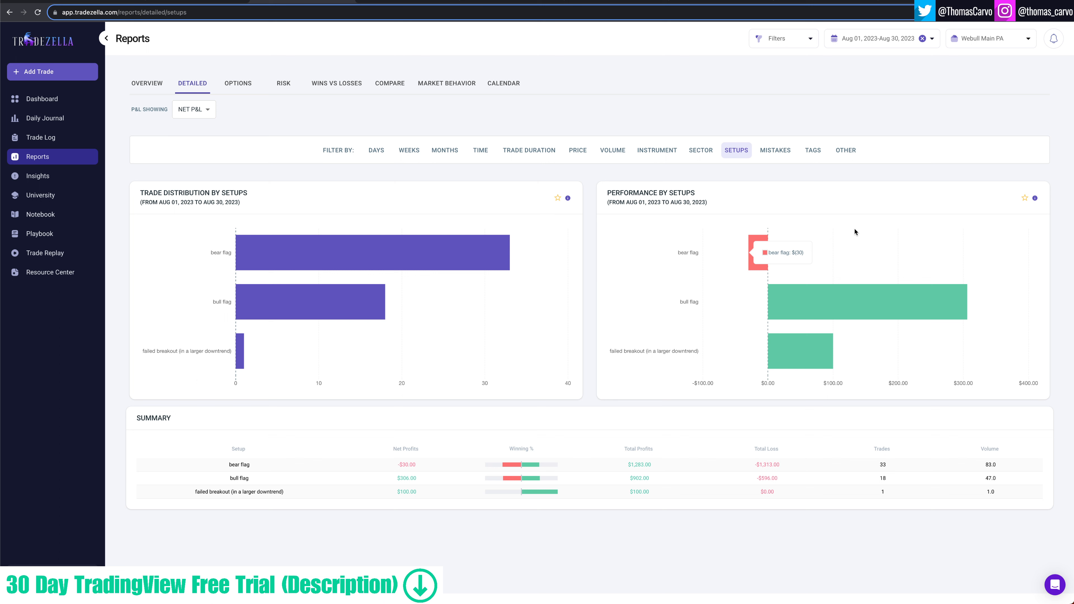
{"action": "mouse_move", "coordinate": [850, 217]}
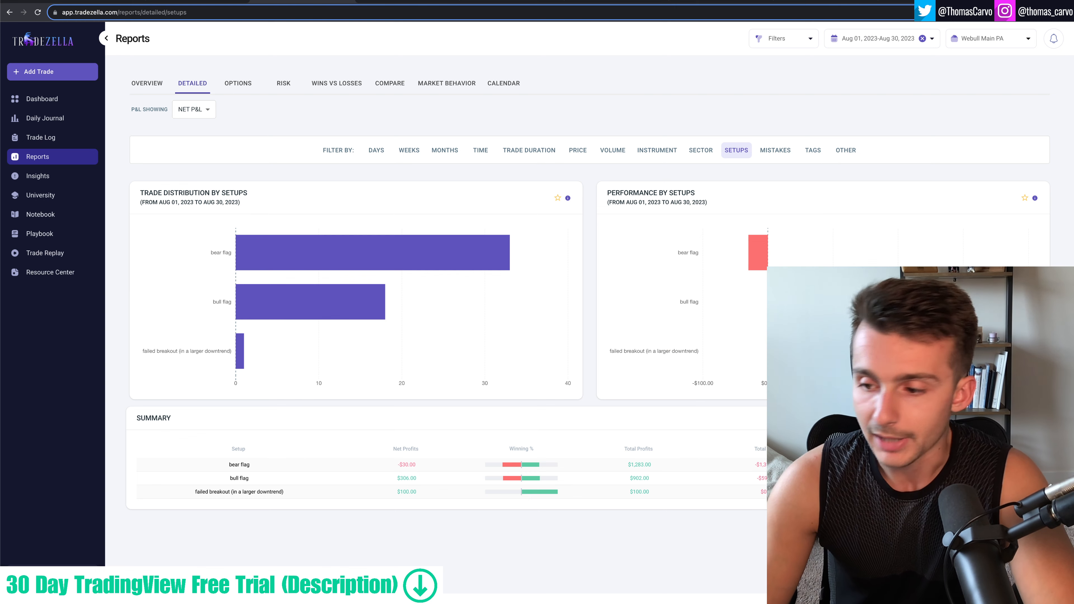
Step: Switch the detailed report to the breakdown by mistakes
{"action": "left_click", "coordinate": [775, 150]}
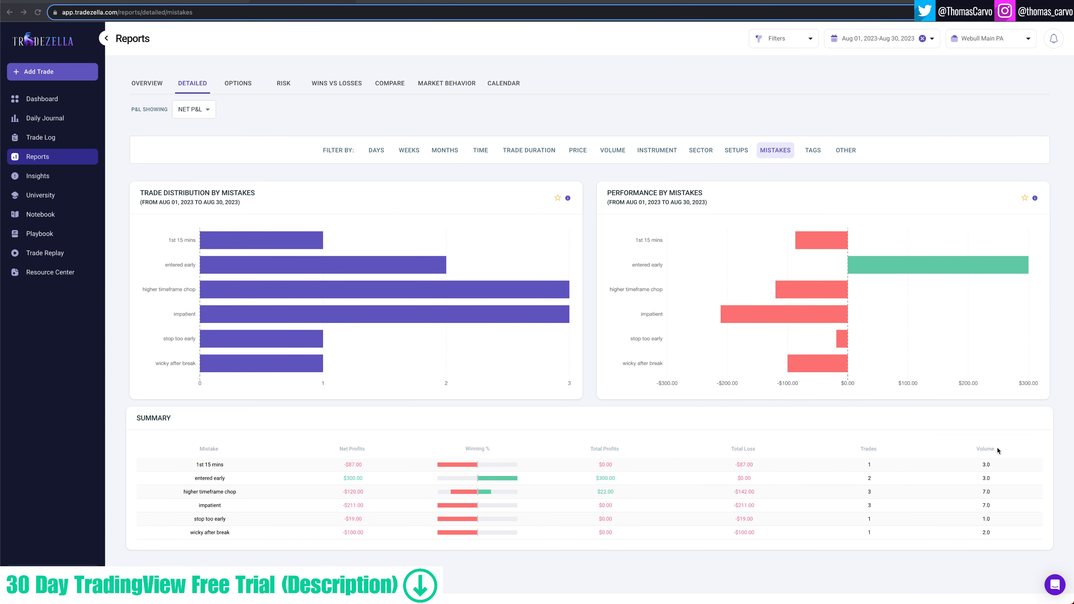
{"action": "mouse_move", "coordinate": [818, 278]}
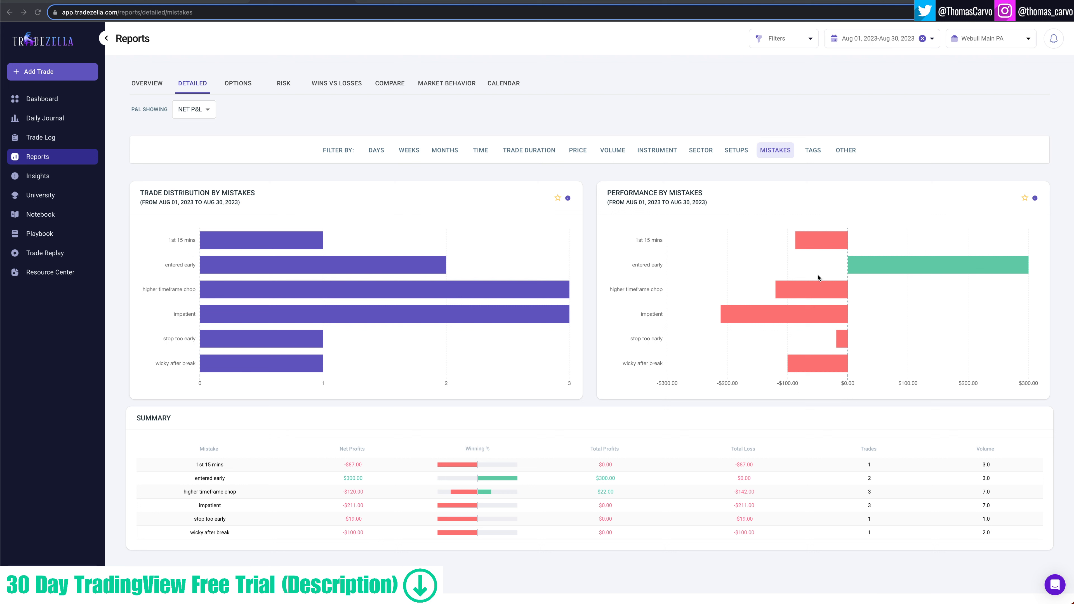
{"action": "mouse_move", "coordinate": [812, 160]}
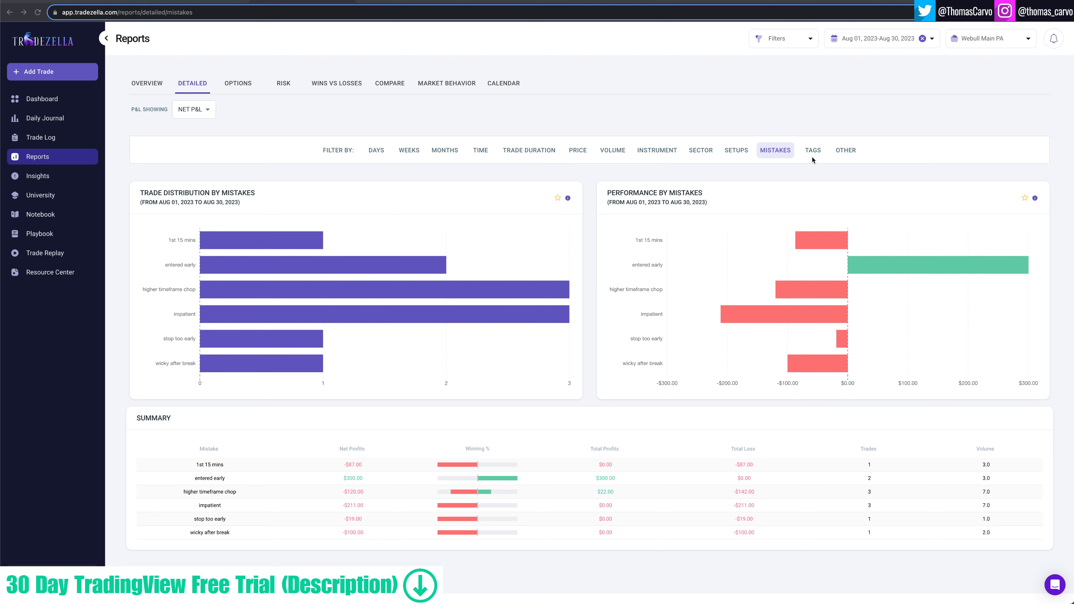
{"action": "mouse_move", "coordinate": [237, 240]}
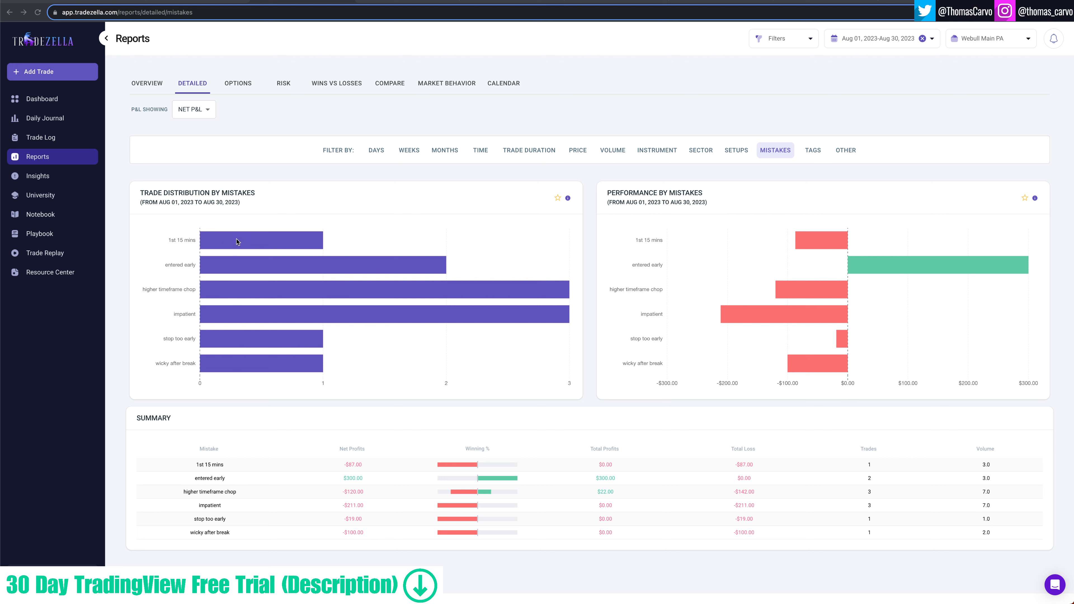
{"action": "mouse_move", "coordinate": [217, 246]}
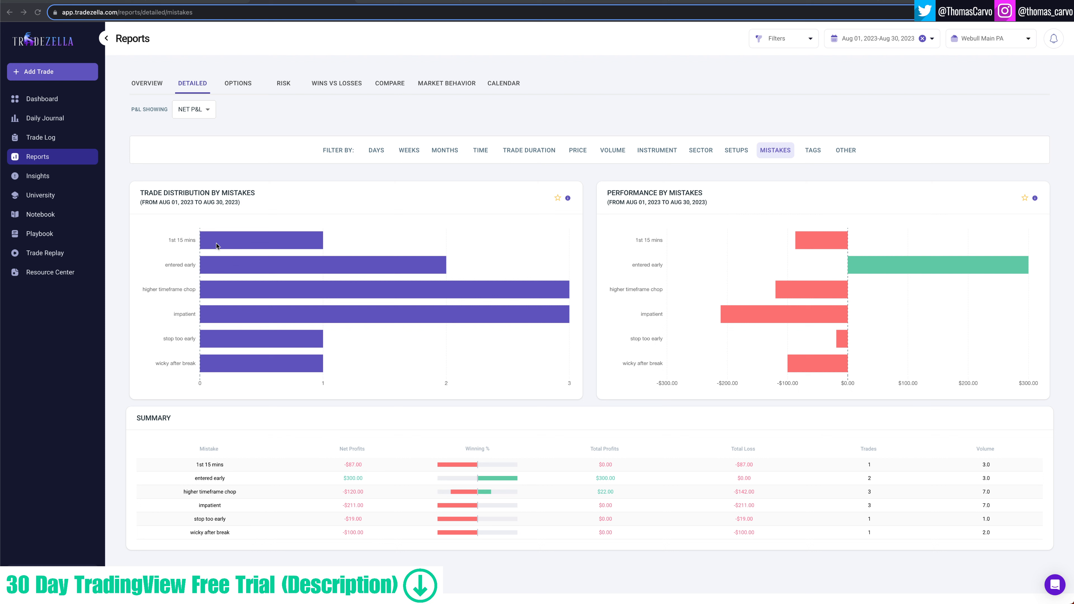
{"action": "mouse_move", "coordinate": [255, 289]}
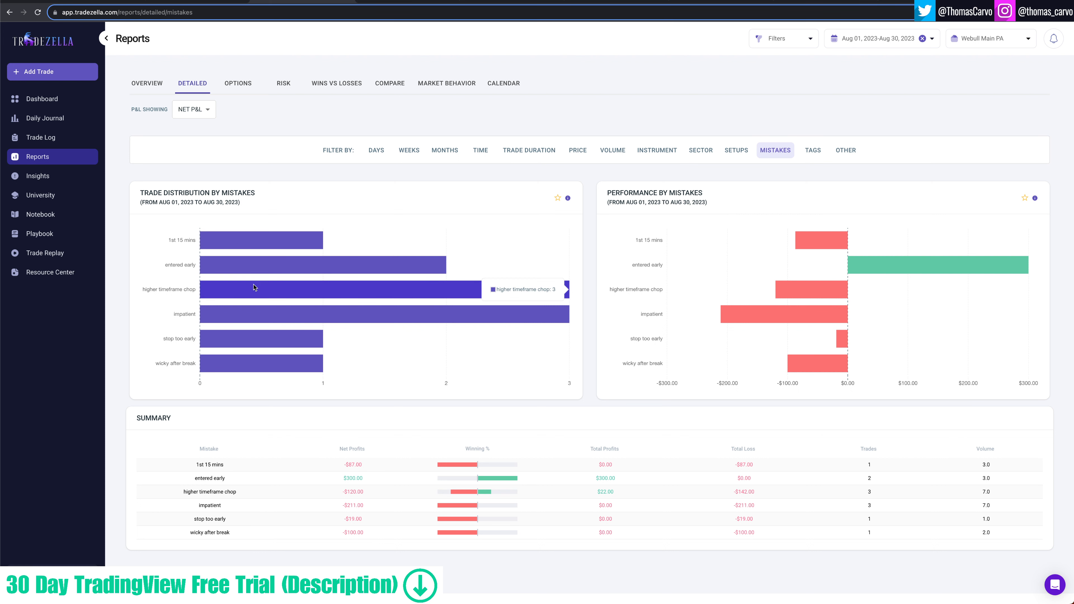
{"action": "mouse_move", "coordinate": [242, 356]}
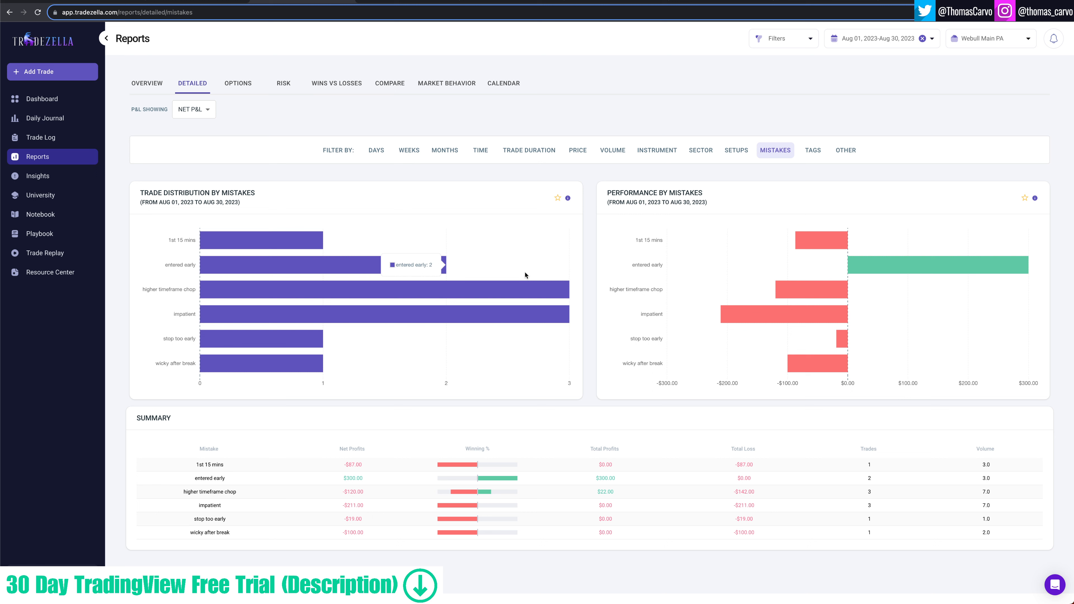
{"action": "mouse_move", "coordinate": [448, 268]}
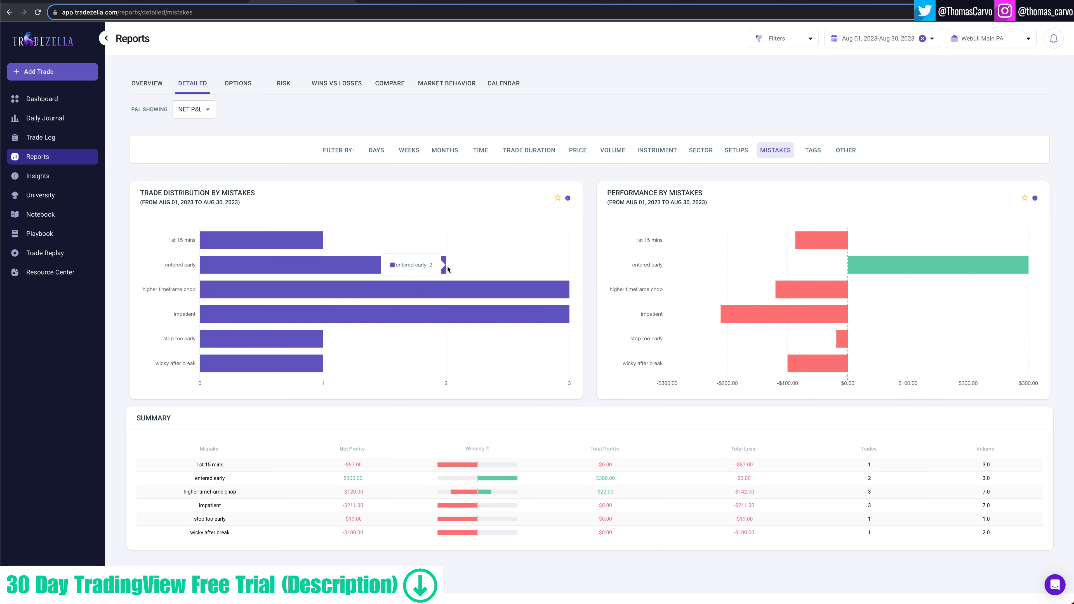
{"action": "mouse_move", "coordinate": [349, 272]}
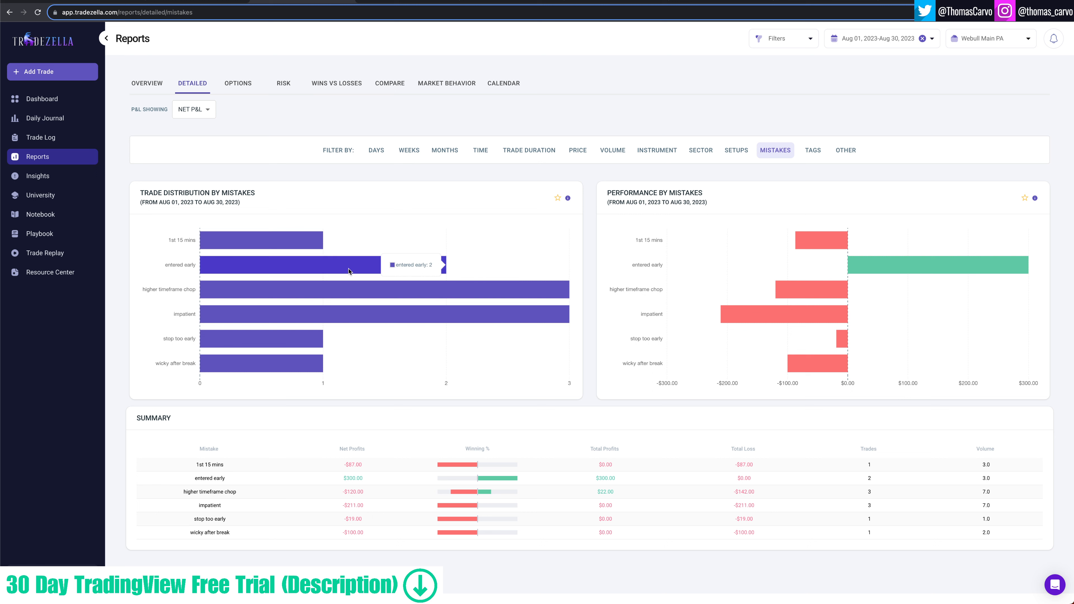
{"action": "mouse_move", "coordinate": [918, 265]}
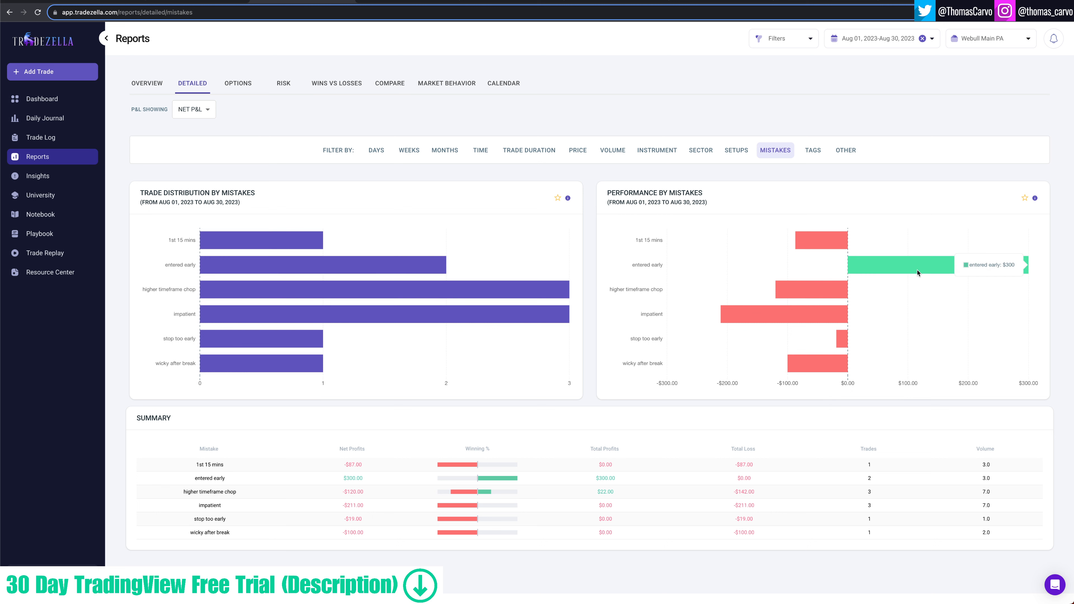
{"action": "mouse_move", "coordinate": [286, 264]}
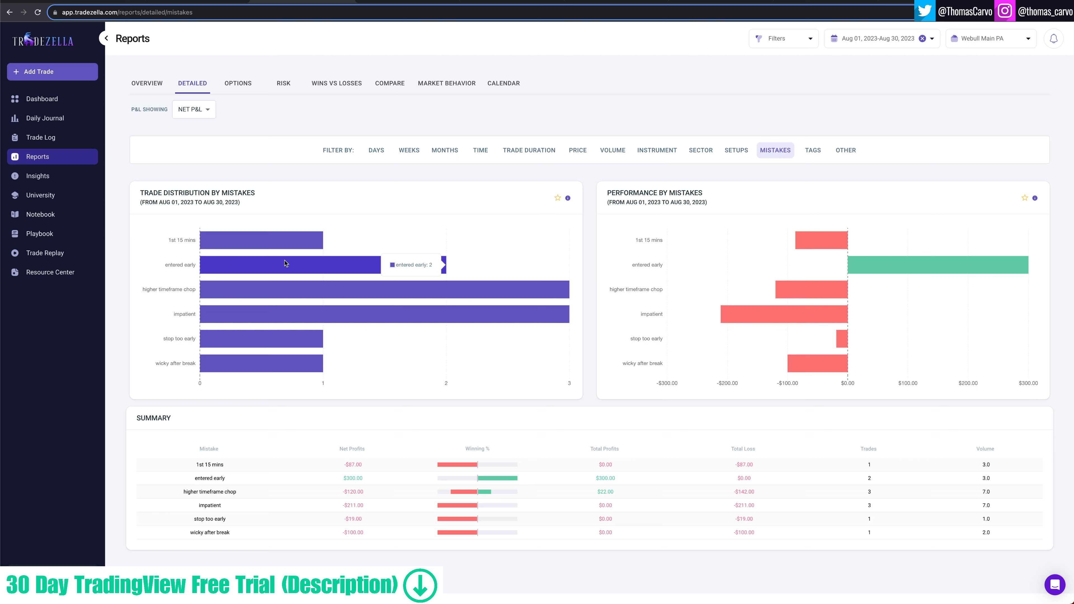
{"action": "mouse_move", "coordinate": [404, 266]}
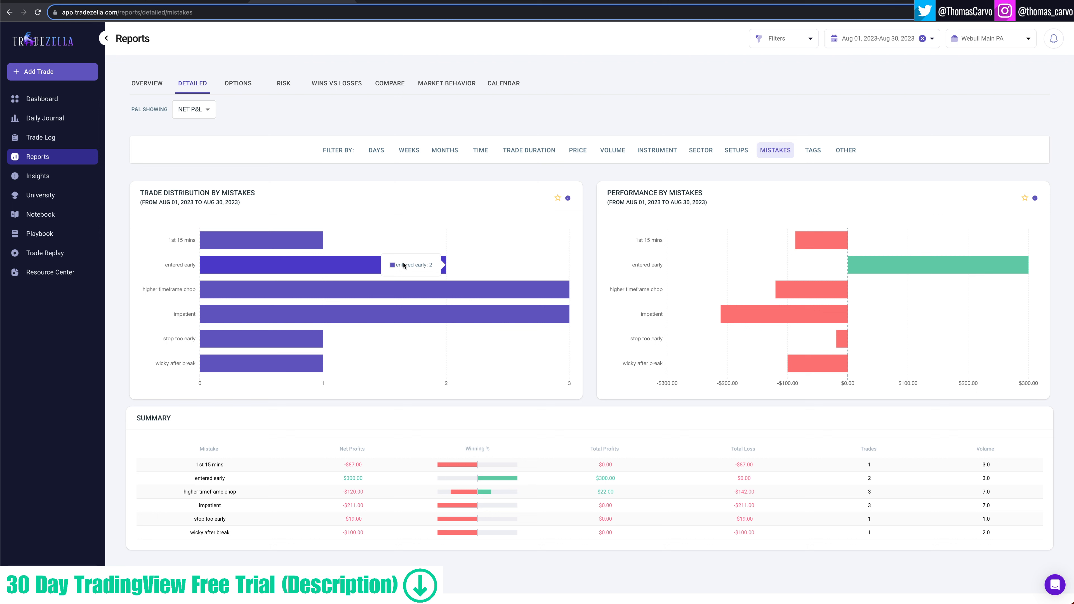
{"action": "mouse_move", "coordinate": [583, 268]}
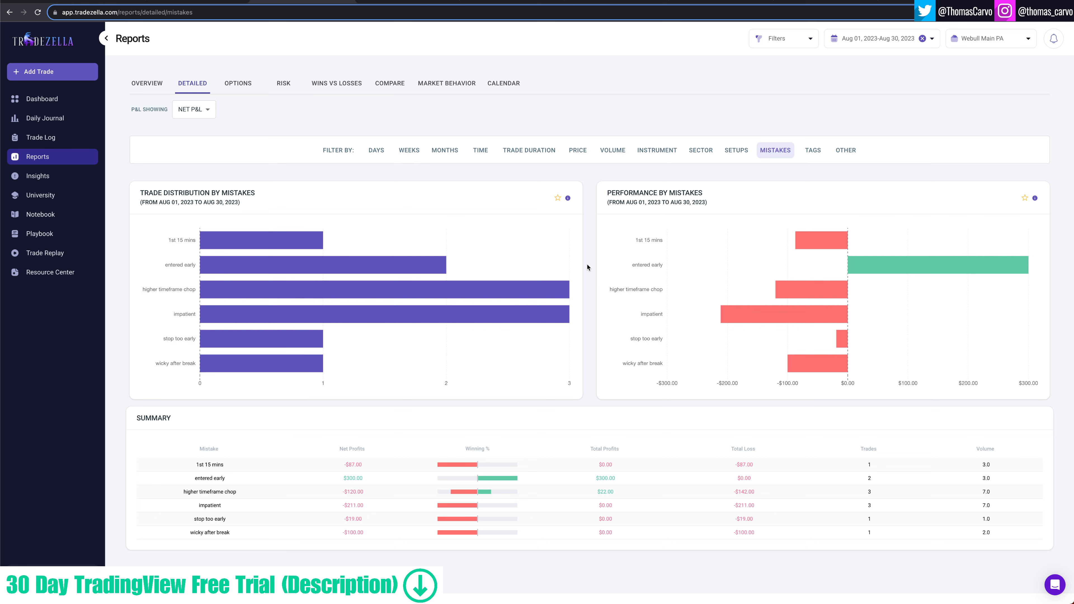
Step: Switch the detailed report to the breakdown by custom tags
{"action": "left_click", "coordinate": [812, 150]}
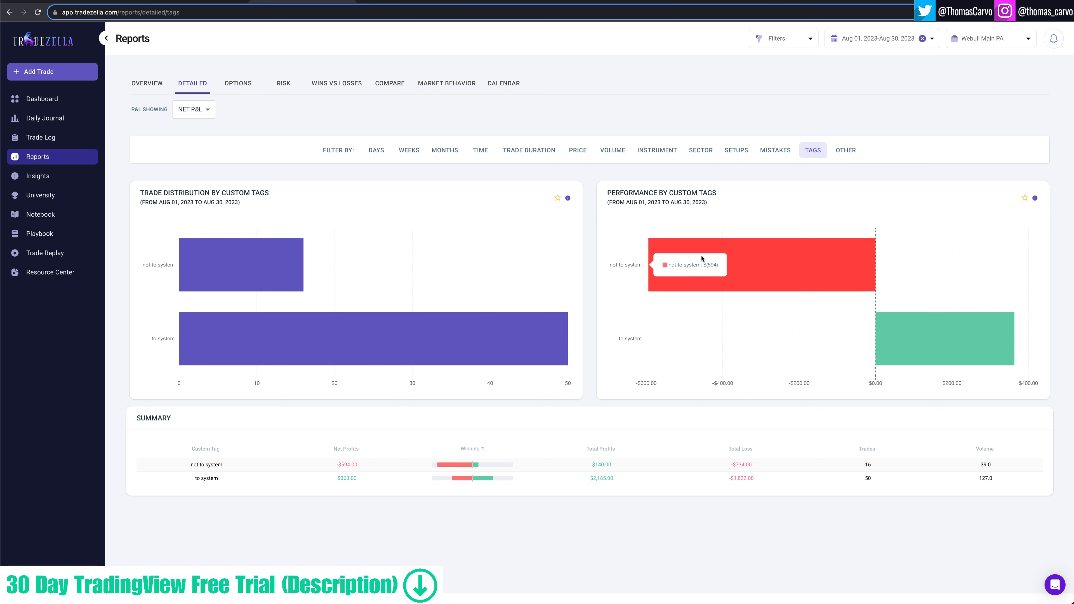
{"action": "mouse_move", "coordinate": [712, 280]}
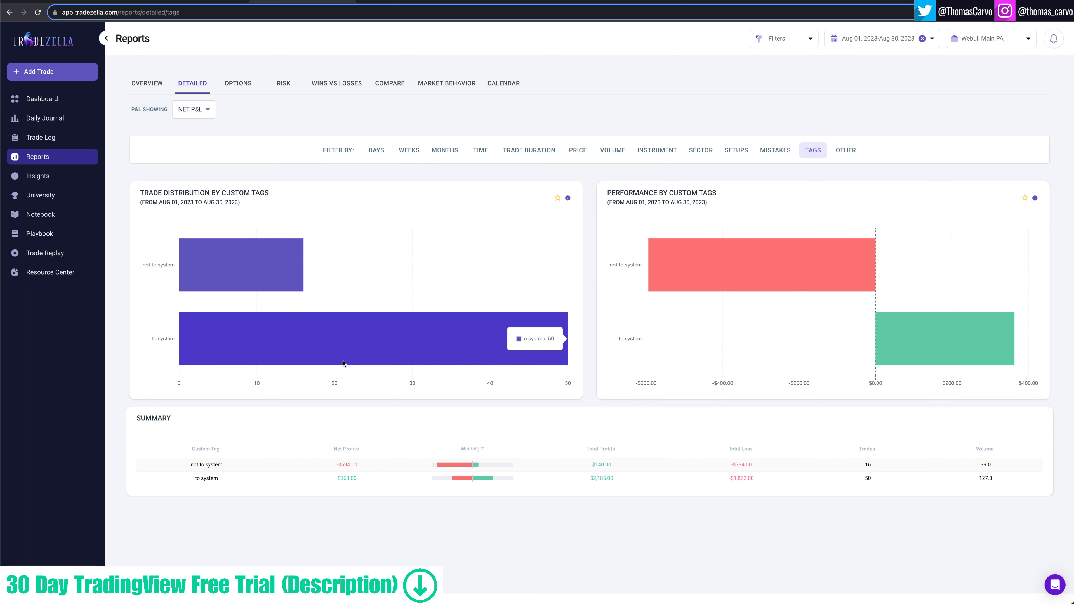
{"action": "mouse_move", "coordinate": [344, 359]}
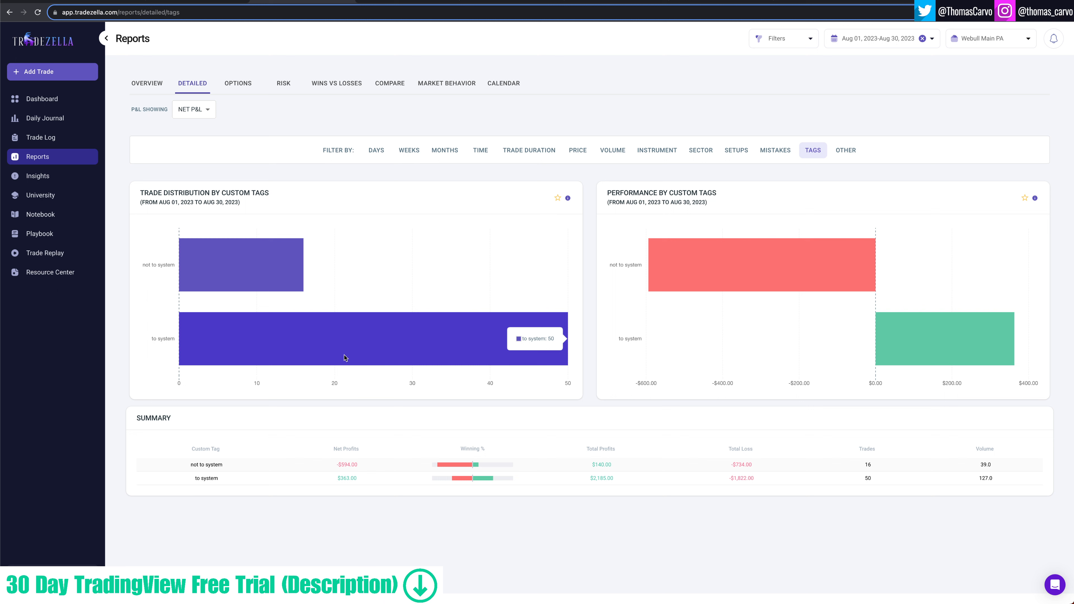
{"action": "mouse_move", "coordinate": [665, 269]}
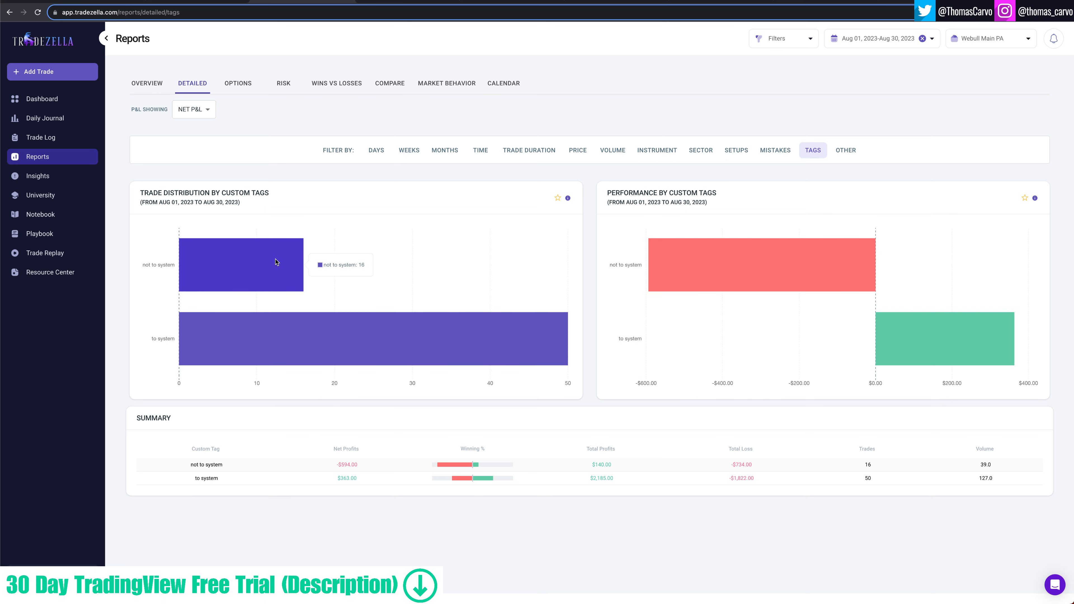
{"action": "mouse_move", "coordinate": [763, 270]}
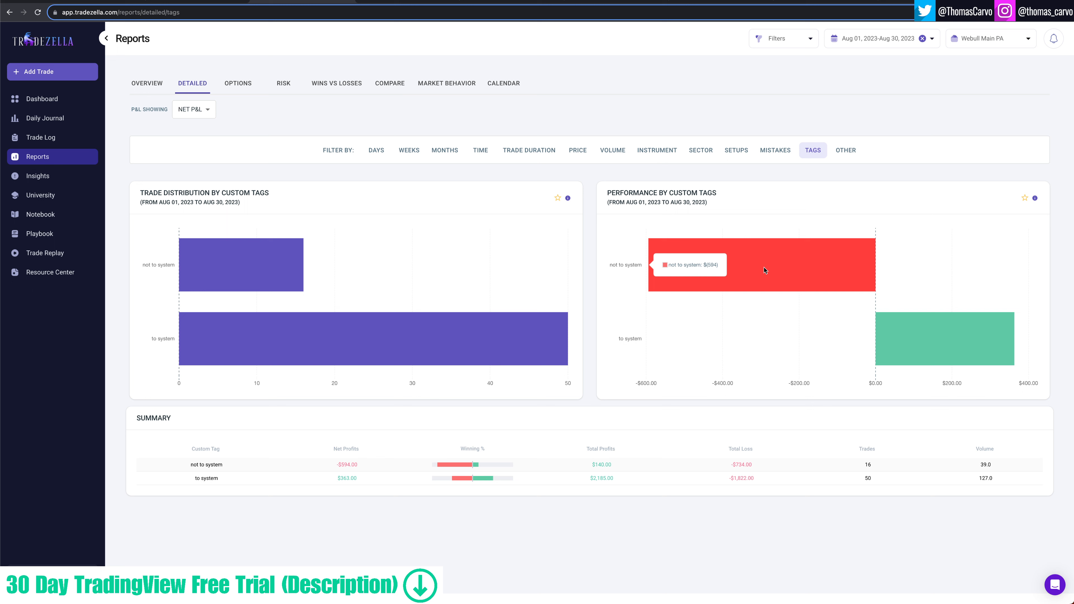
{"action": "mouse_move", "coordinate": [958, 347]}
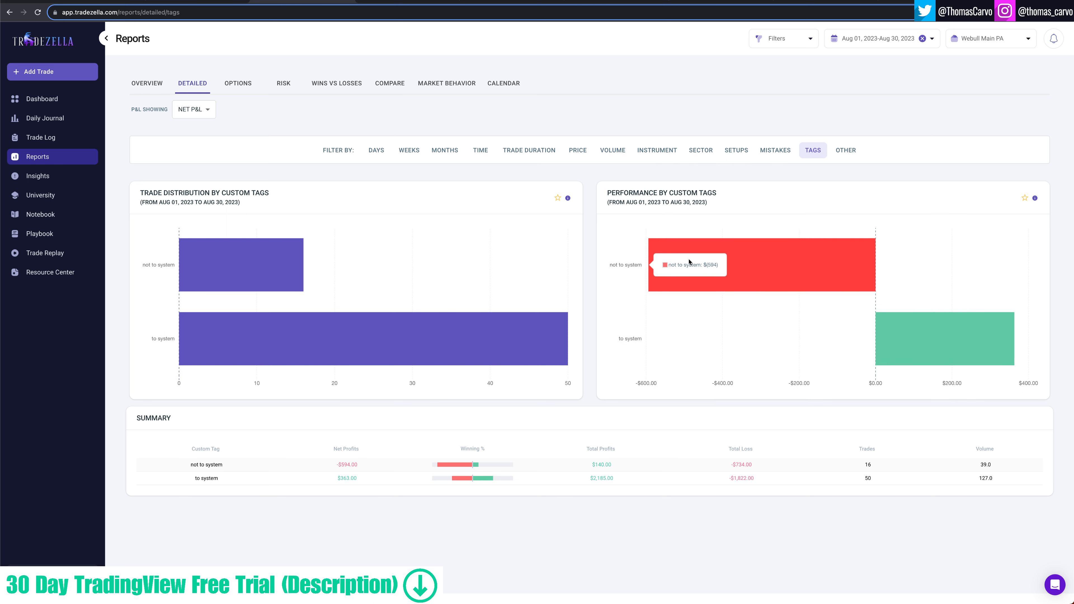
{"action": "mouse_move", "coordinate": [691, 261]}
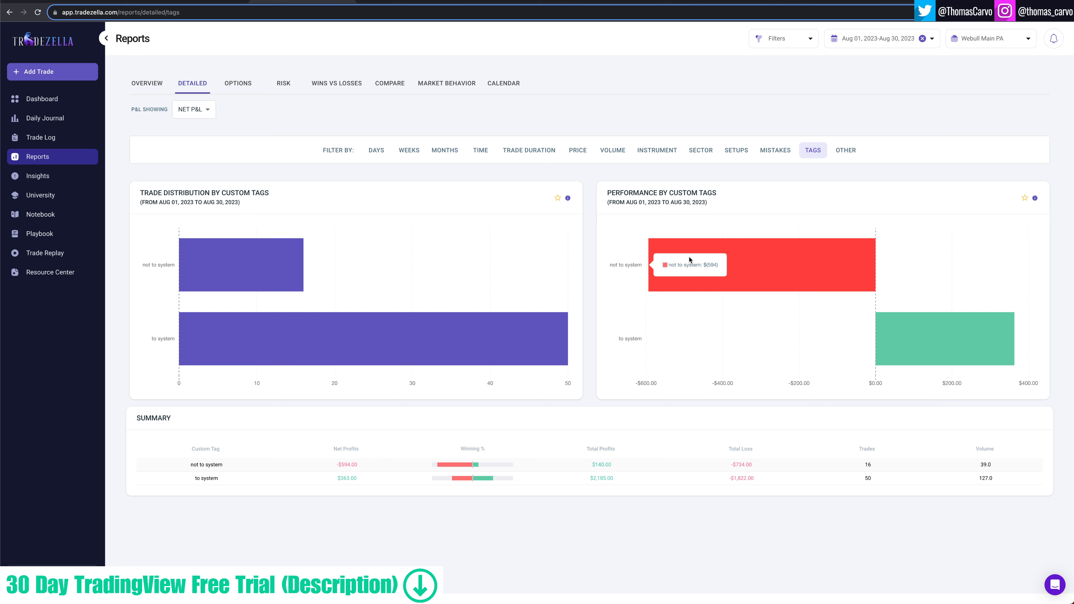
{"action": "mouse_move", "coordinate": [471, 468]}
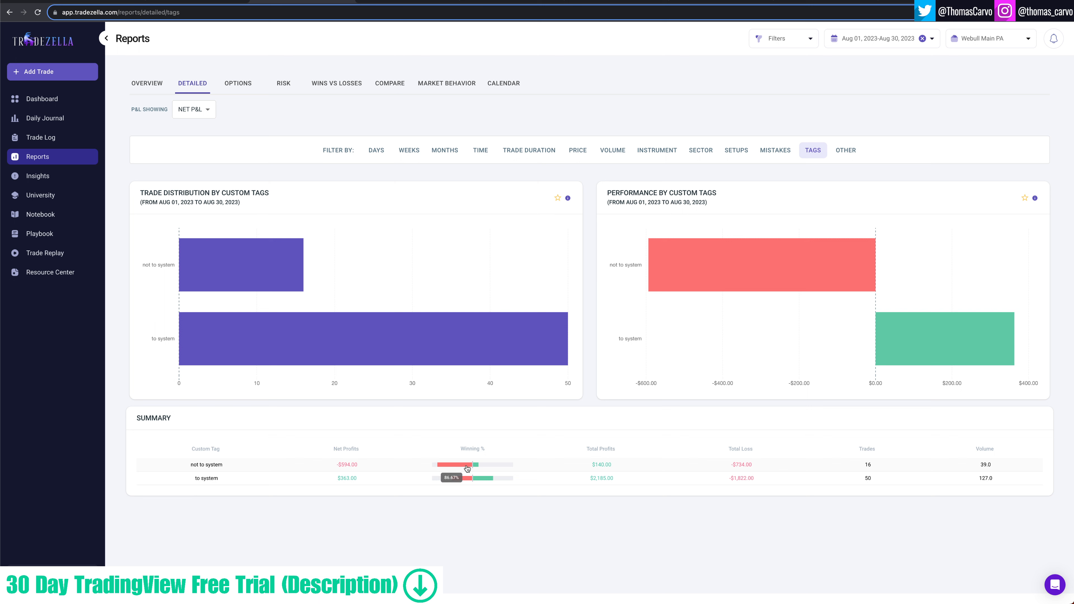
{"action": "mouse_move", "coordinate": [477, 470]}
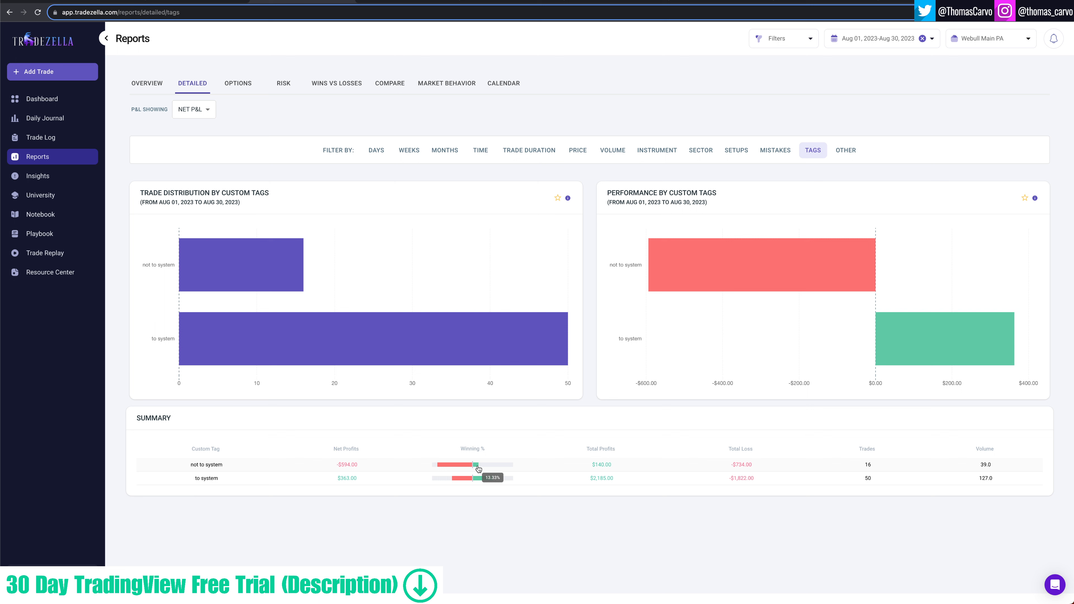
{"action": "mouse_move", "coordinate": [476, 479]}
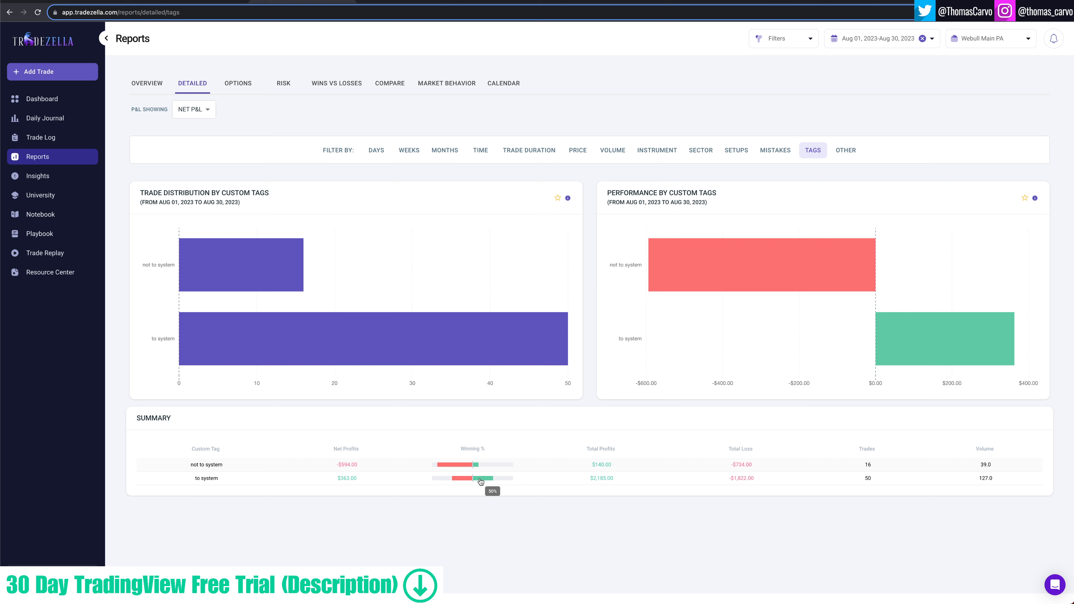
{"action": "mouse_move", "coordinate": [470, 492]}
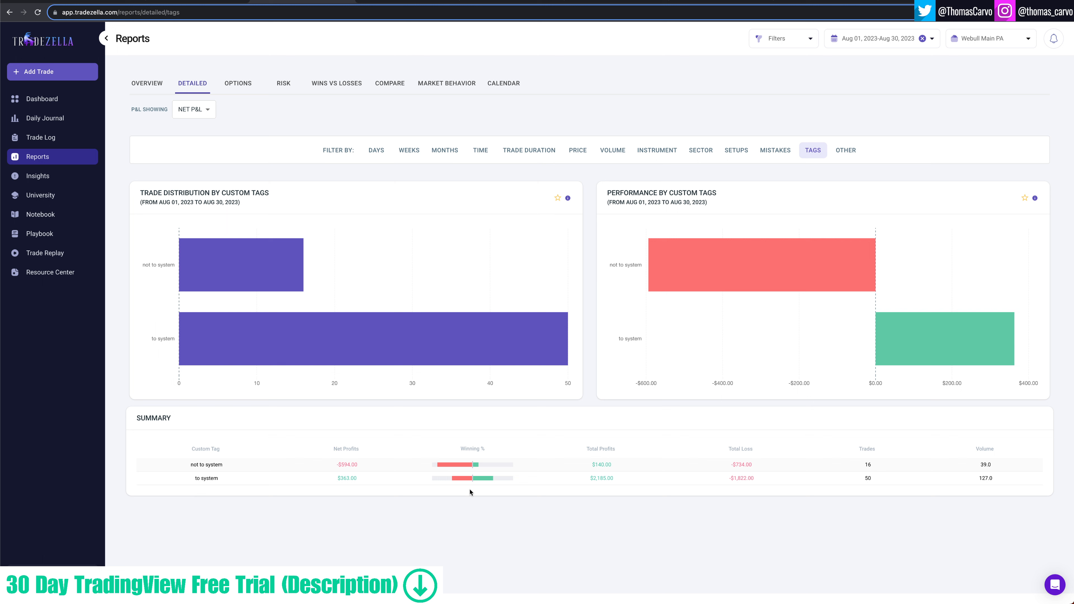
{"action": "mouse_move", "coordinate": [475, 478]}
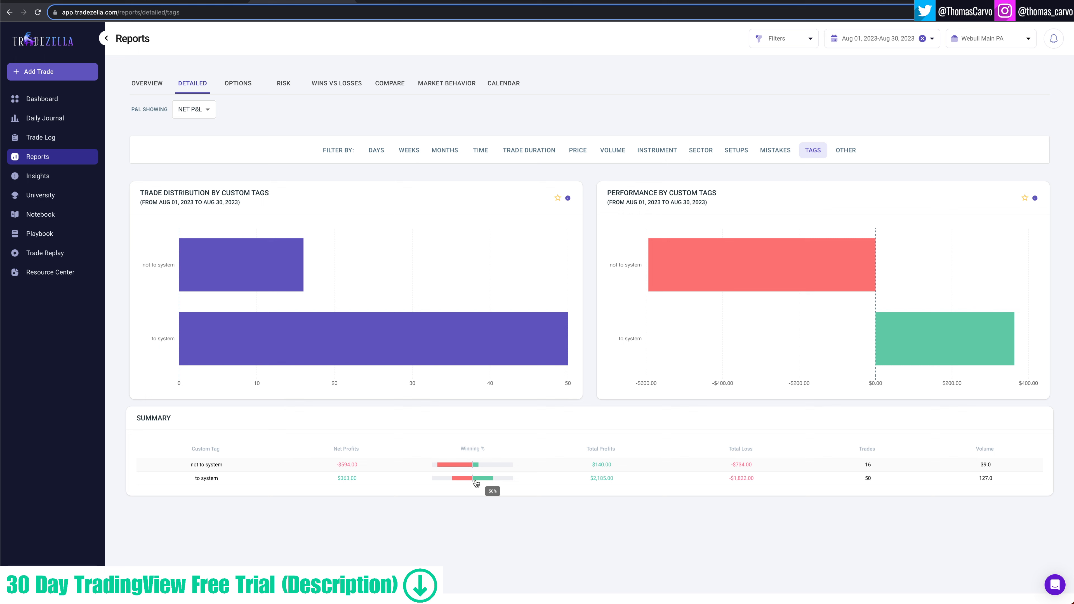
{"action": "mouse_move", "coordinate": [846, 150]}
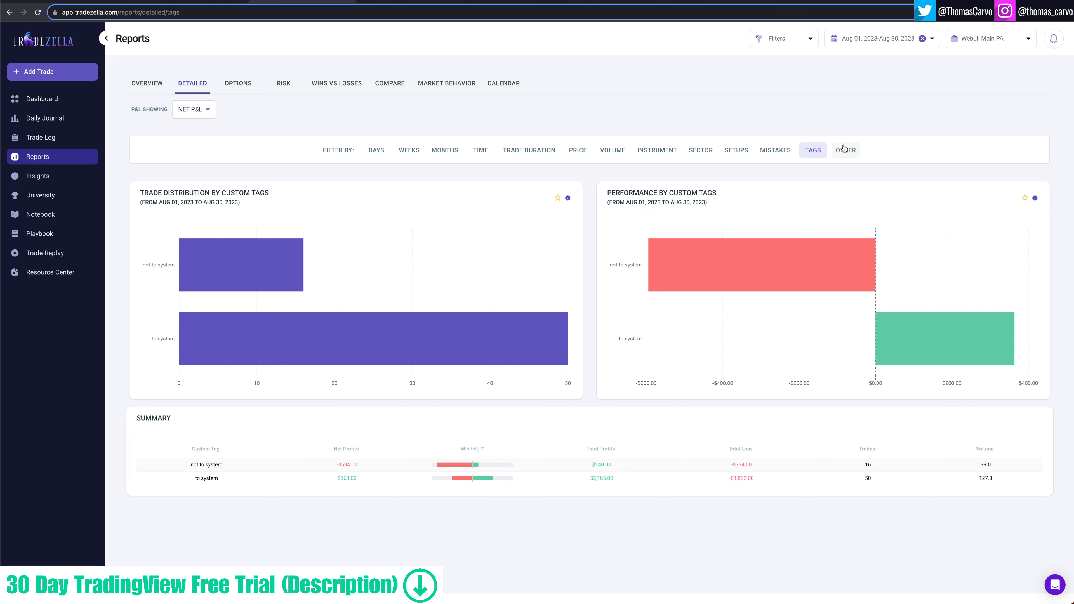
Step: Show the 'Other' breakdowns and scan duration, price range, volume, movement, gap, day type and ATR charts
{"action": "left_click", "coordinate": [845, 150]}
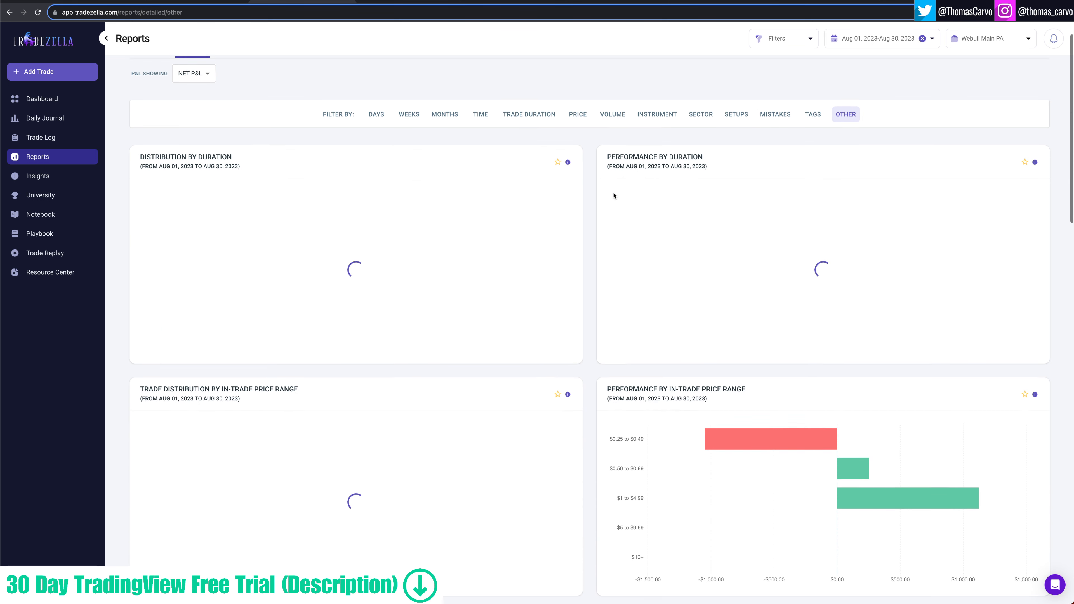
{"action": "scroll", "scroll_direction": "down", "scroll_amount": 3}
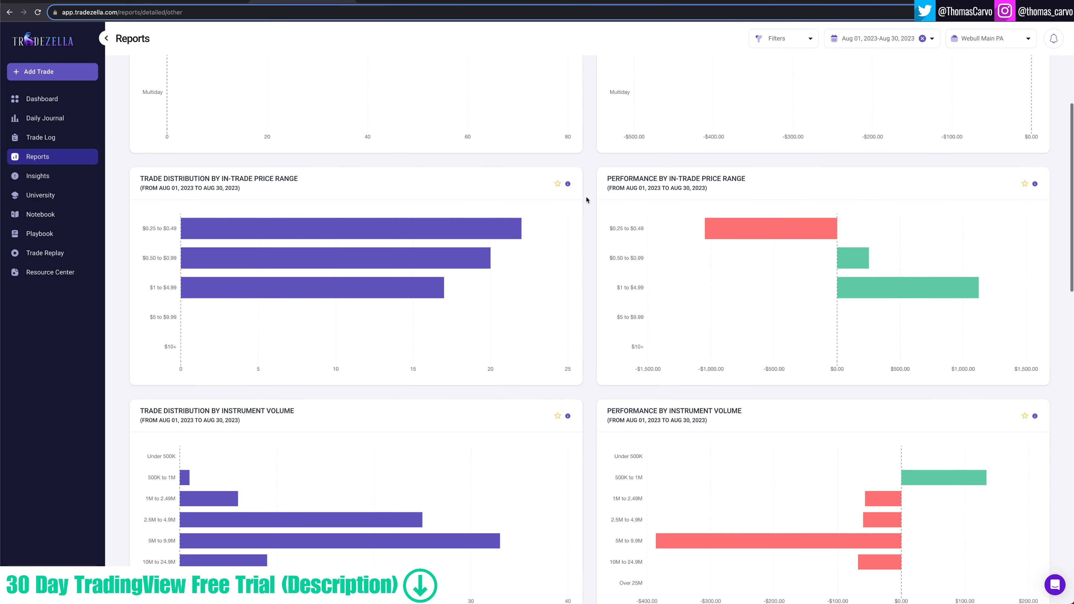
{"action": "scroll", "scroll_direction": "down", "scroll_amount": 3}
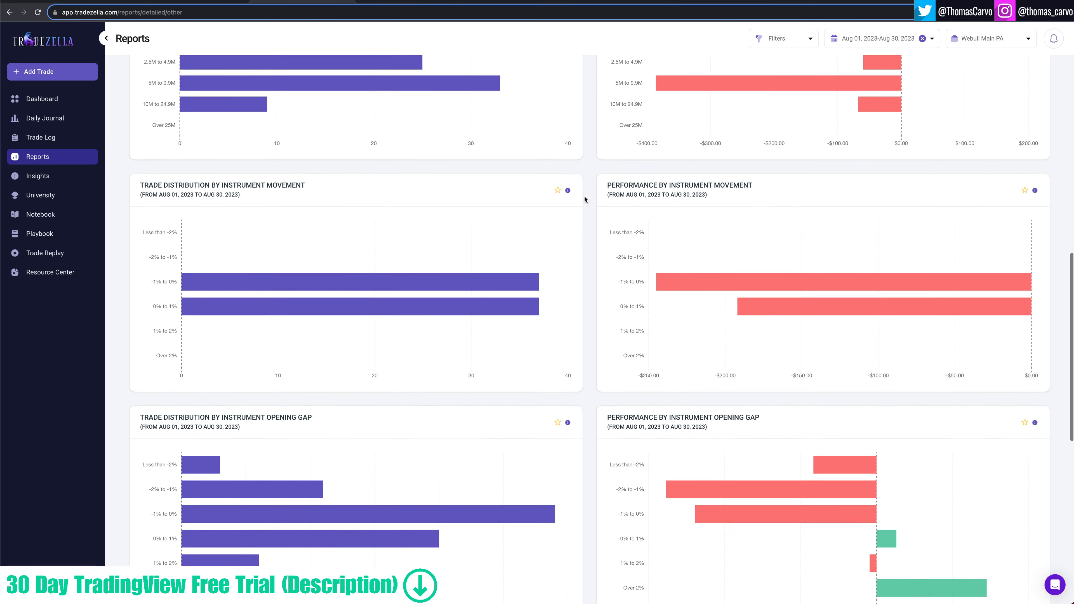
{"action": "scroll", "scroll_direction": "down", "scroll_amount": 3}
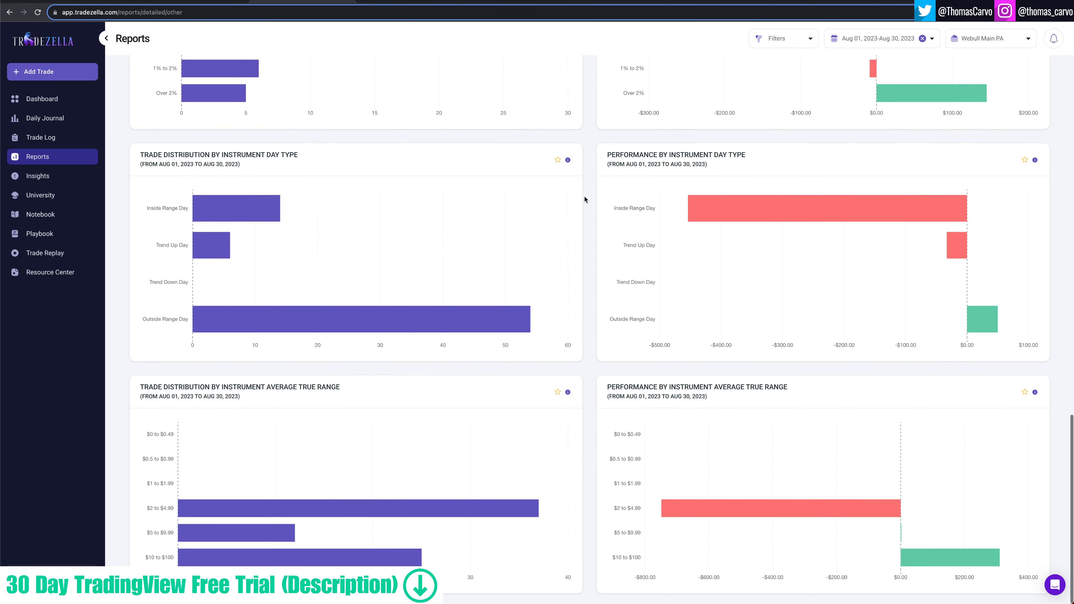
{"action": "scroll", "scroll_direction": "up", "scroll_amount": 3}
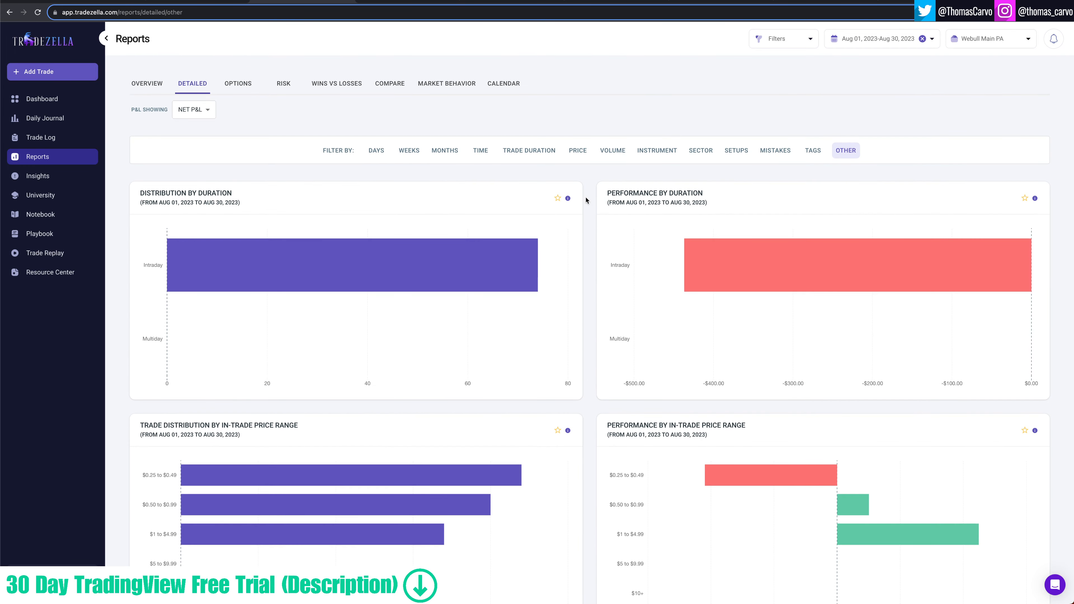
Step: View the options report by days till expiration, then return to the dashboard
{"action": "left_click", "coordinate": [237, 83]}
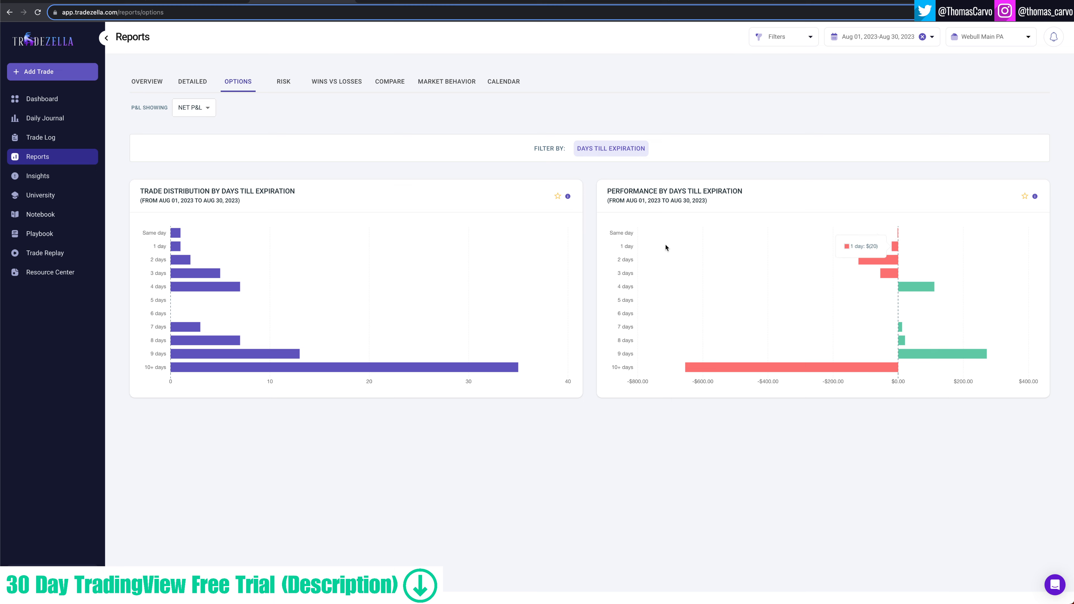
{"action": "mouse_move", "coordinate": [674, 435]}
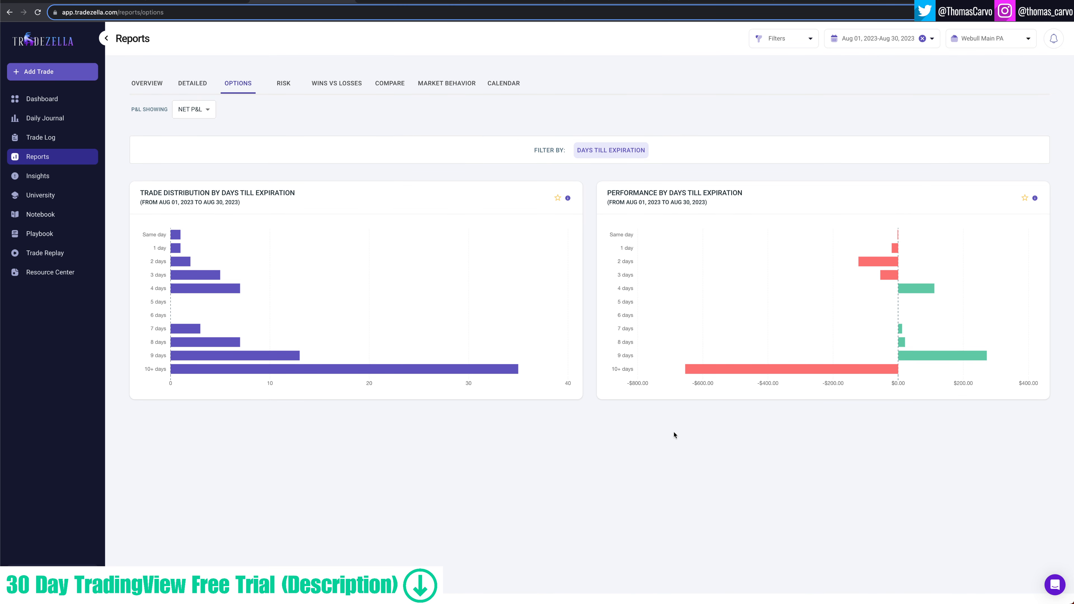
{"action": "mouse_move", "coordinate": [661, 433]}
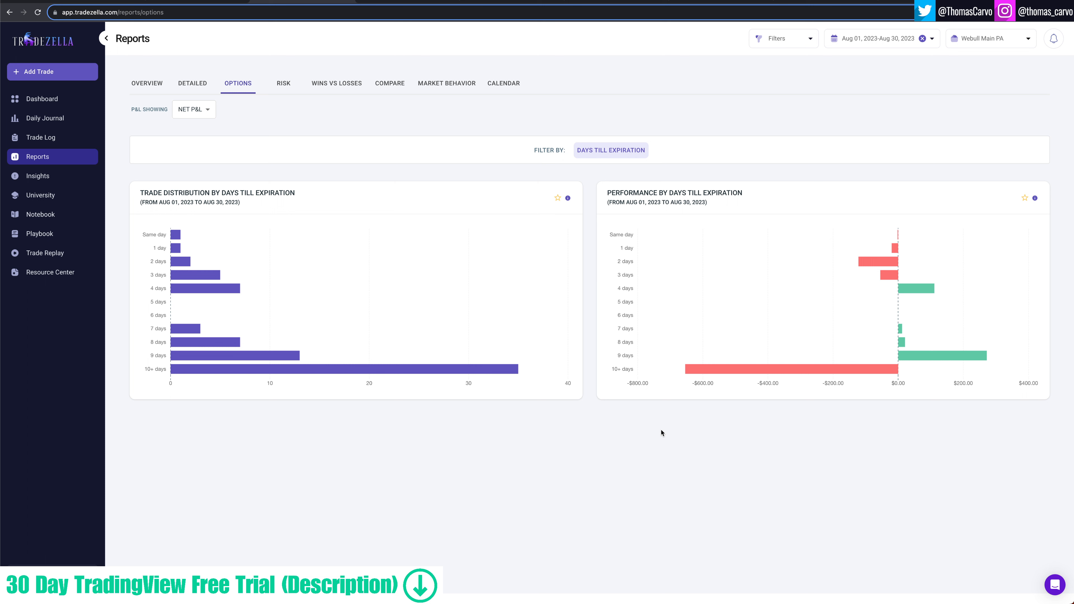
{"action": "mouse_move", "coordinate": [381, 373]}
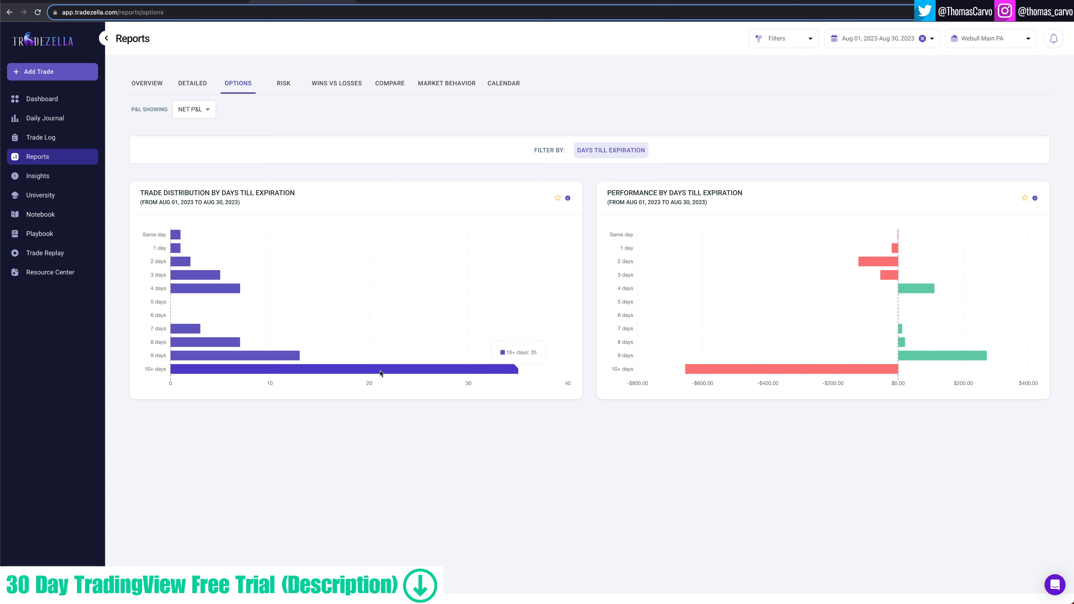
{"action": "mouse_move", "coordinate": [375, 372]}
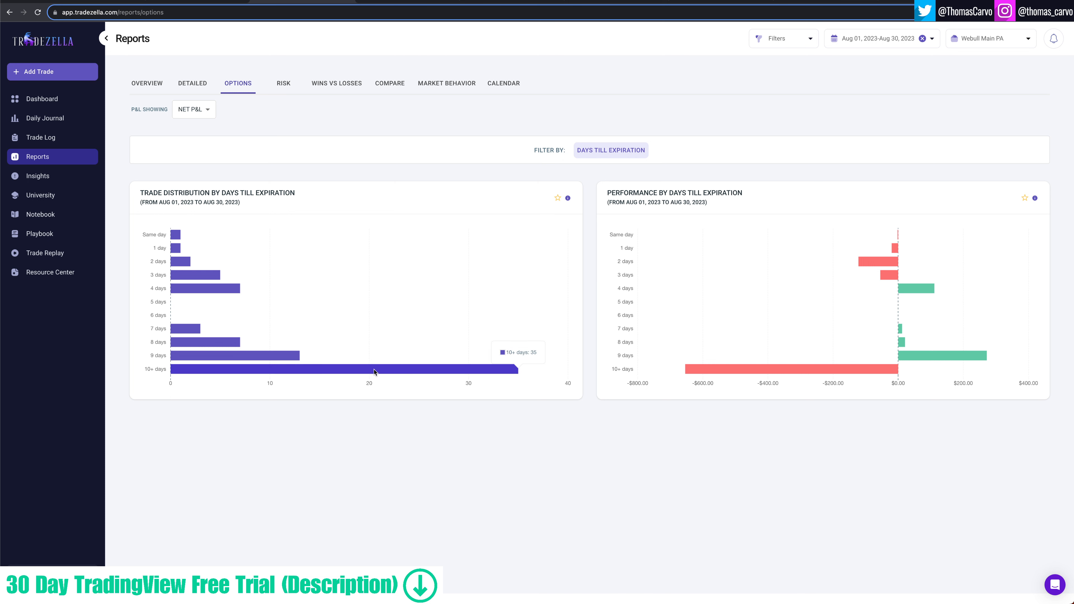
{"action": "mouse_move", "coordinate": [516, 375]}
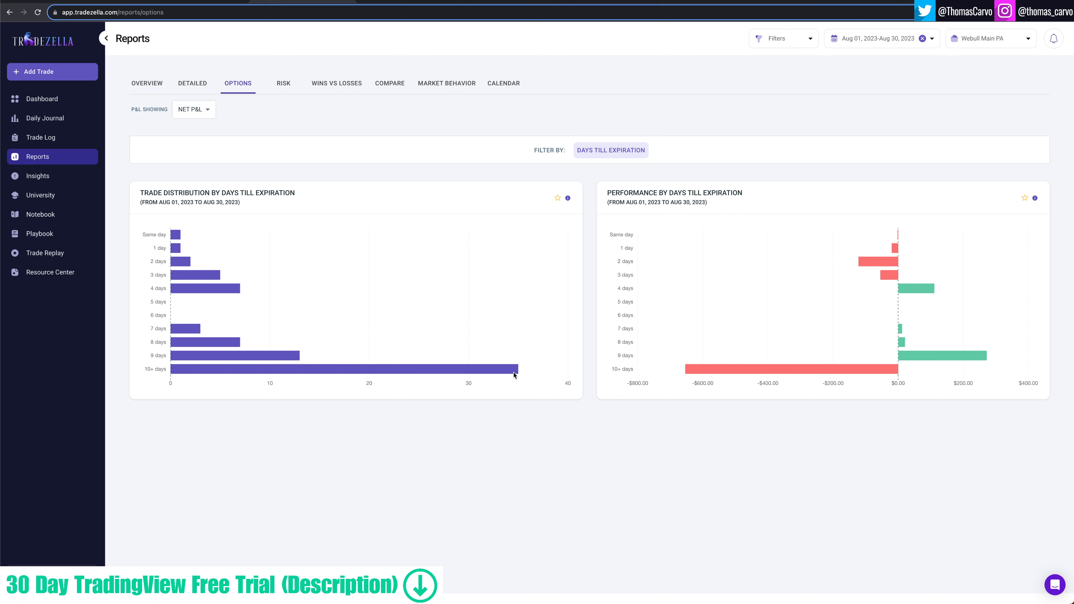
{"action": "mouse_move", "coordinate": [605, 393]}
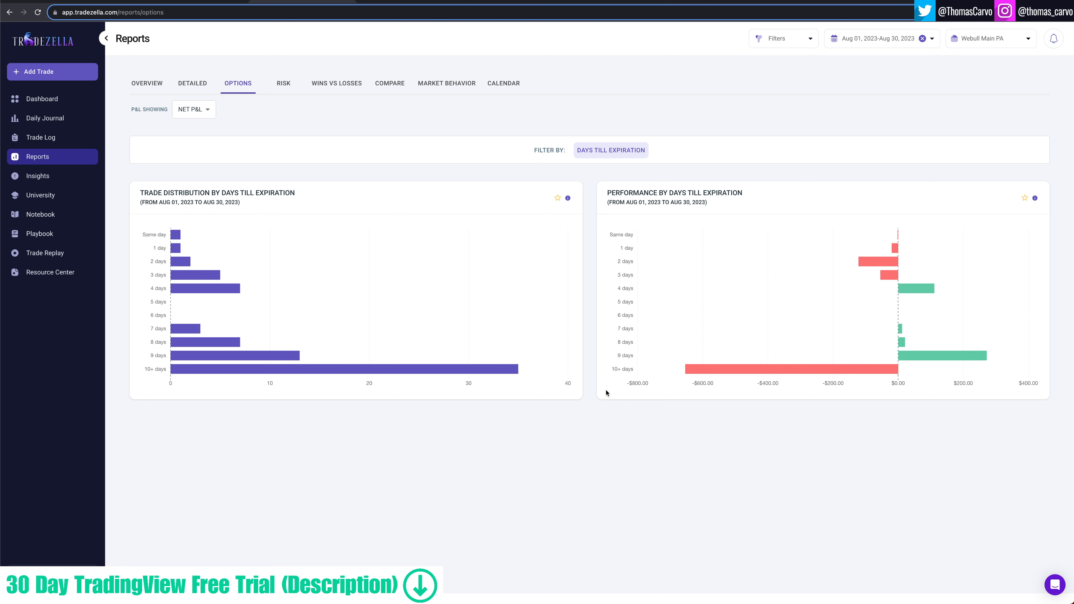
{"action": "mouse_move", "coordinate": [926, 284]}
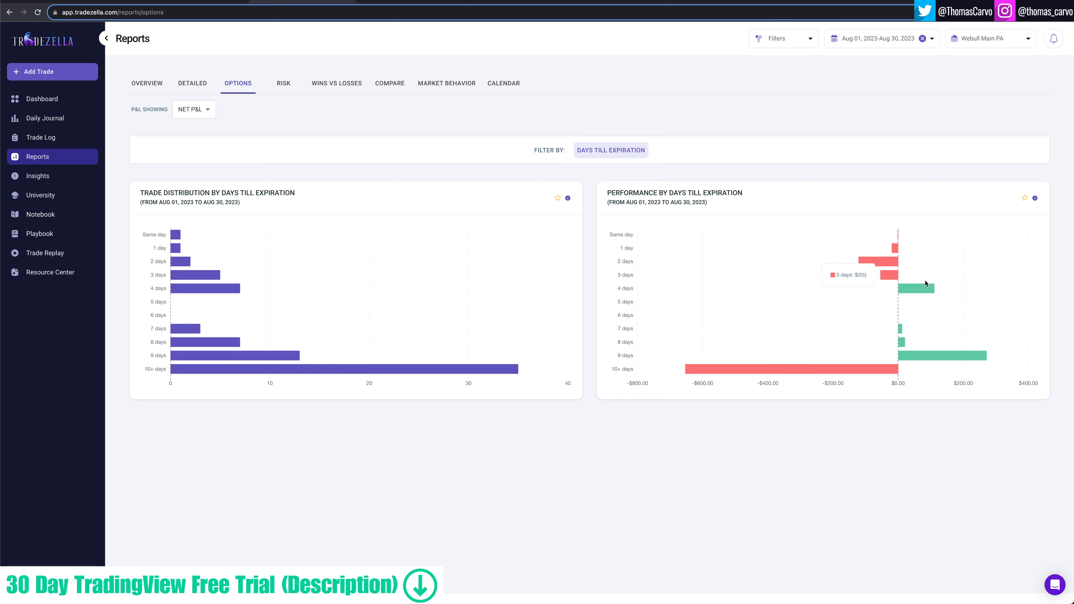
{"action": "mouse_move", "coordinate": [921, 297]}
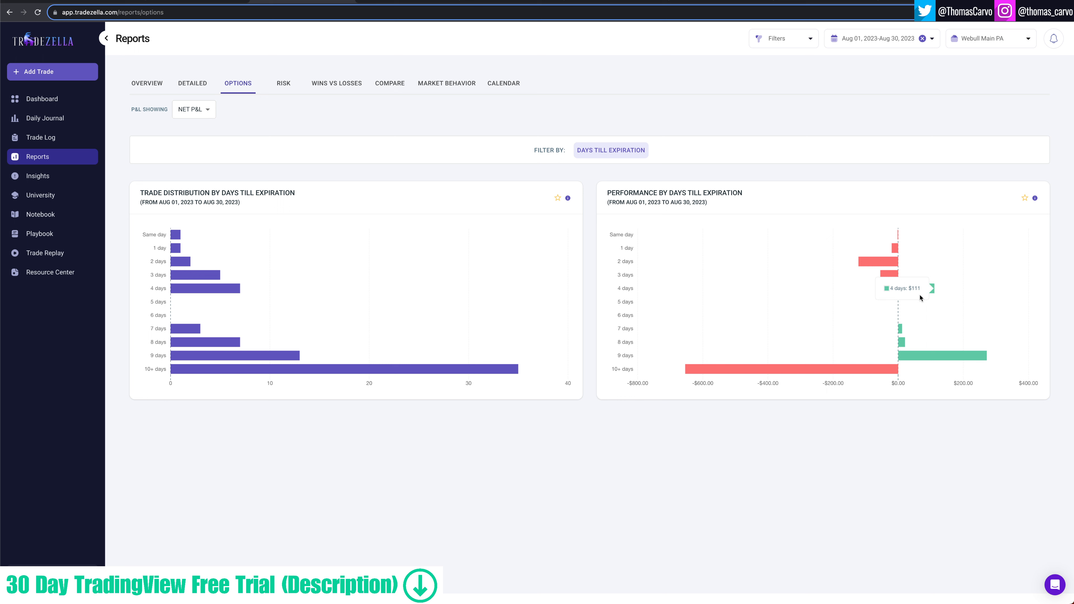
{"action": "mouse_move", "coordinate": [765, 431]}
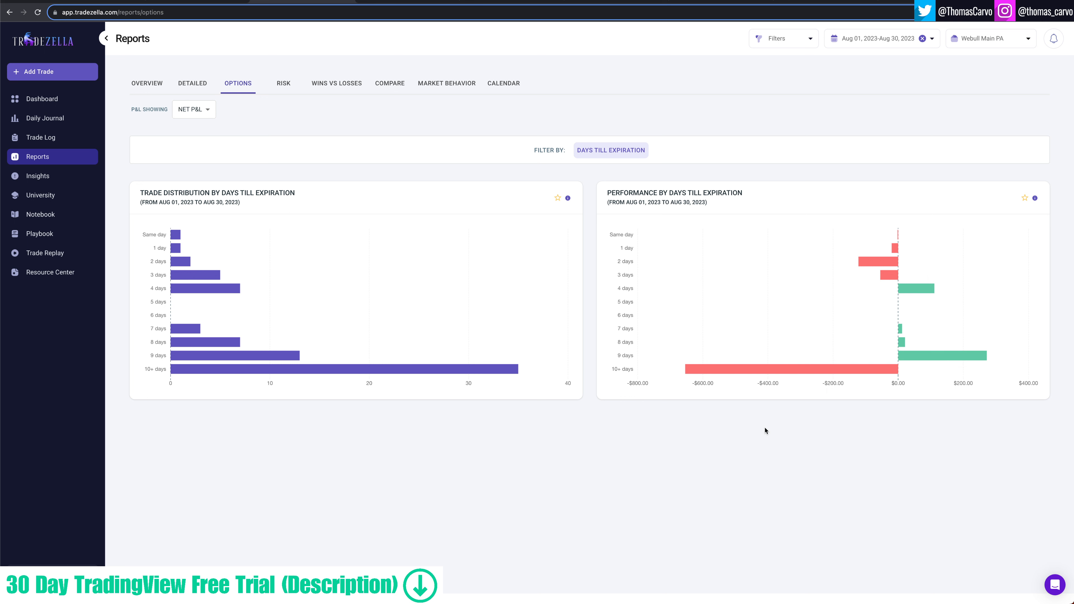
{"action": "mouse_move", "coordinate": [918, 356]}
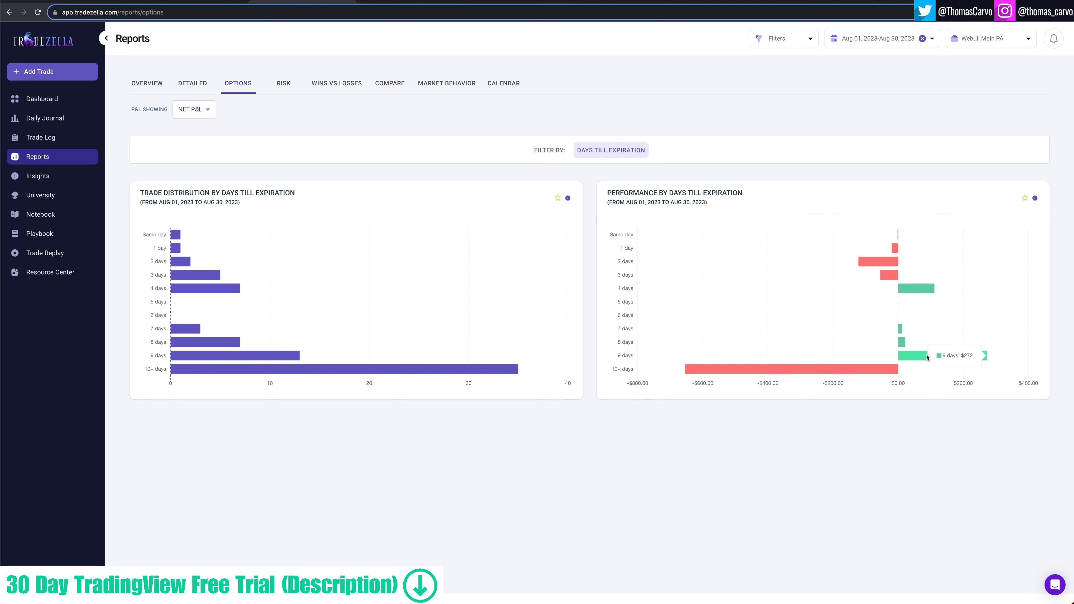
{"action": "mouse_move", "coordinate": [767, 378]}
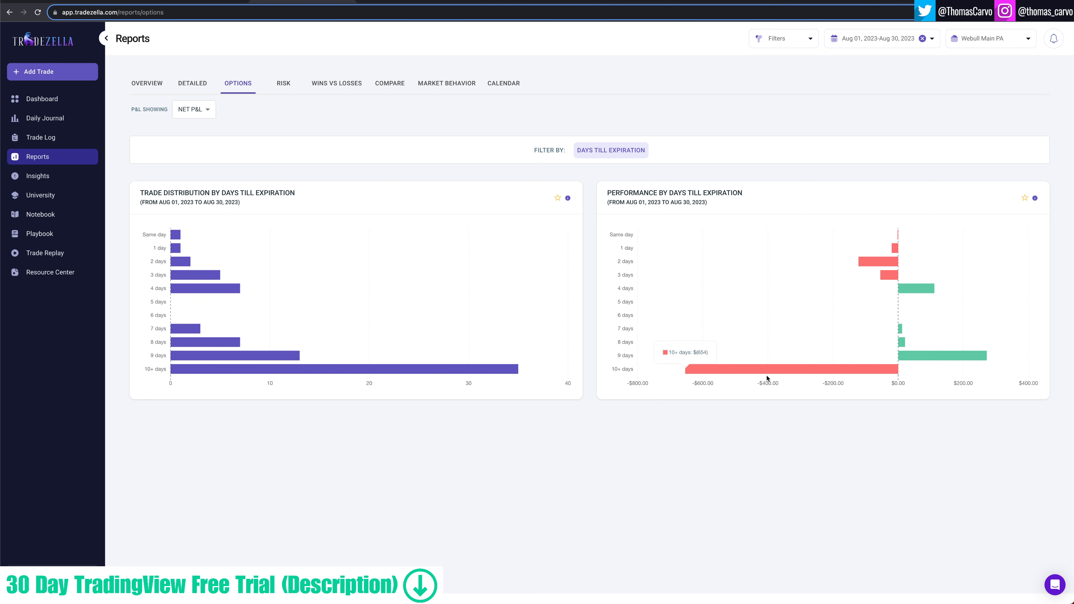
{"action": "mouse_move", "coordinate": [767, 369]}
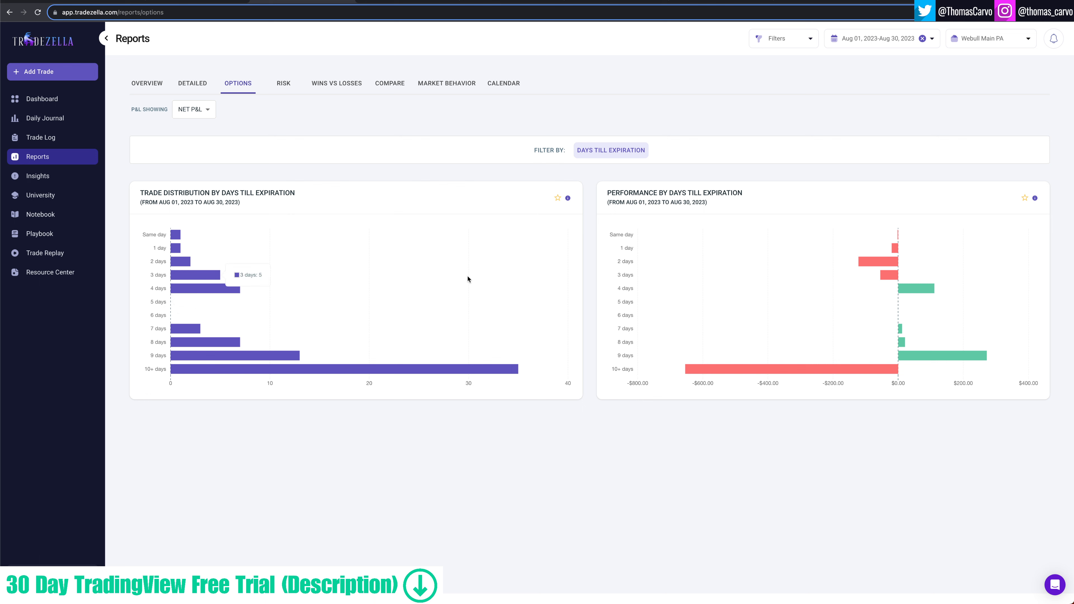
{"action": "left_click", "coordinate": [41, 99]}
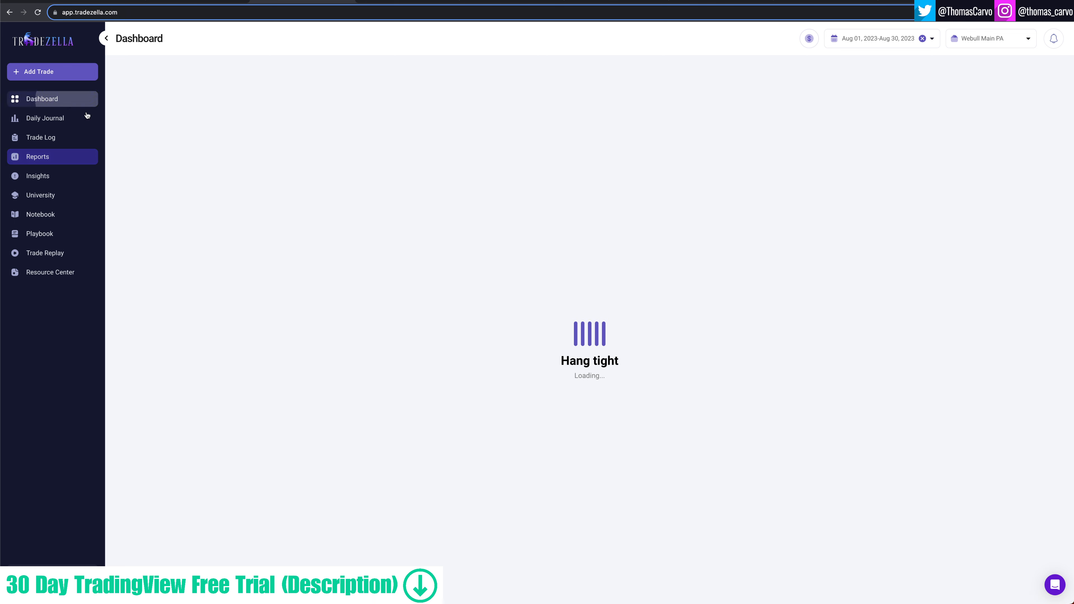